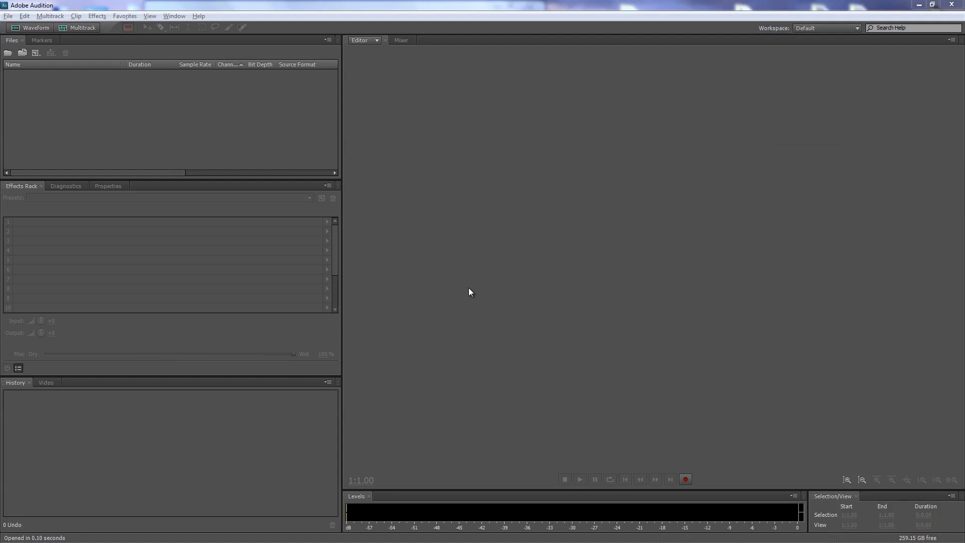
mouse_move(43, 112)
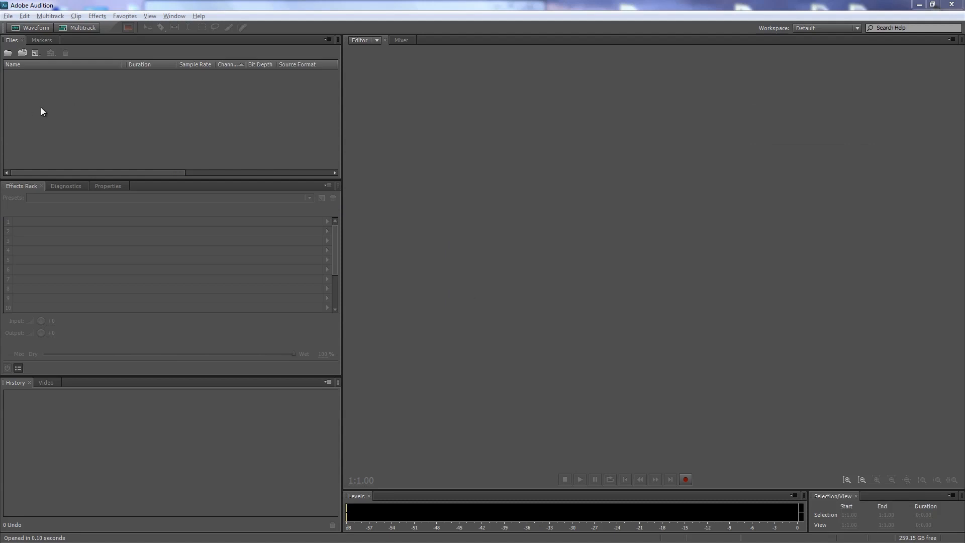
mouse_move(66, 101)
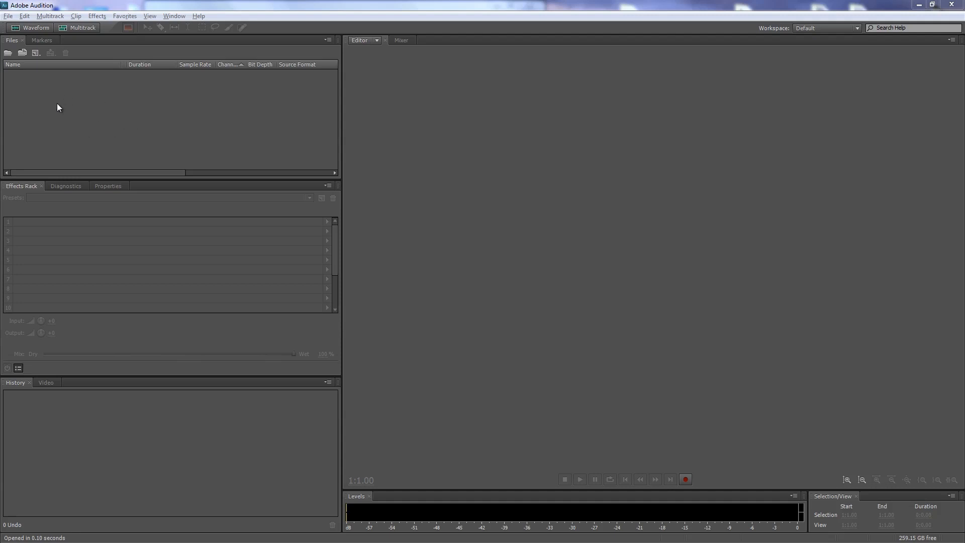
Import declaration-1.wav through declaration-4.wav from the narration folder into the Files panel
left_click(8, 15)
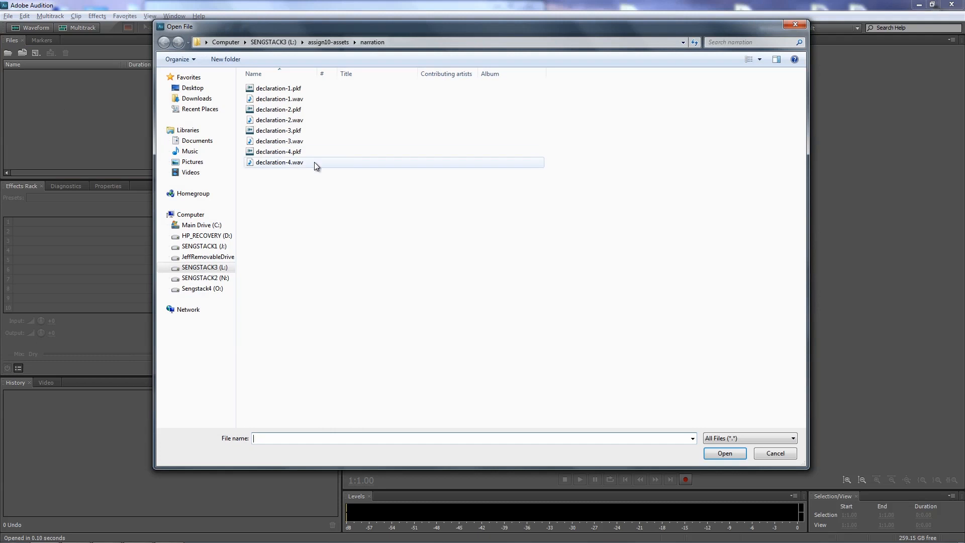
left_click(278, 98)
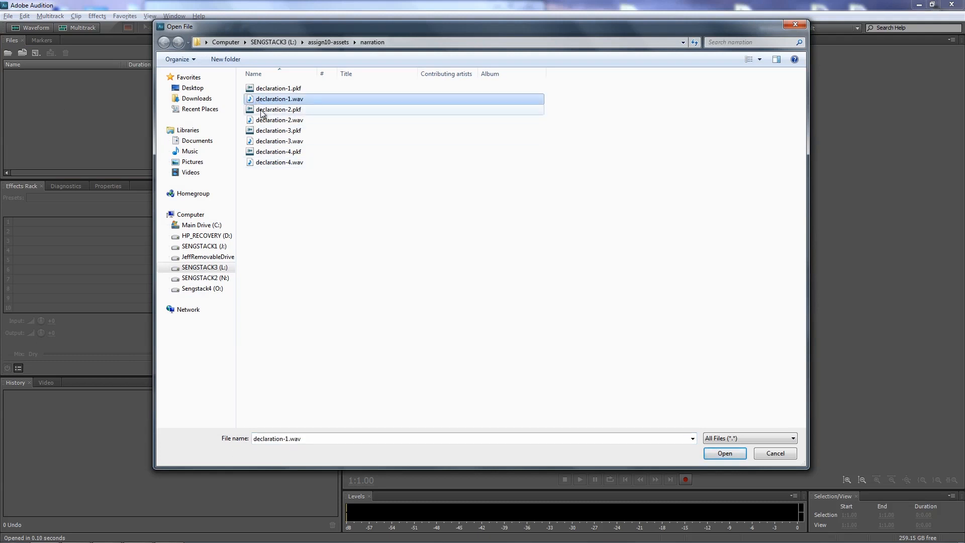
left_click(279, 162)
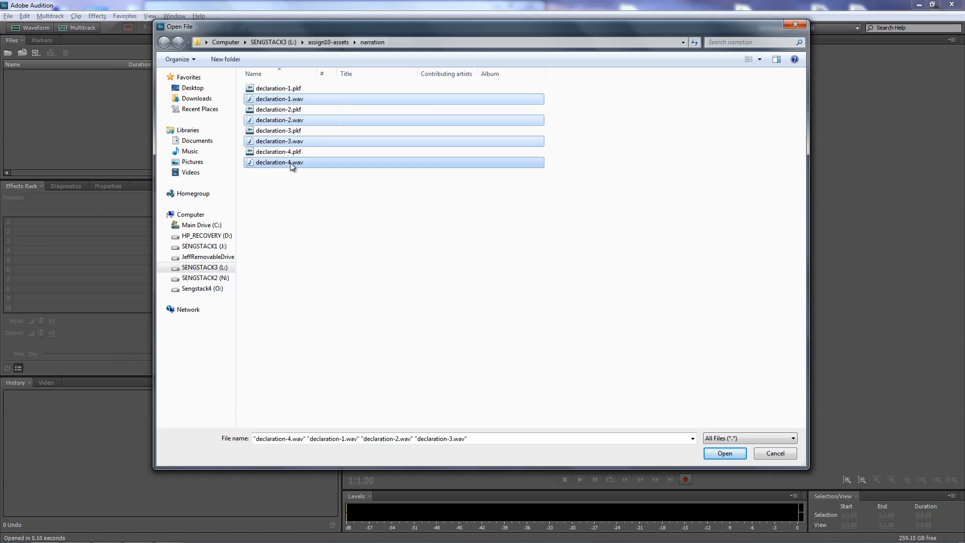
mouse_move(326, 164)
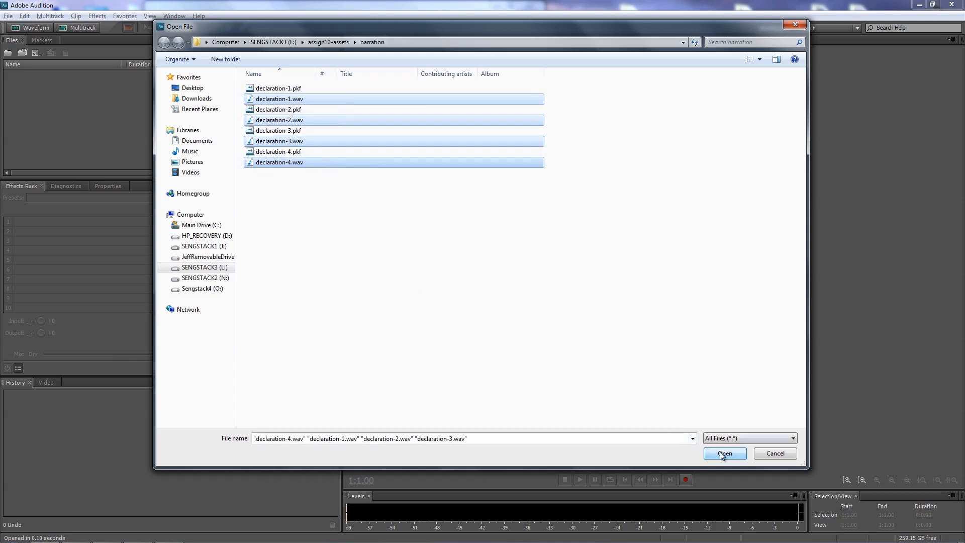
left_click(725, 453)
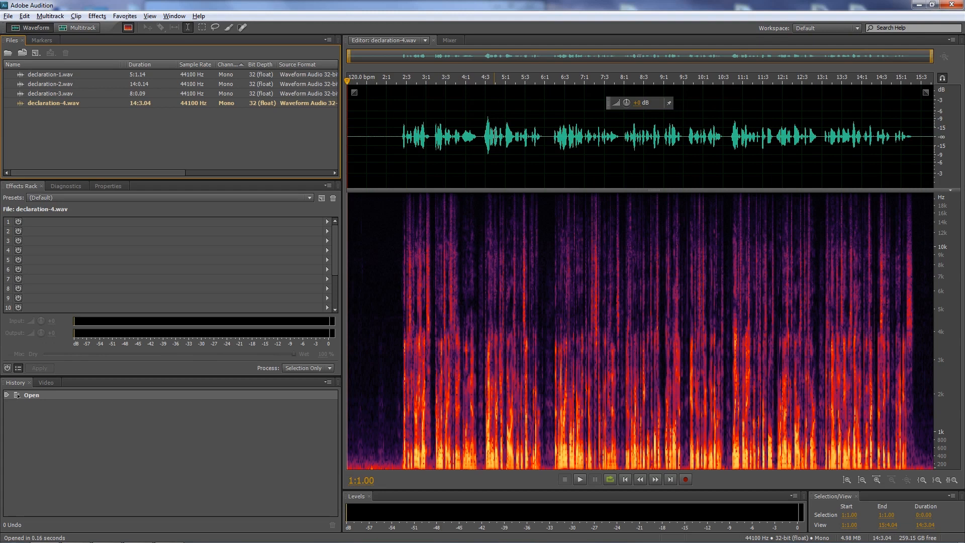
mouse_move(442, 177)
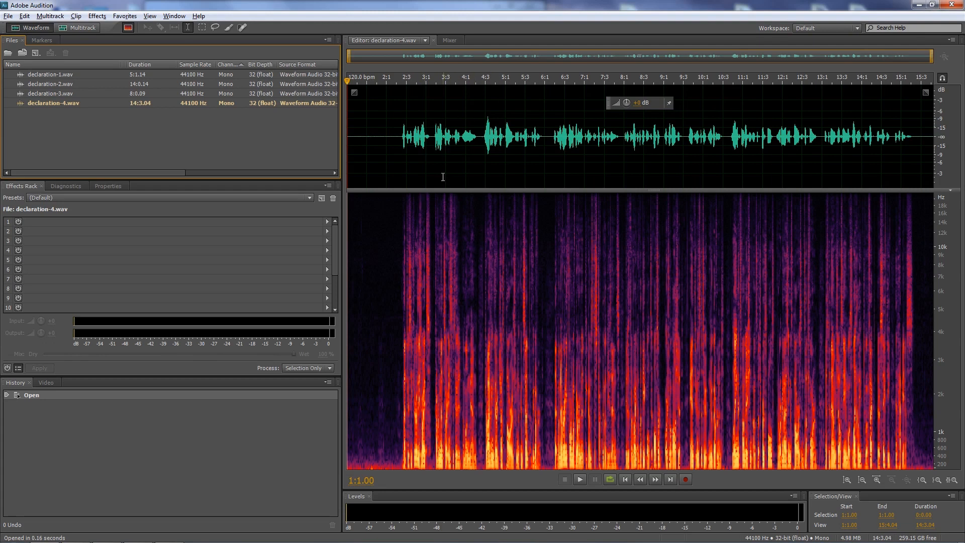
mouse_move(450, 275)
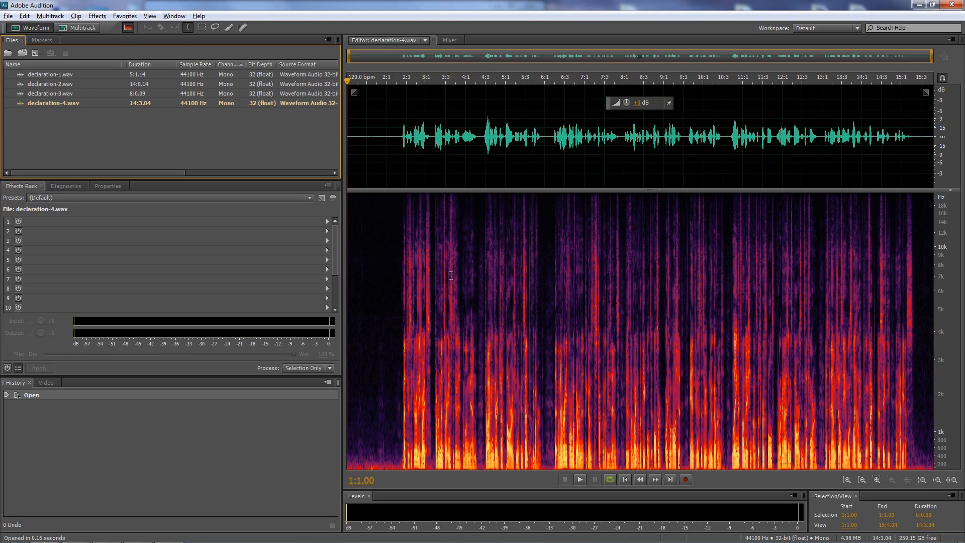
mouse_move(632, 211)
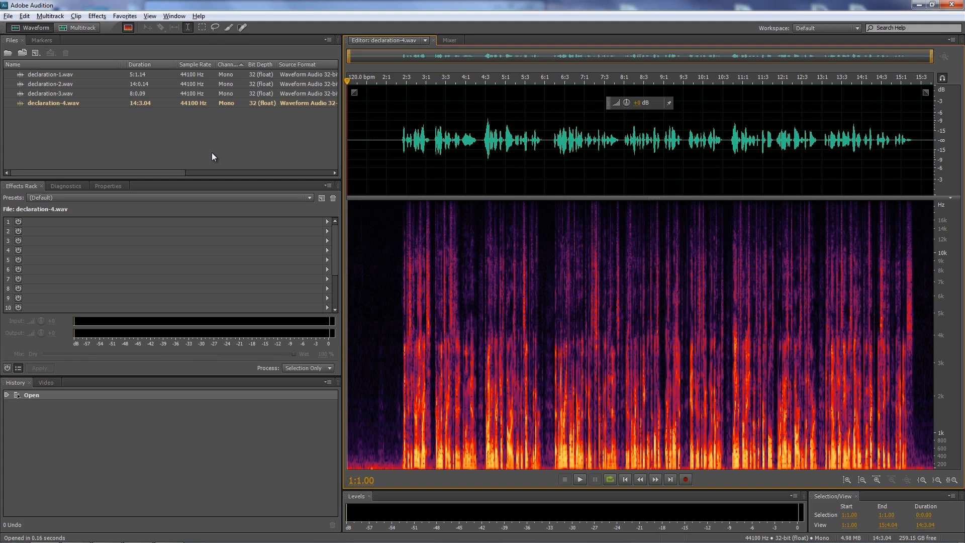
mouse_move(46, 81)
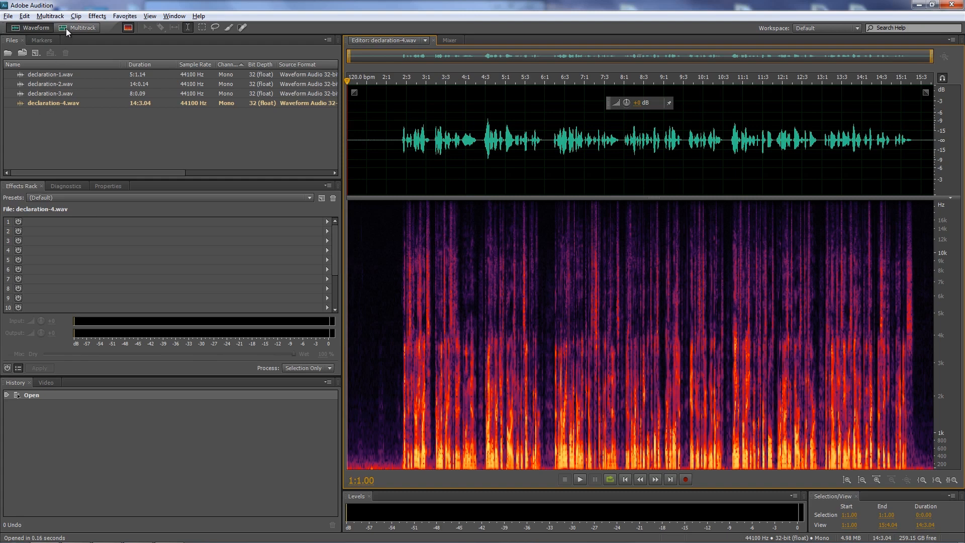
mouse_move(82, 27)
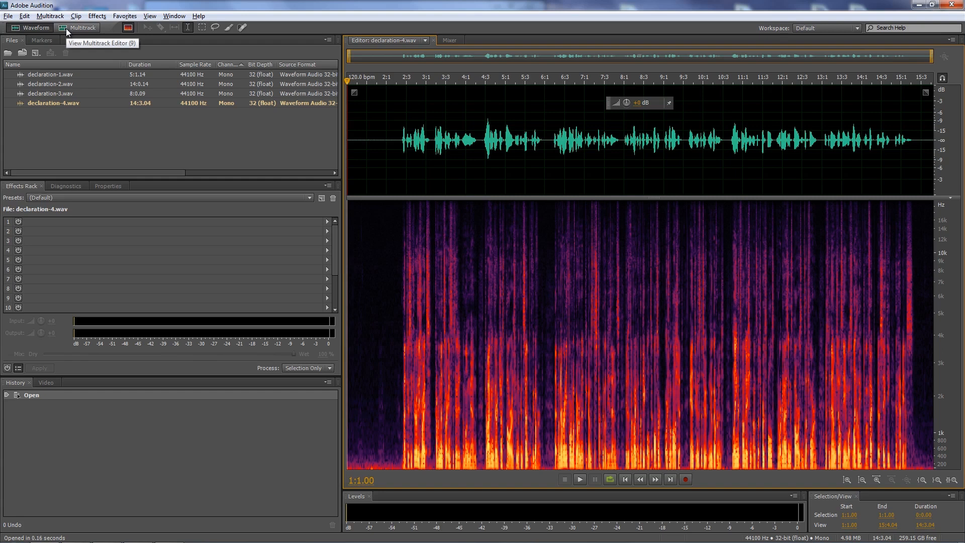
Name the new multitrack session 'Audition Demo' and keep its master channel mono
left_click(8, 15)
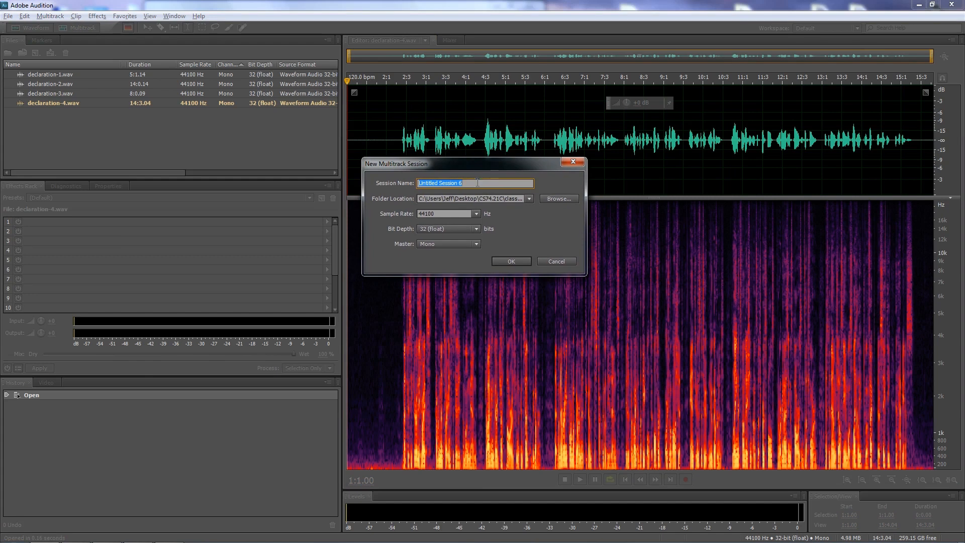
type("Audition")
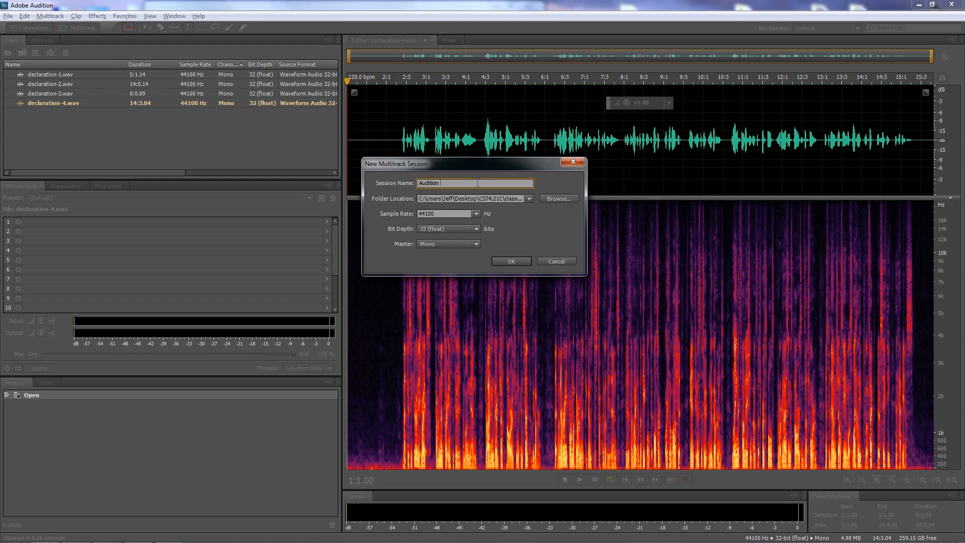
type("Demo")
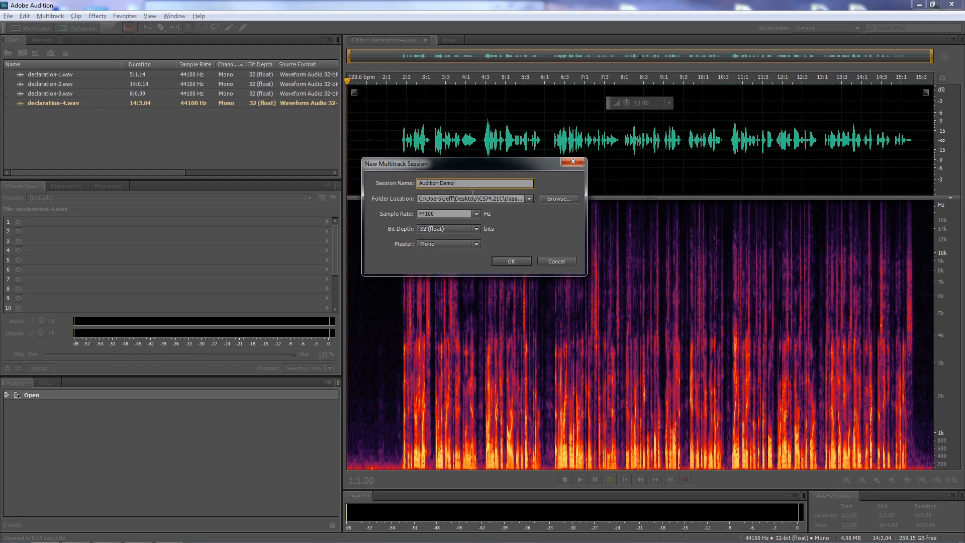
mouse_move(471, 211)
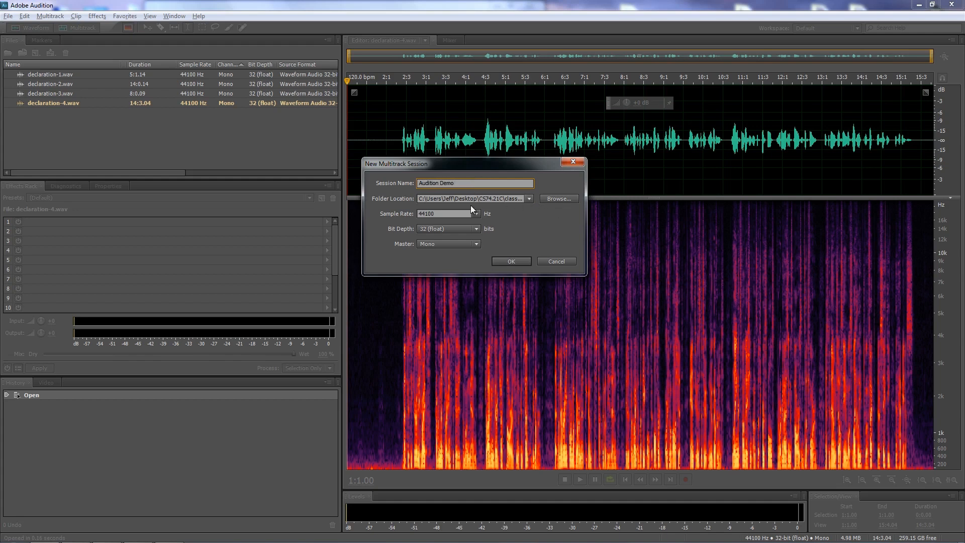
mouse_move(415, 238)
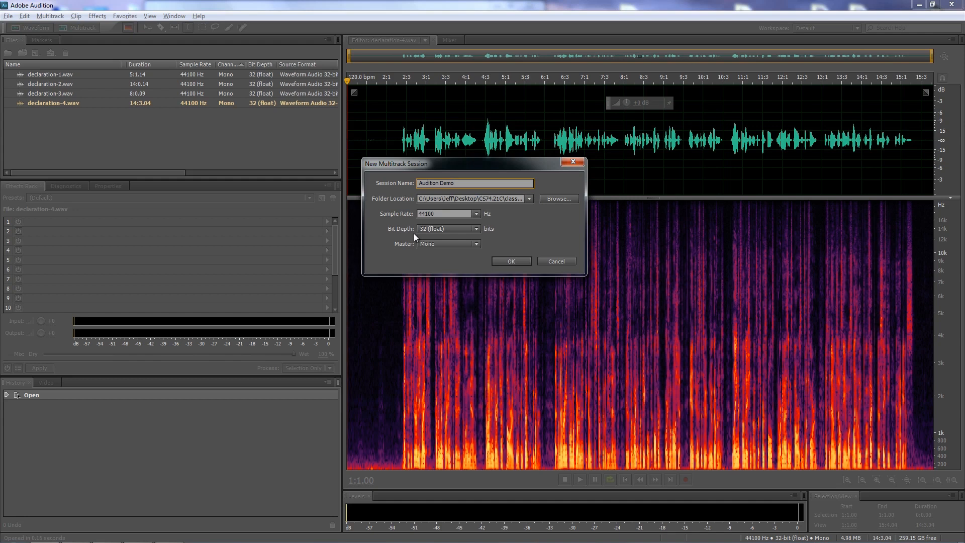
mouse_move(407, 248)
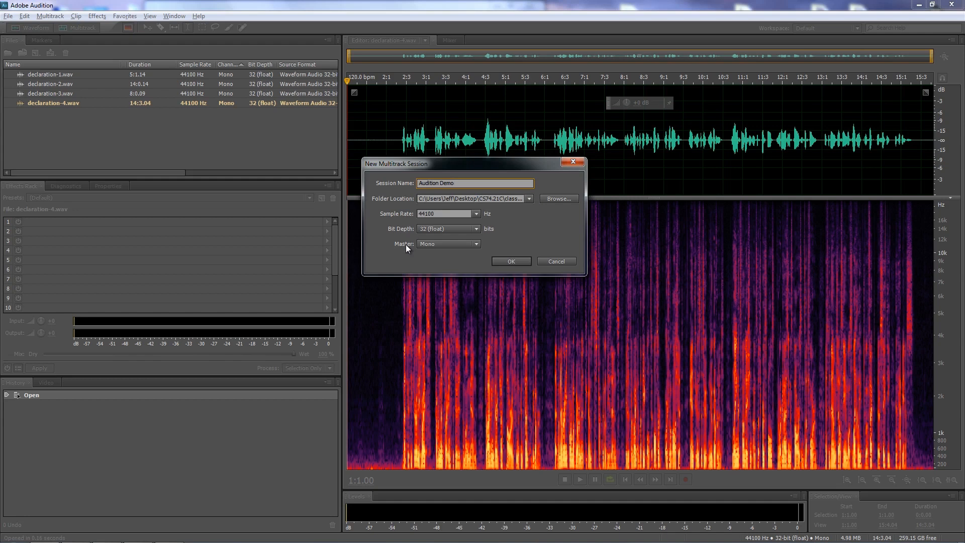
left_click(449, 244)
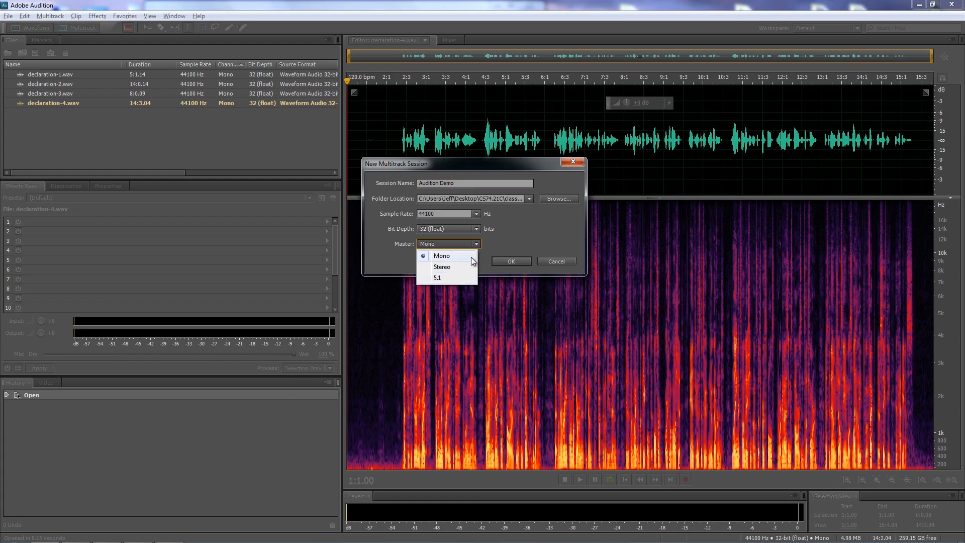
left_click(448, 243)
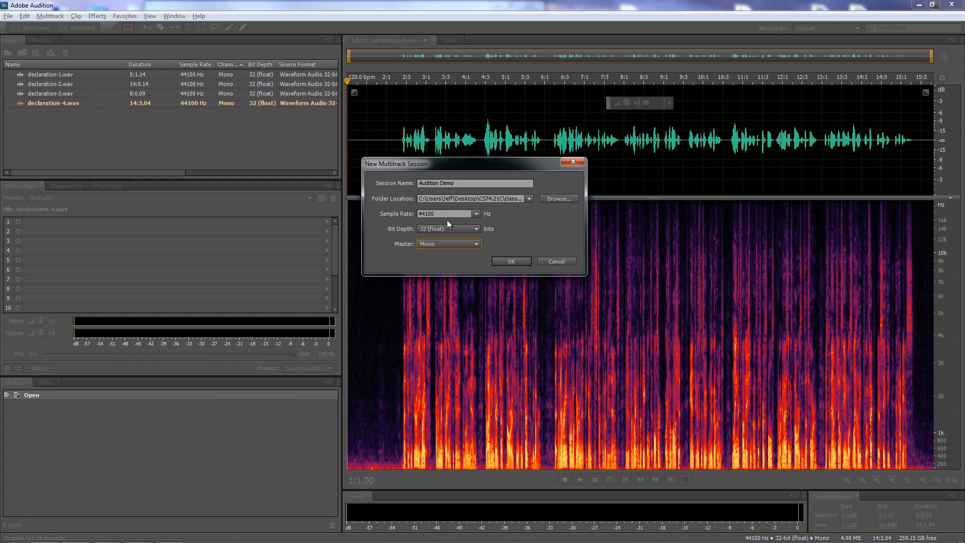
mouse_move(465, 215)
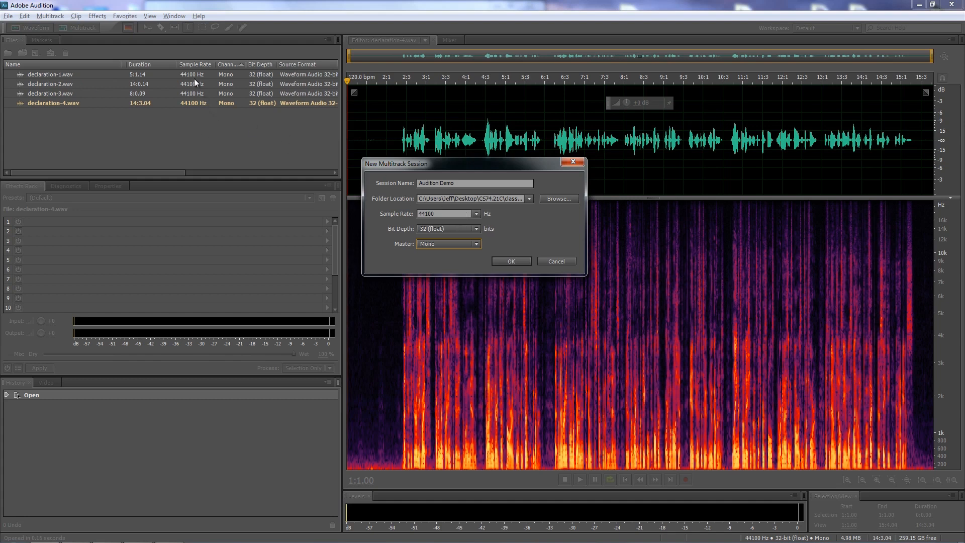
mouse_move(447, 170)
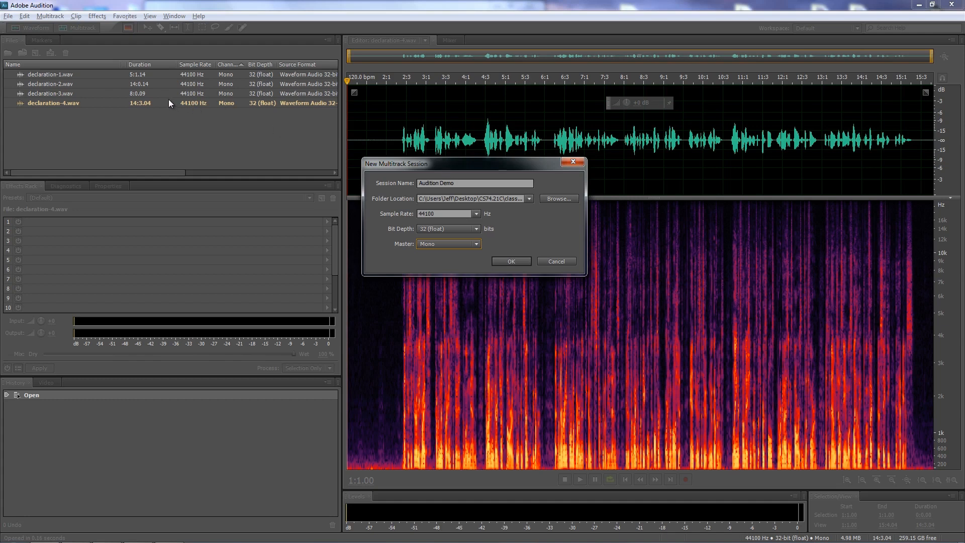
mouse_move(149, 110)
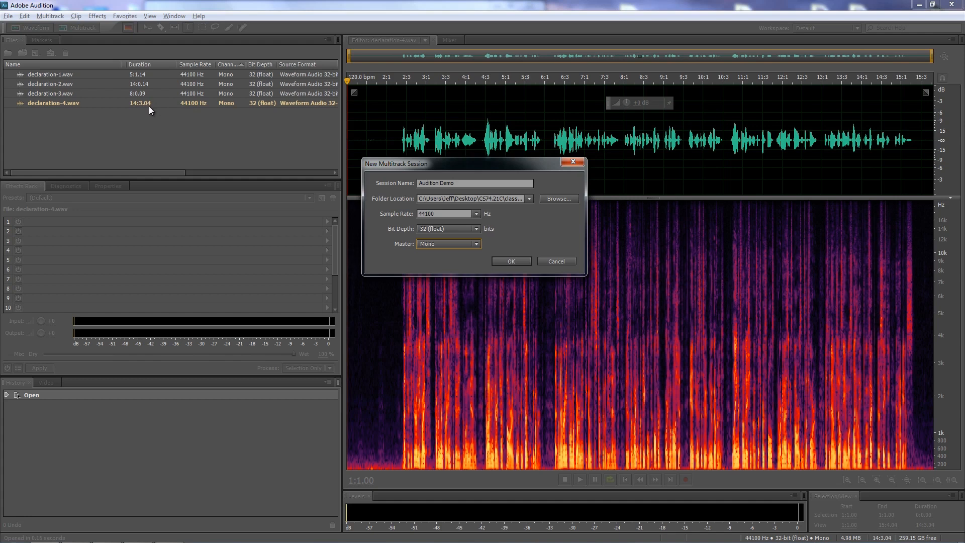
mouse_move(465, 165)
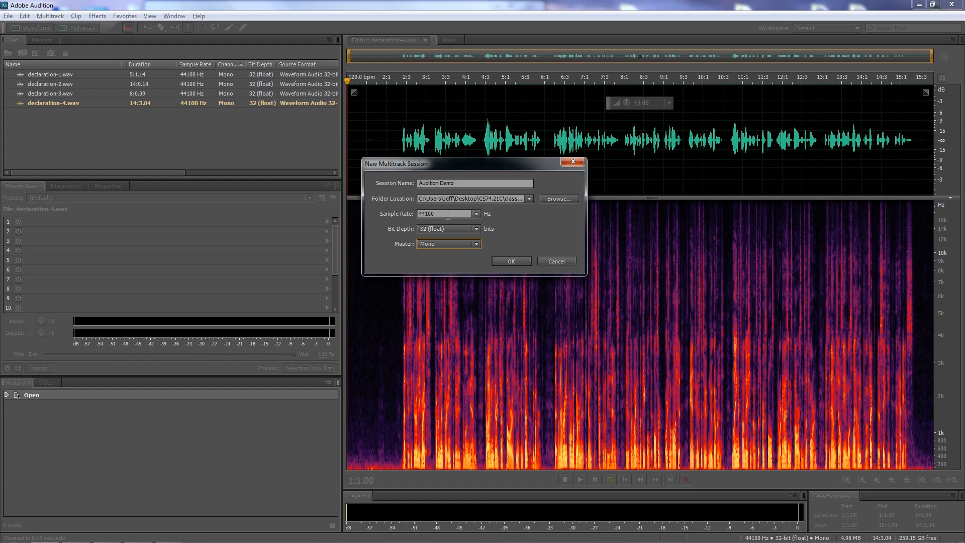
mouse_move(452, 232)
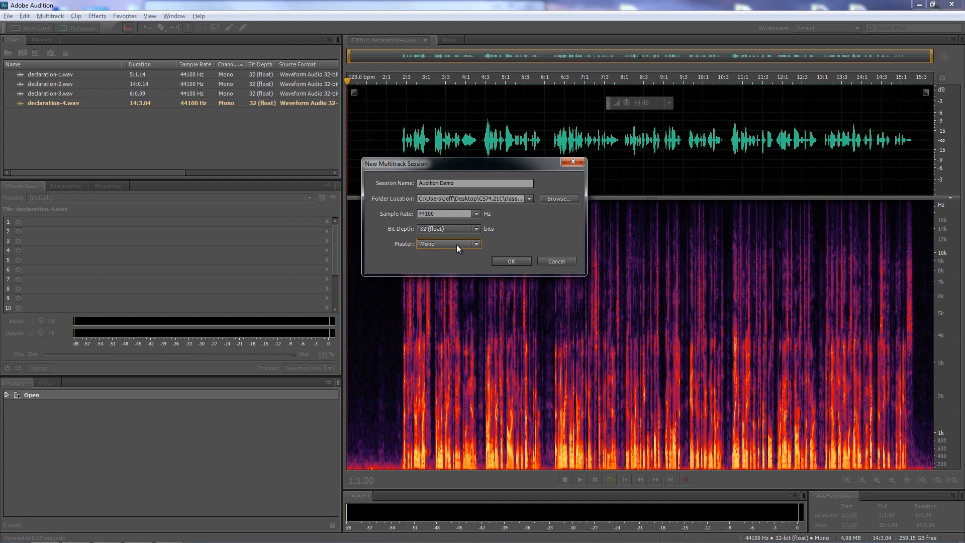
mouse_move(440, 217)
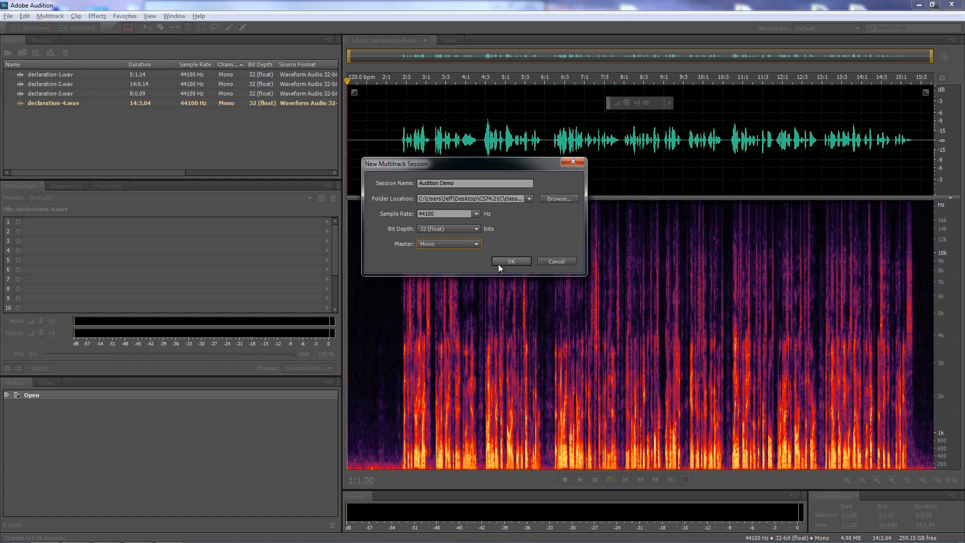
Create the Audition Demo session and place declaration-1.wav at the start of Track 1
left_click(511, 262)
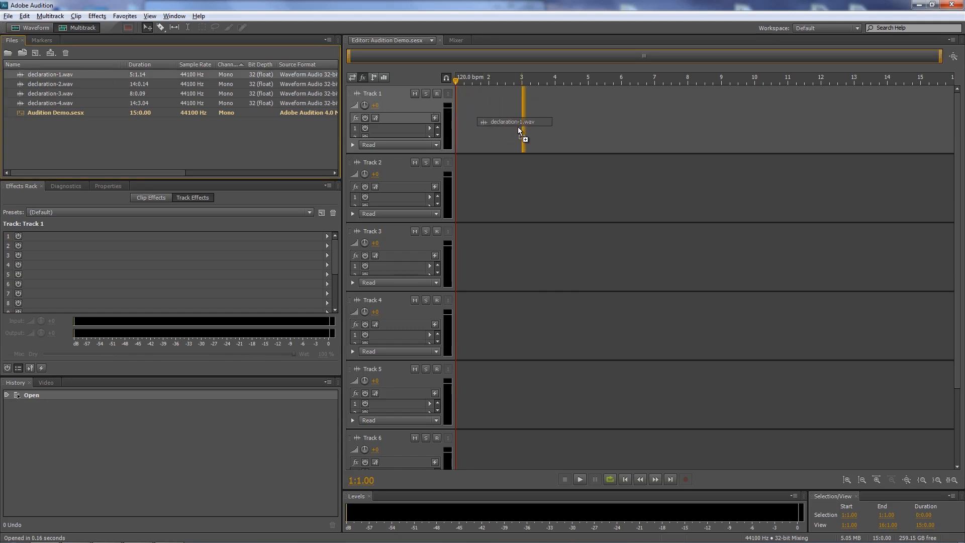
left_click_drag(522, 130, 484, 130)
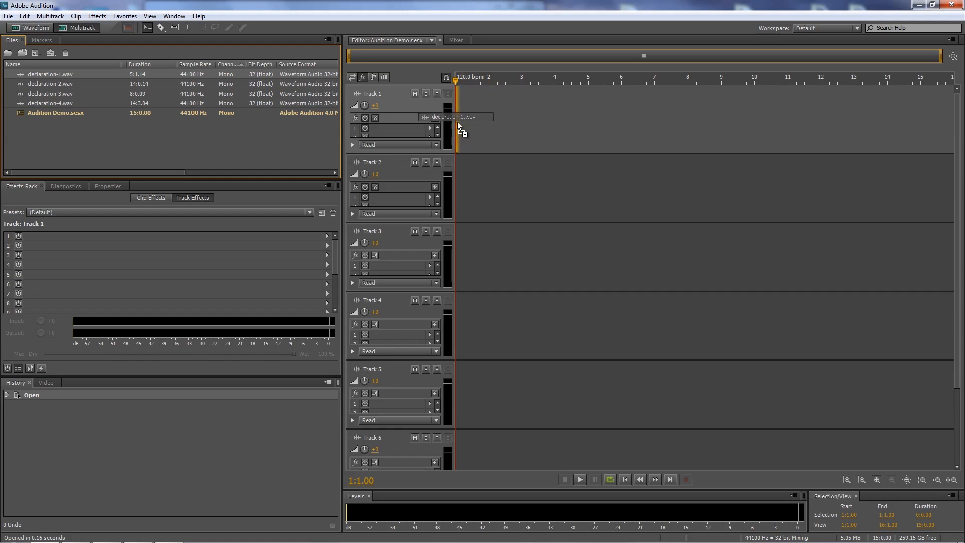
left_click_drag(49, 74, 545, 120)
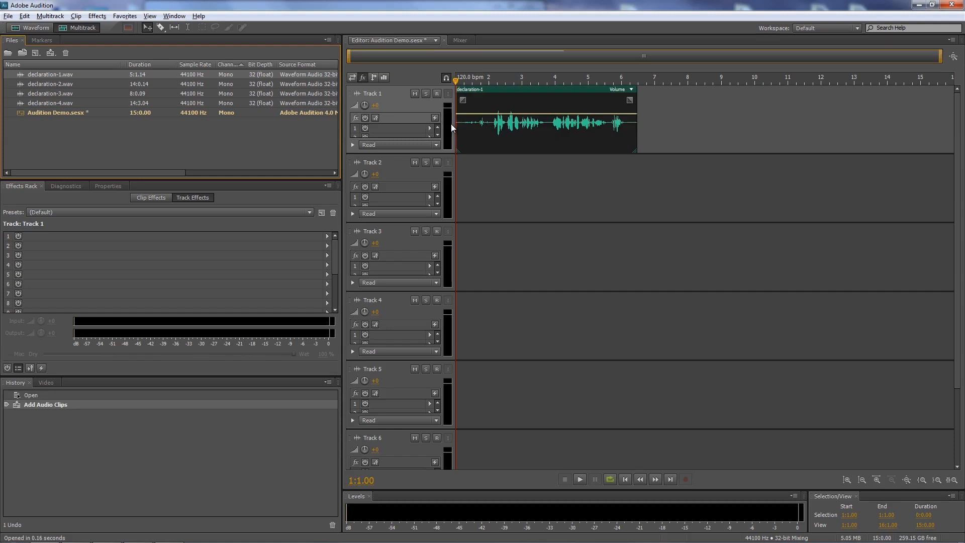
mouse_move(496, 110)
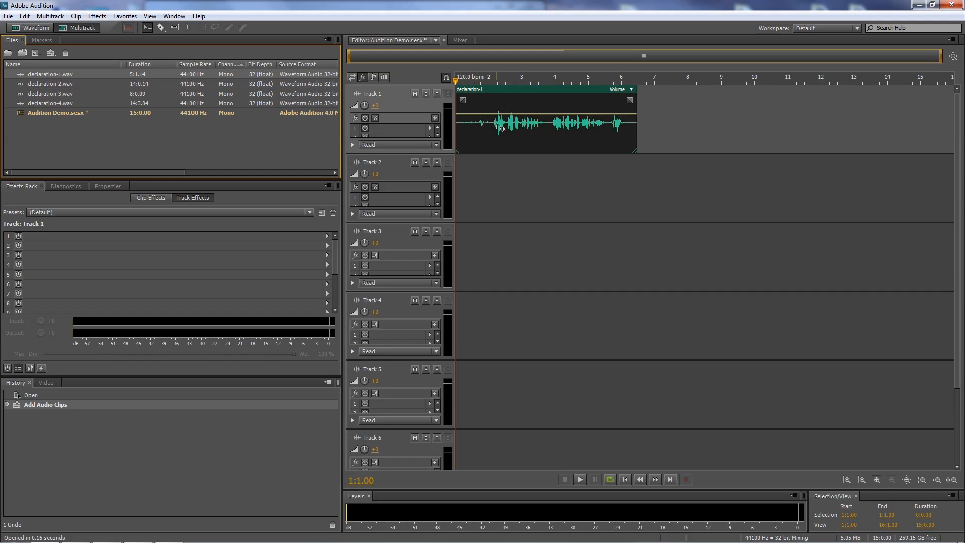
mouse_move(481, 128)
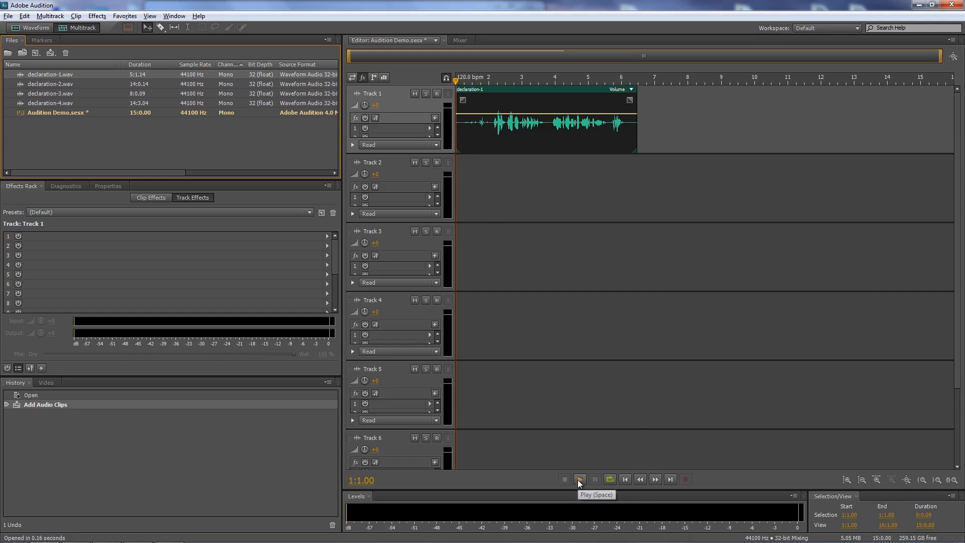
Play the session and trim the silent opening off the declaration-1 clip
left_click(580, 478)
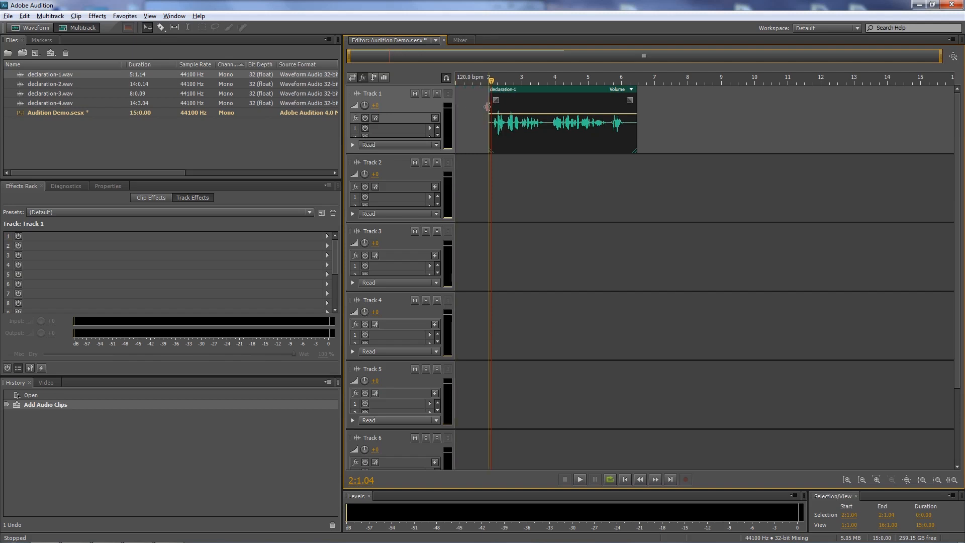
left_click_drag(489, 107, 493, 108)
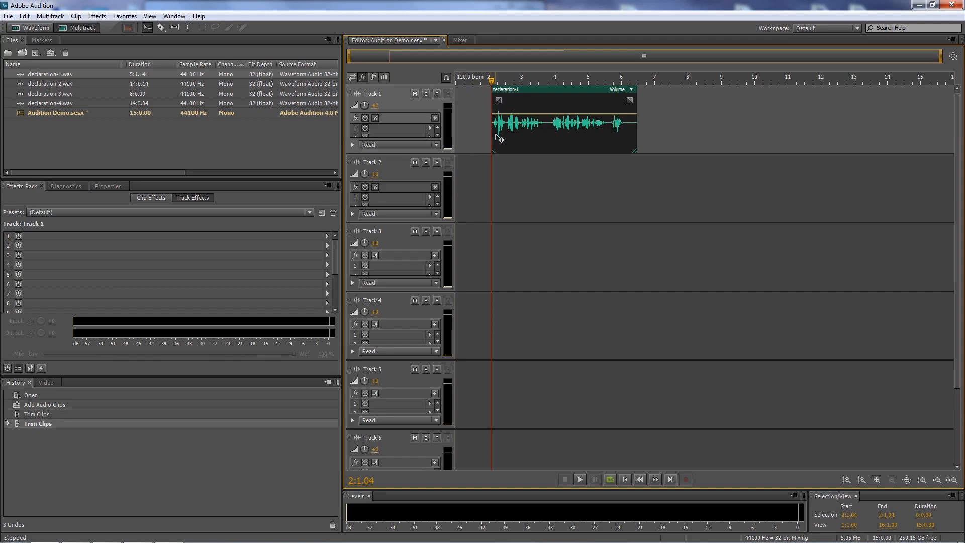
mouse_move(447, 78)
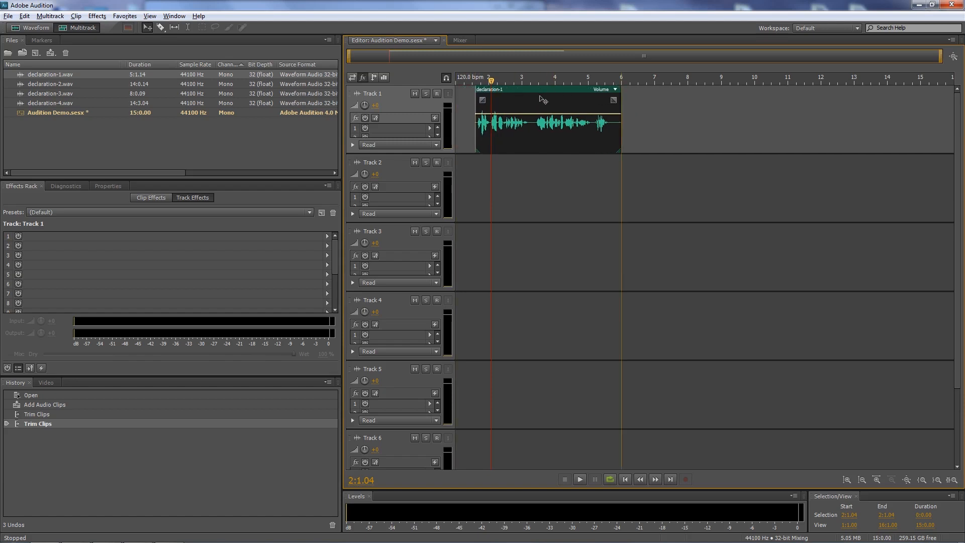
Ripple-delete the empty gap so declaration-1 starts at the beginning of Track 1
right_click(542, 98)
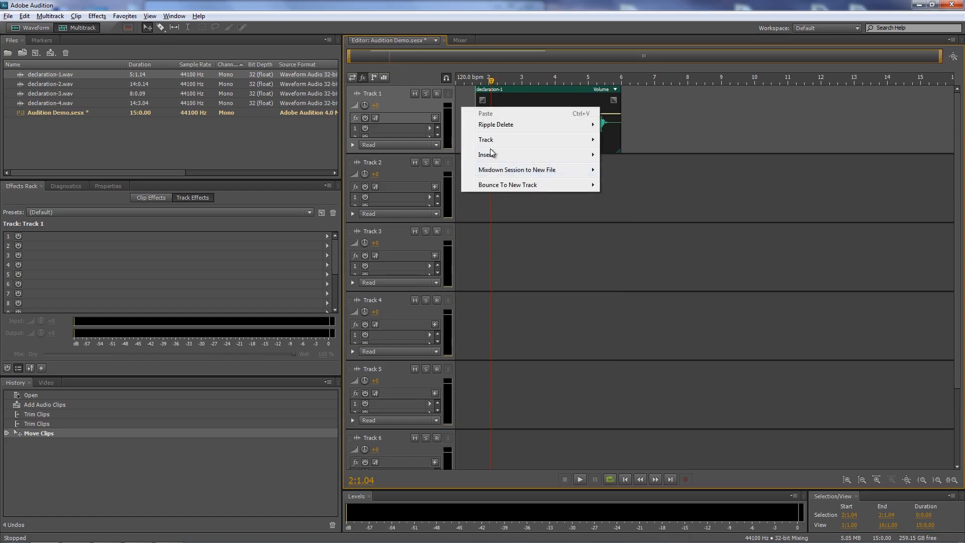
mouse_move(495, 125)
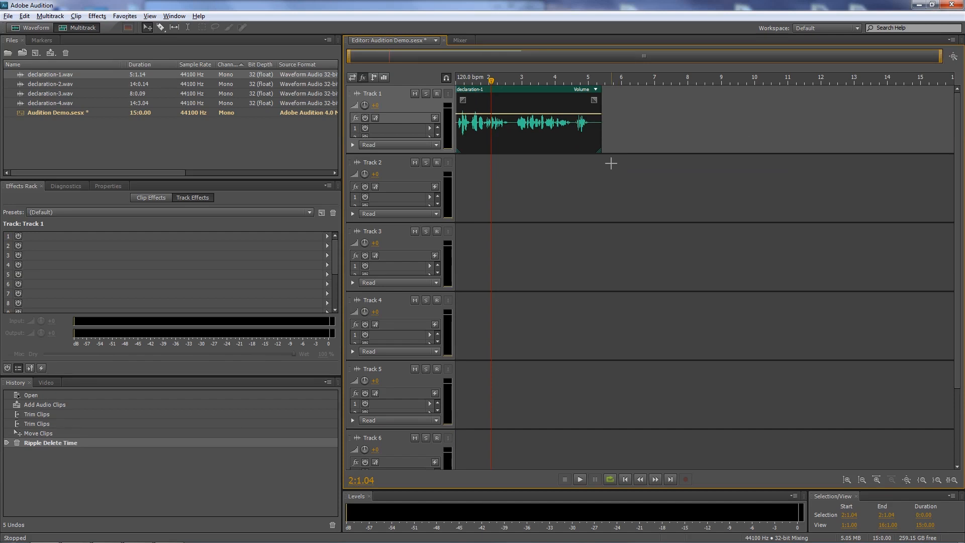
mouse_move(496, 86)
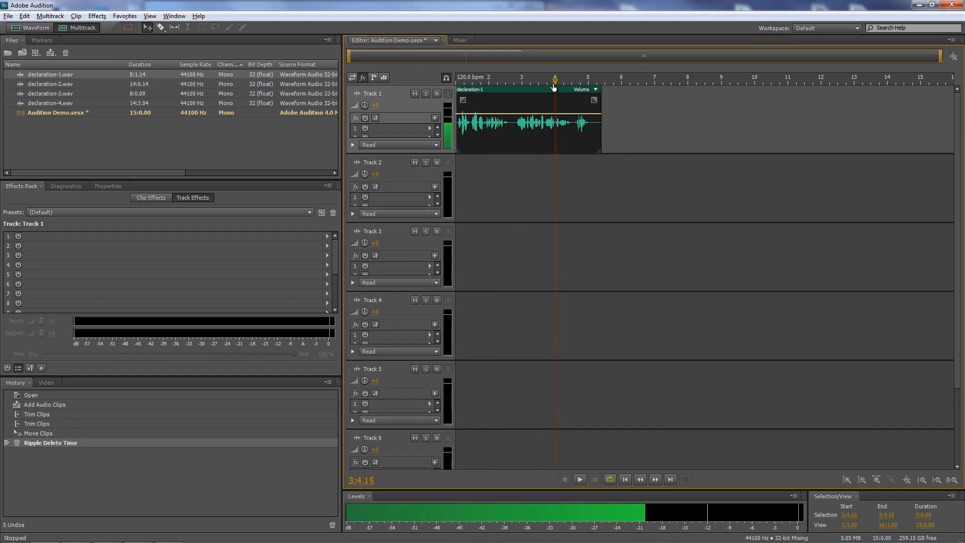
left_click(572, 78)
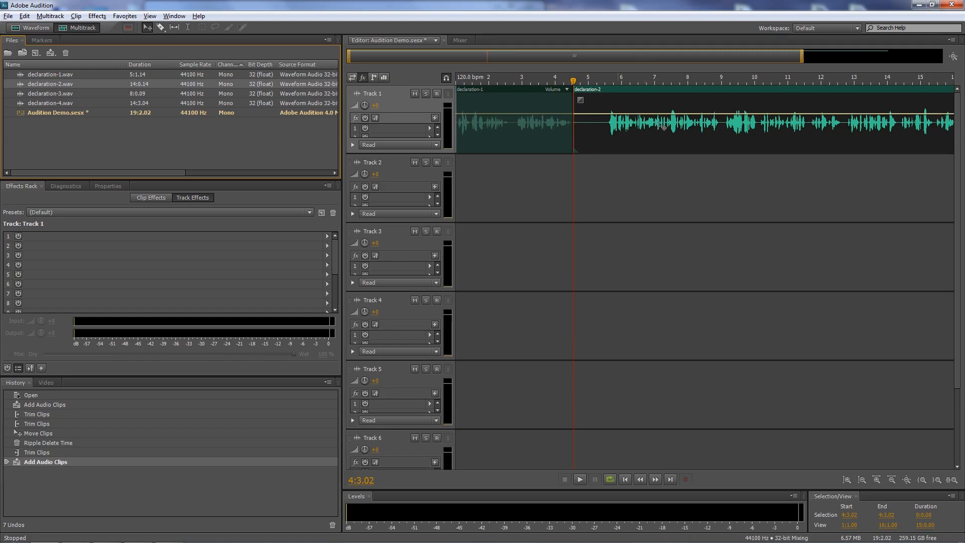
mouse_move(926, 106)
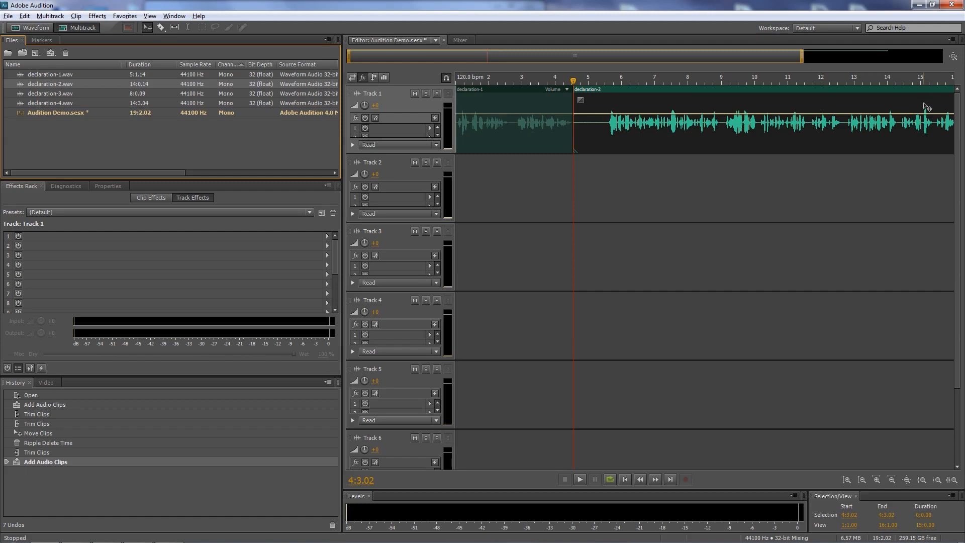
mouse_move(923, 114)
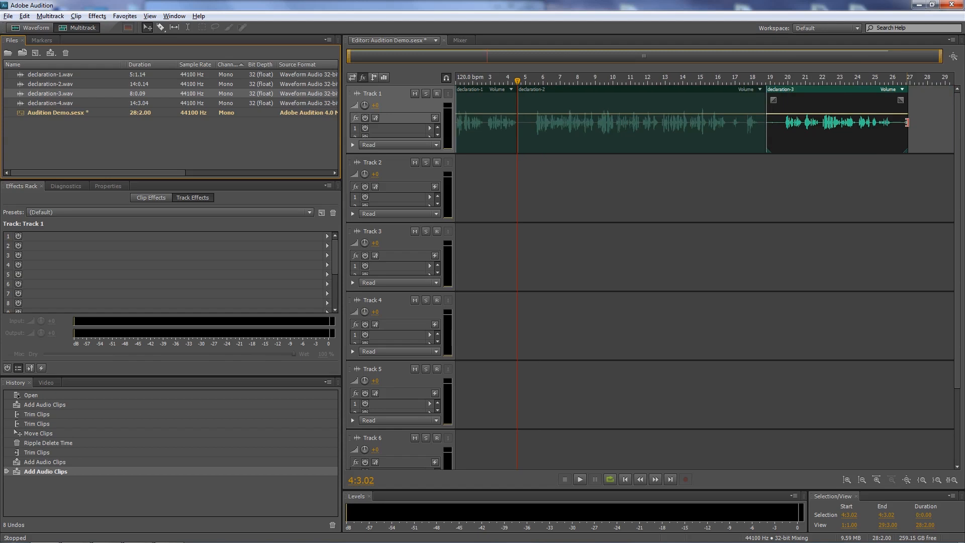
mouse_move(131, 93)
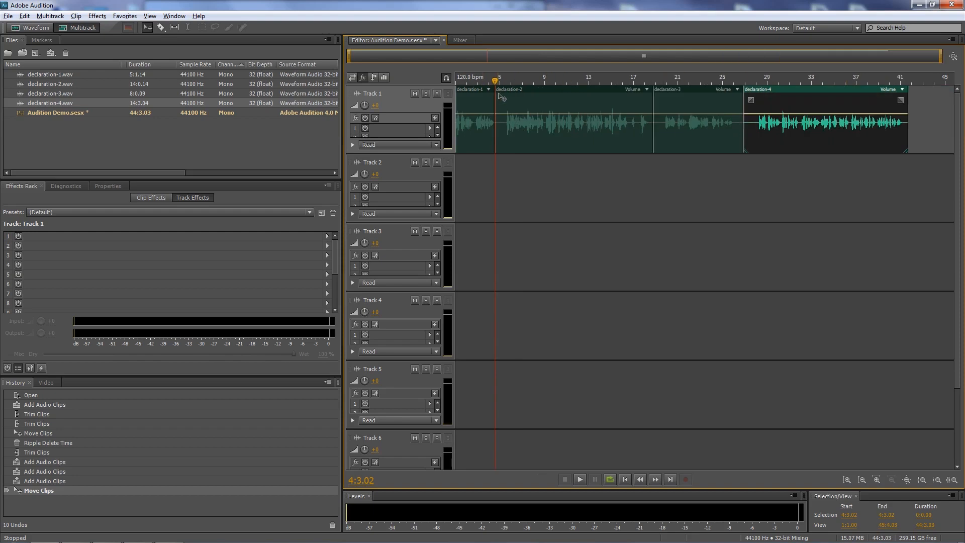
Zoom in on the beginning of the timeline to see the placed declaration clips
left_click(503, 80)
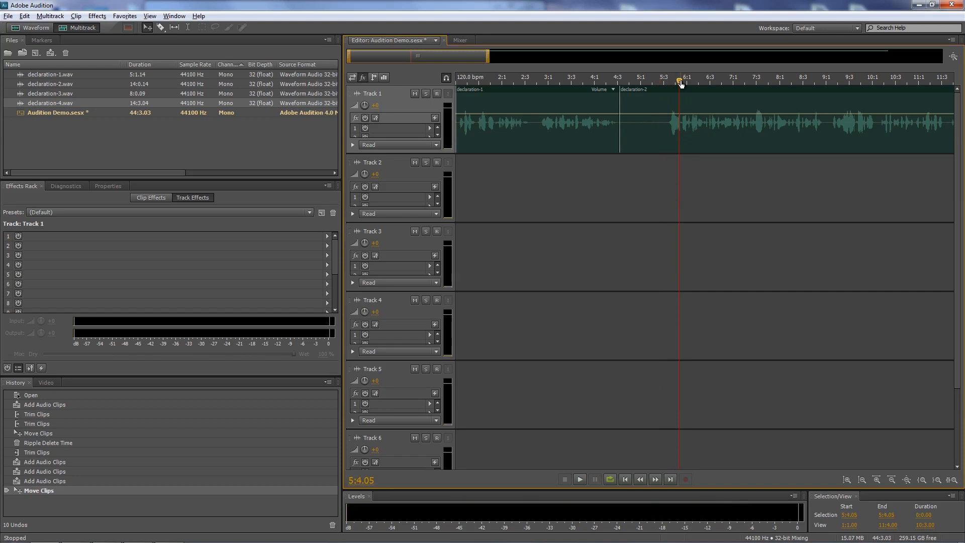
Trim declaration-2's start and ripple-delete the gap so it follows declaration-1 directly
left_click_drag(679, 80, 662, 80)
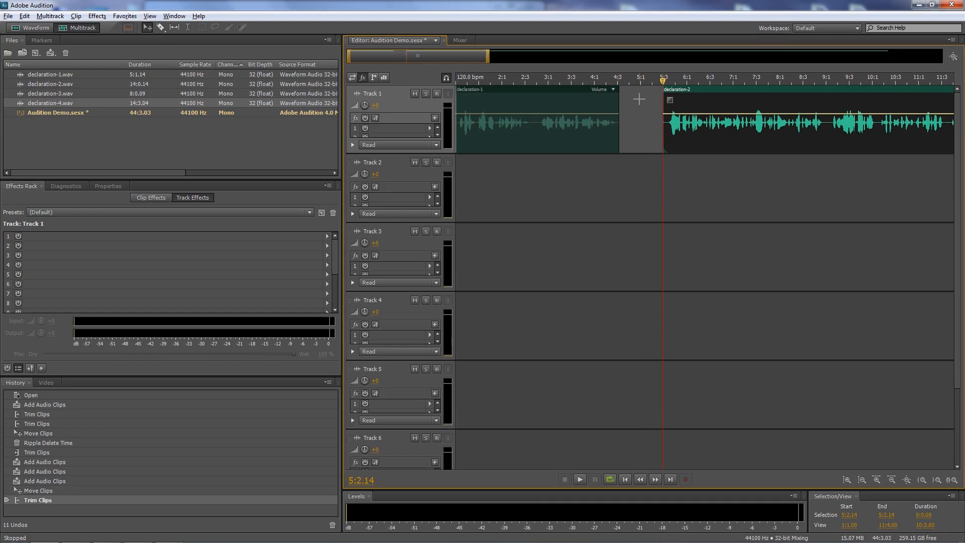
right_click(640, 114)
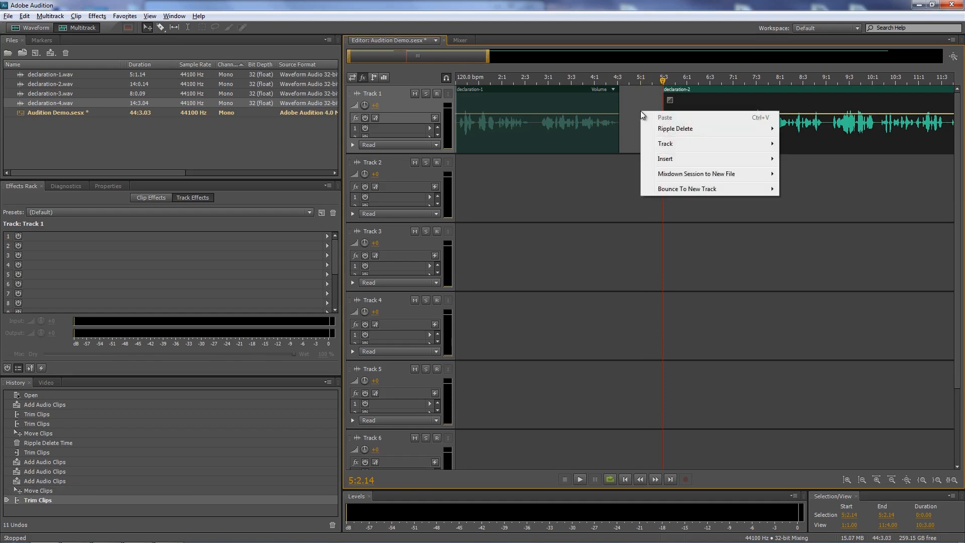
mouse_move(676, 129)
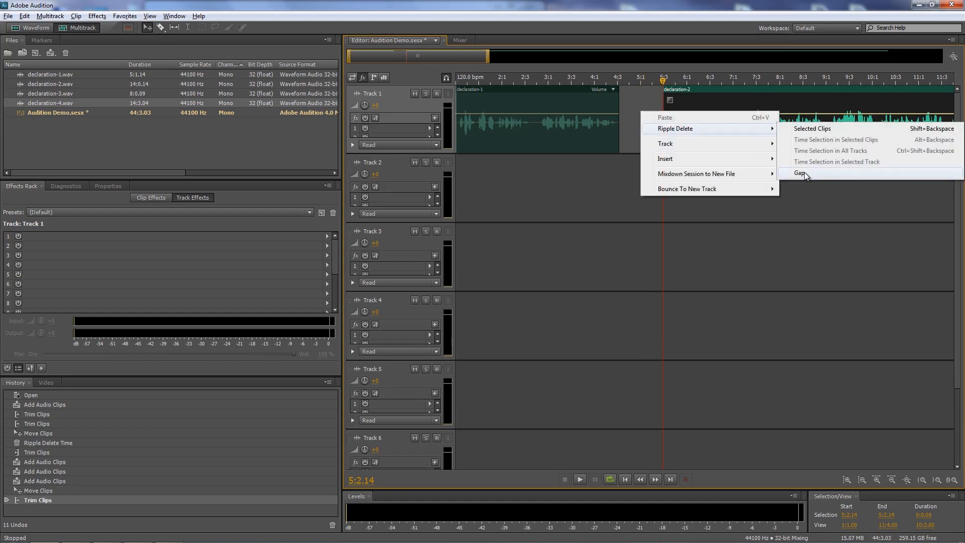
left_click(800, 173)
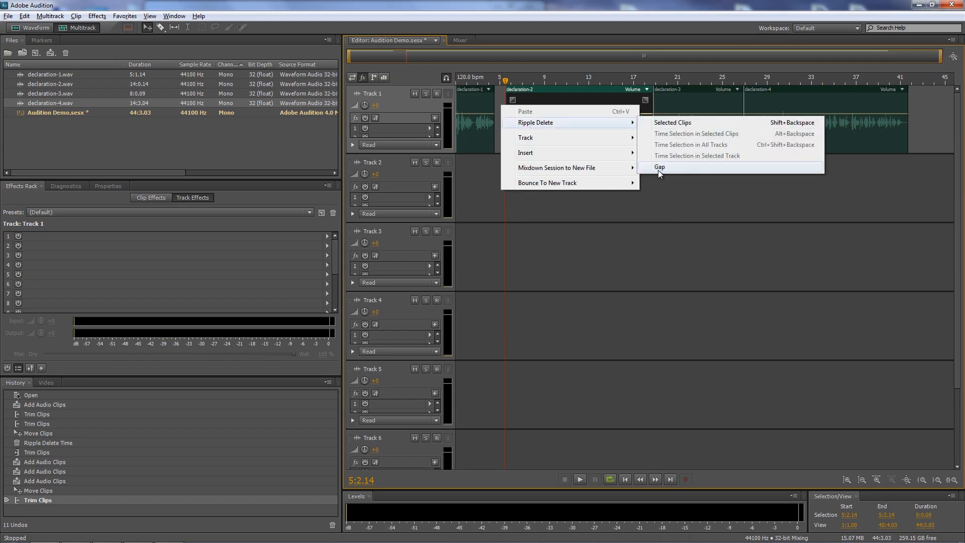
left_click(660, 167)
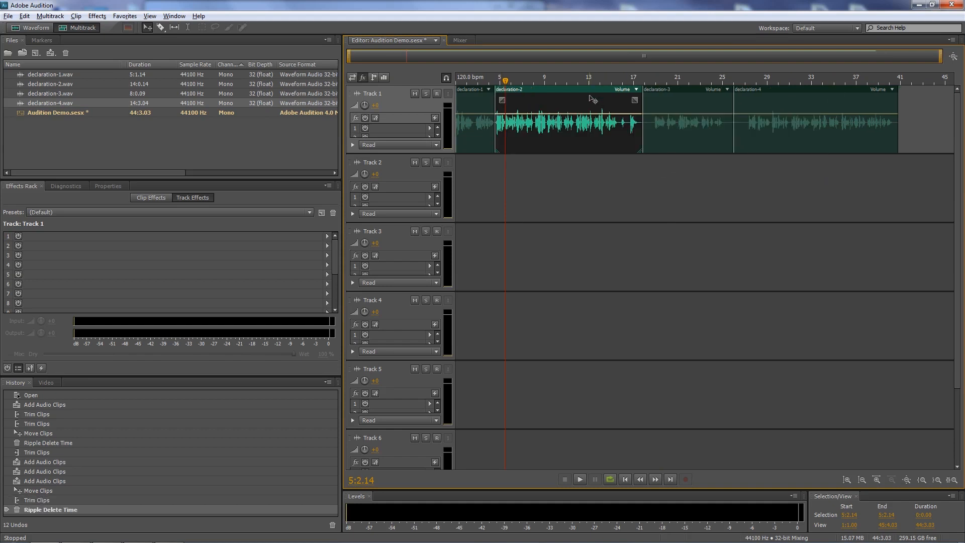
Trim the silent edges of declaration-2, declaration-3 and declaration-4
left_click(609, 83)
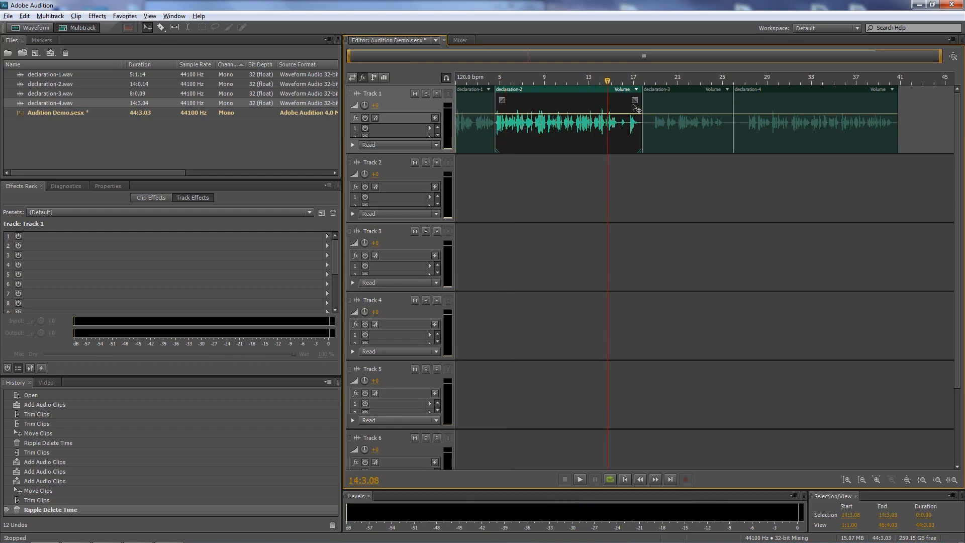
left_click(579, 479)
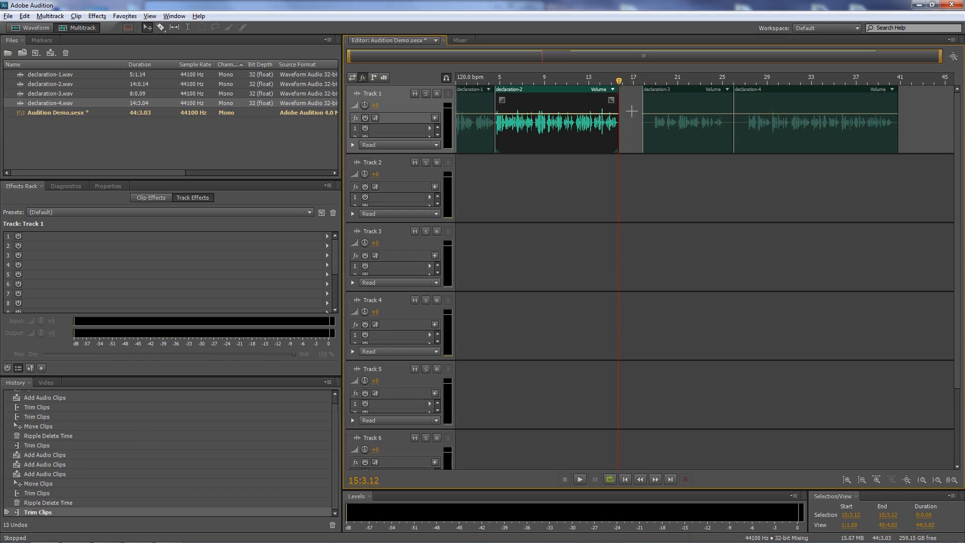
left_click(579, 480)
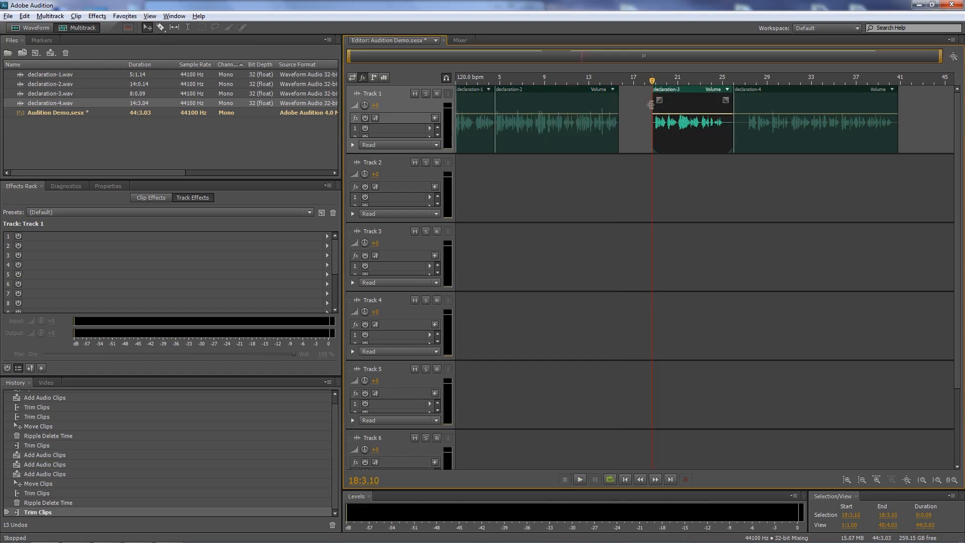
left_click(579, 480)
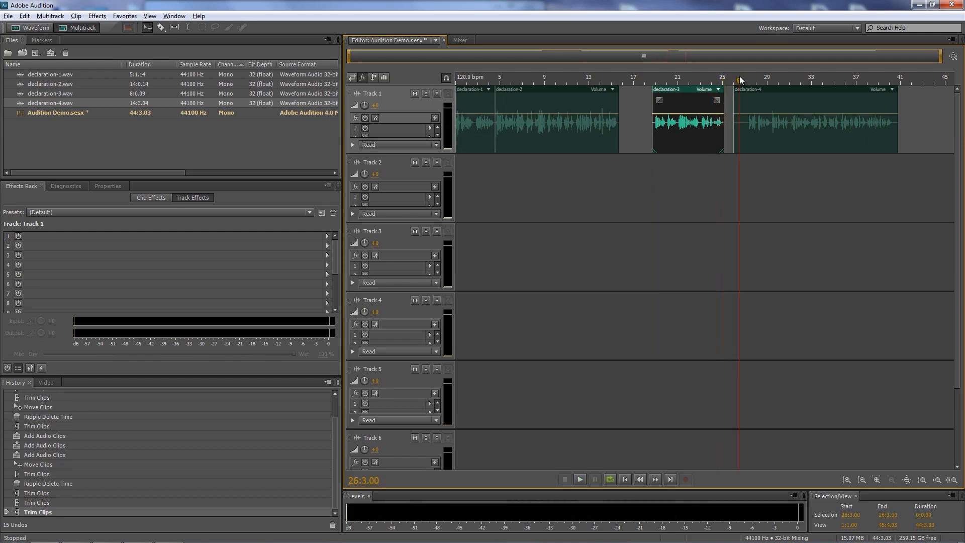
left_click(579, 480)
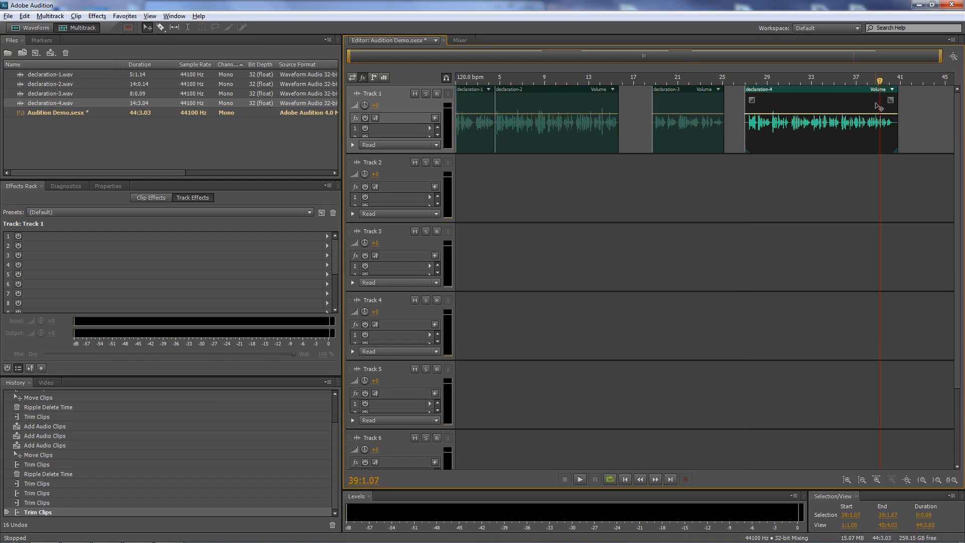
Ripple-delete the gaps before declaration-3 and declaration-4 so all clips run back to back
left_click(579, 479)
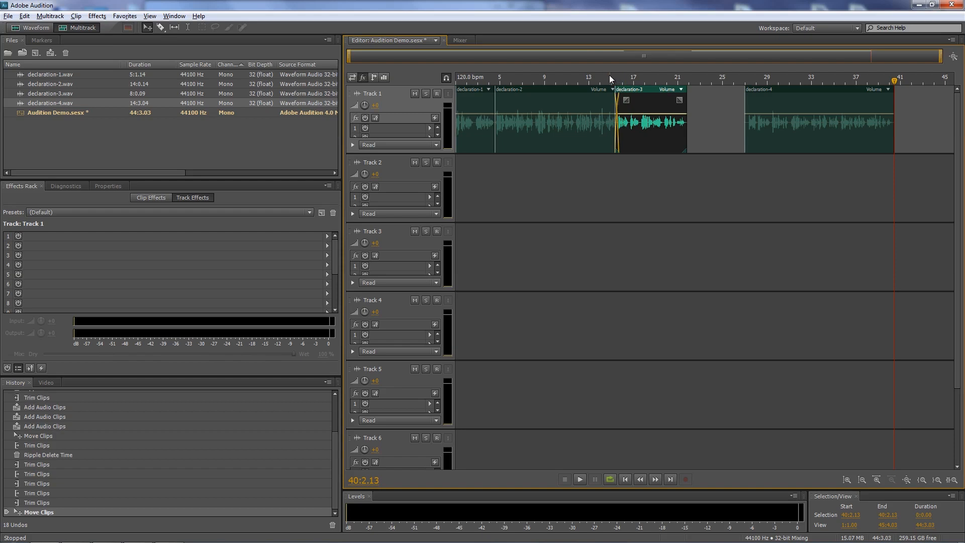
mouse_move(728, 118)
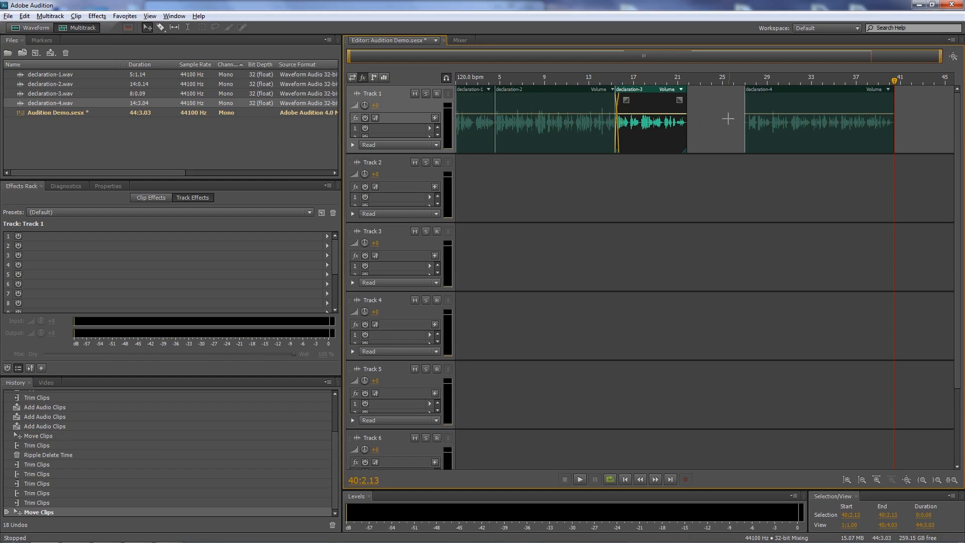
left_click(607, 78)
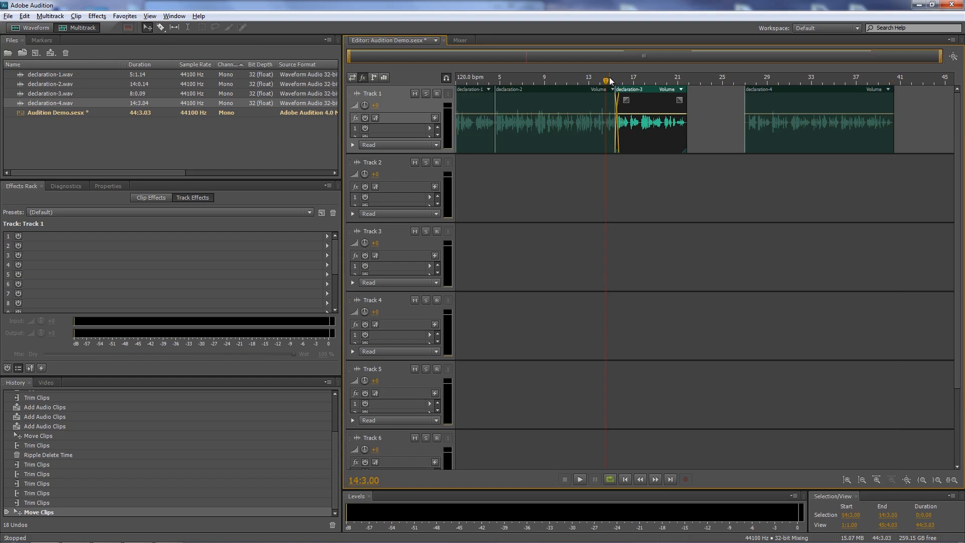
left_click(580, 480)
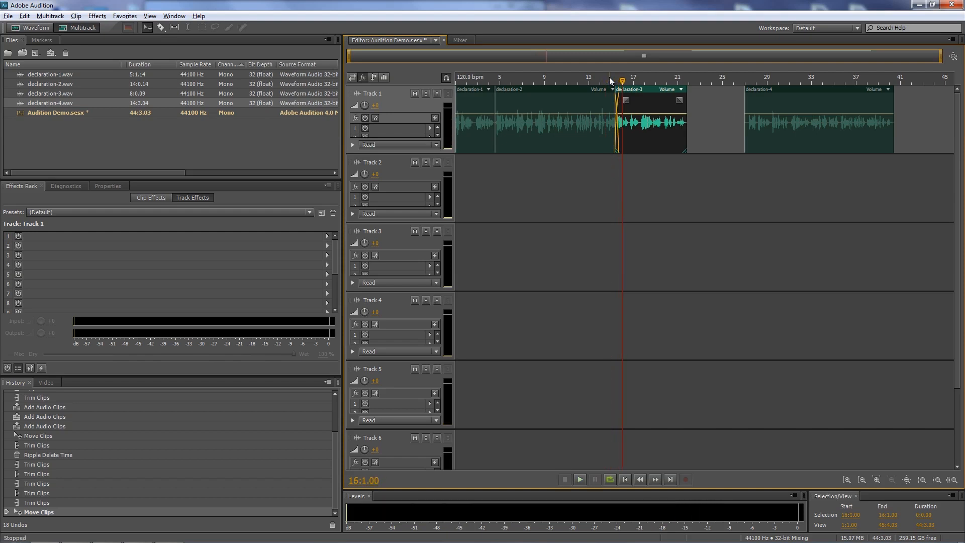
right_click(637, 115)
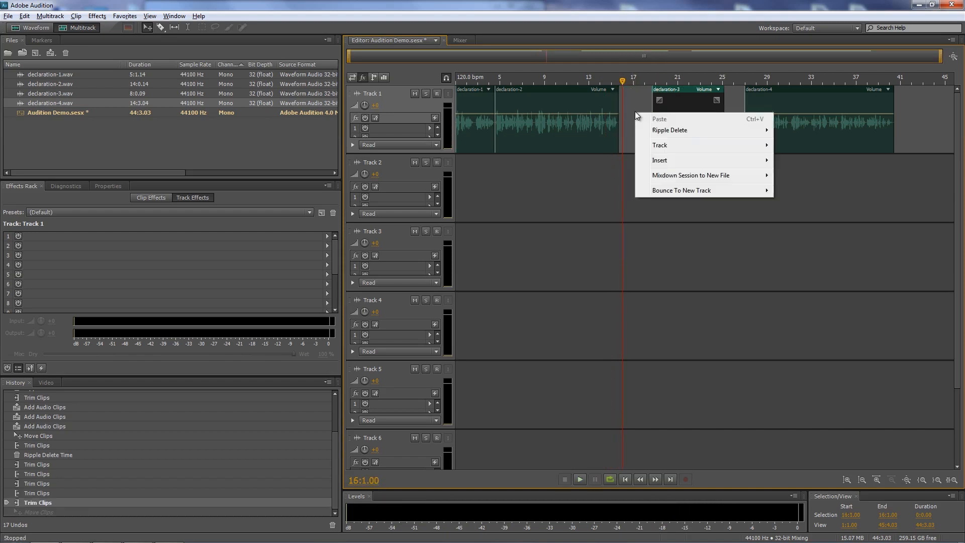
mouse_move(669, 130)
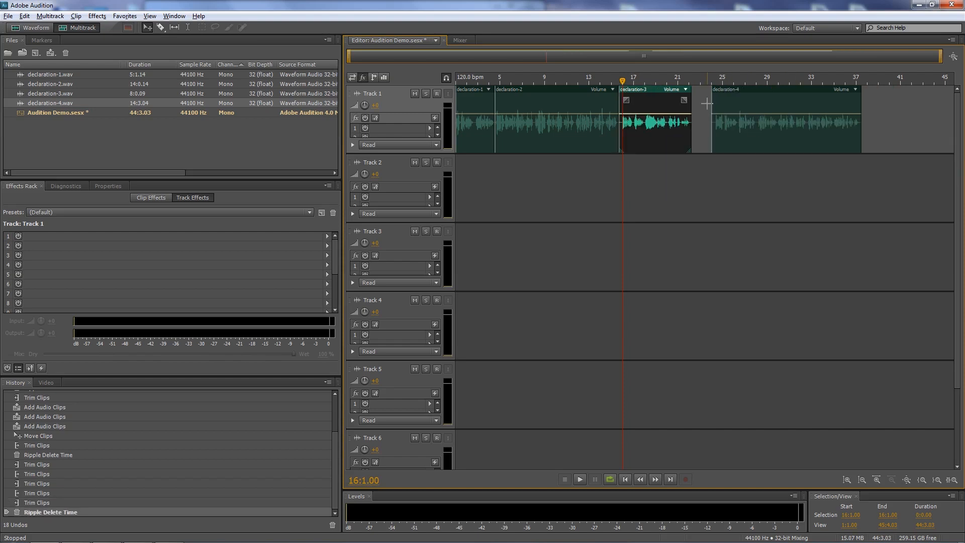
right_click(708, 103)
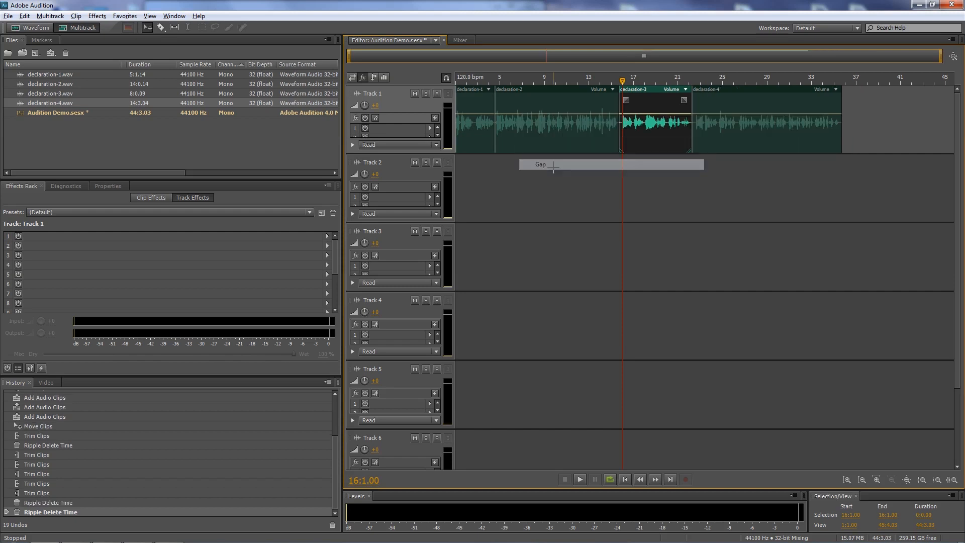
left_click(553, 83)
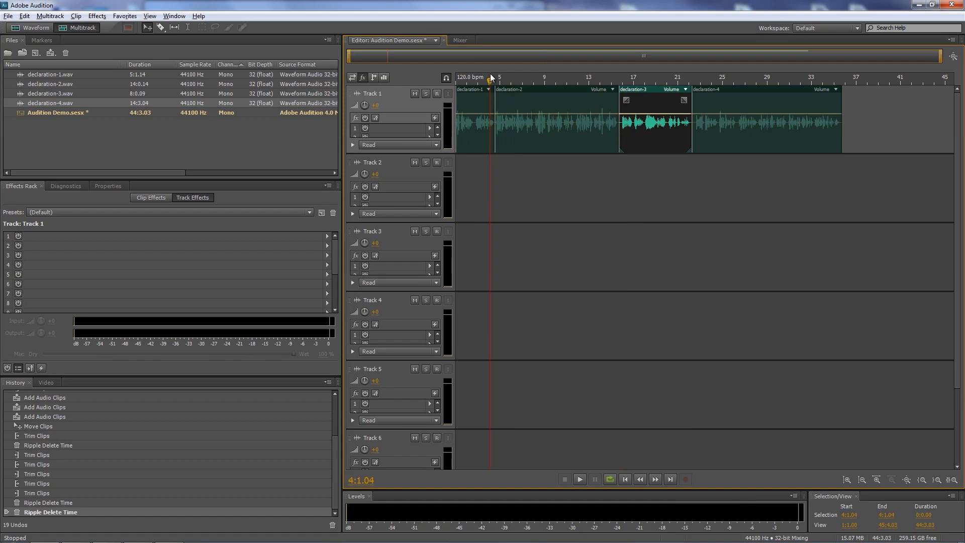
left_click(579, 479)
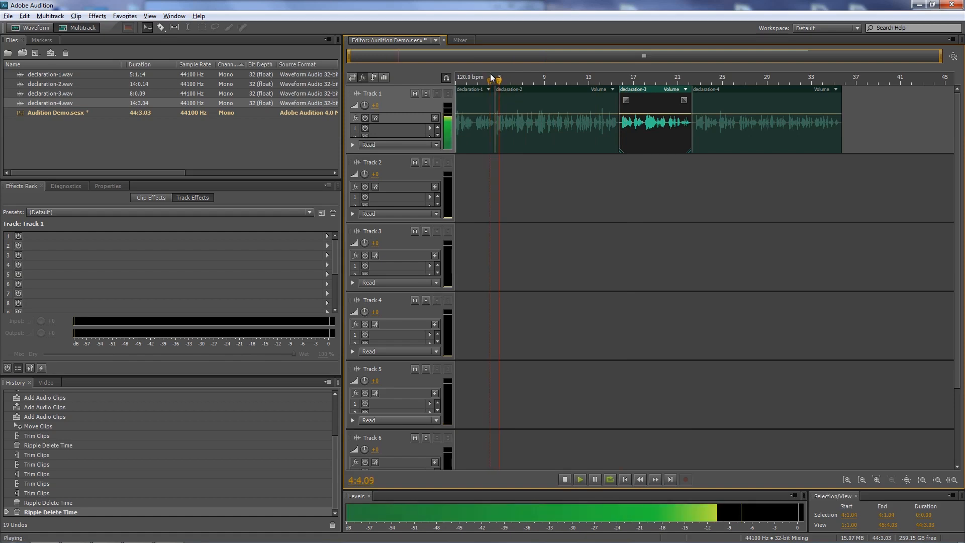
left_click(564, 480)
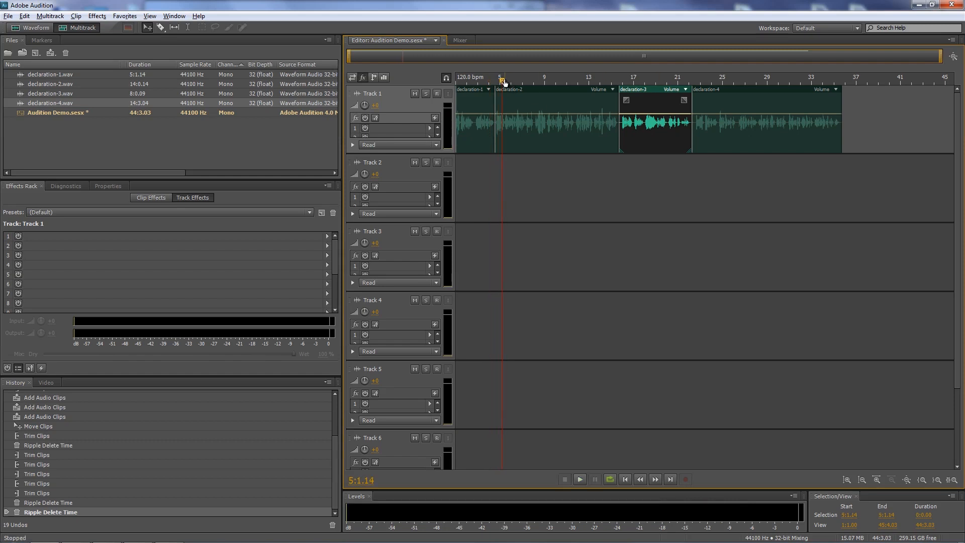
left_click(579, 478)
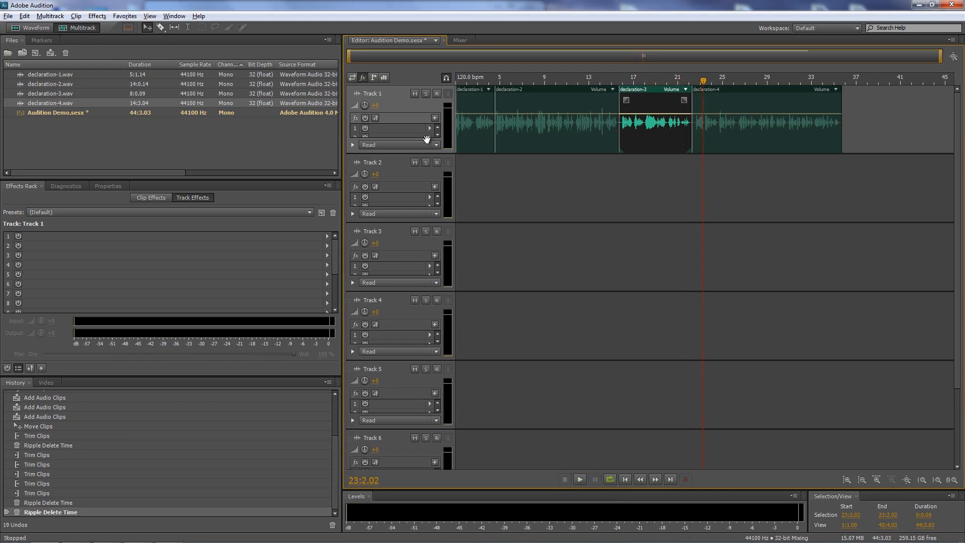
mouse_move(453, 158)
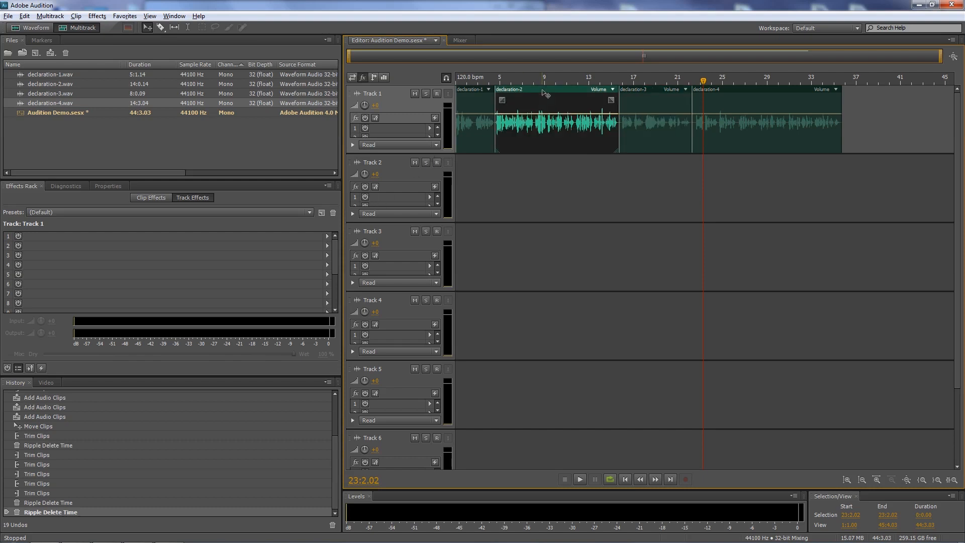
mouse_move(557, 101)
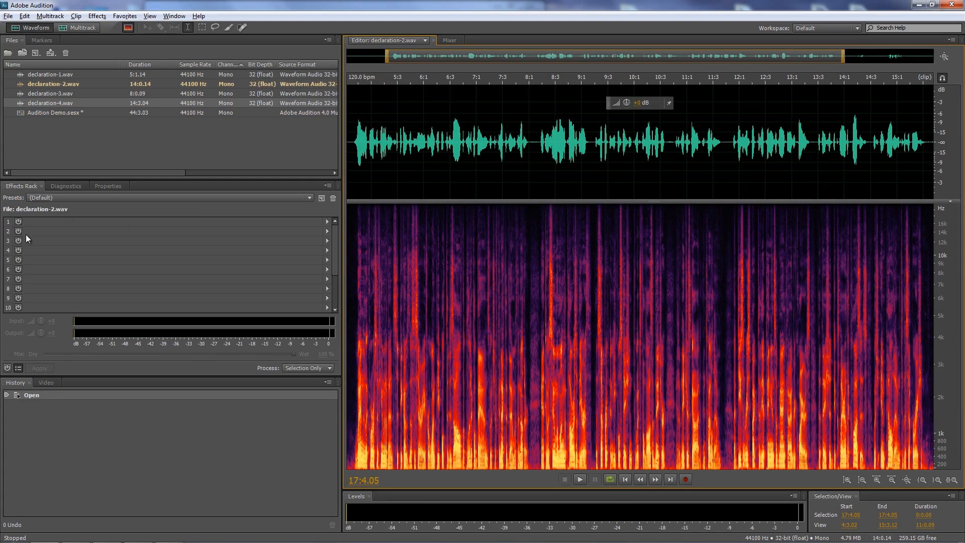
Browse the Effects menu categories with declaration-2.wav open in the waveform editor
left_click(97, 15)
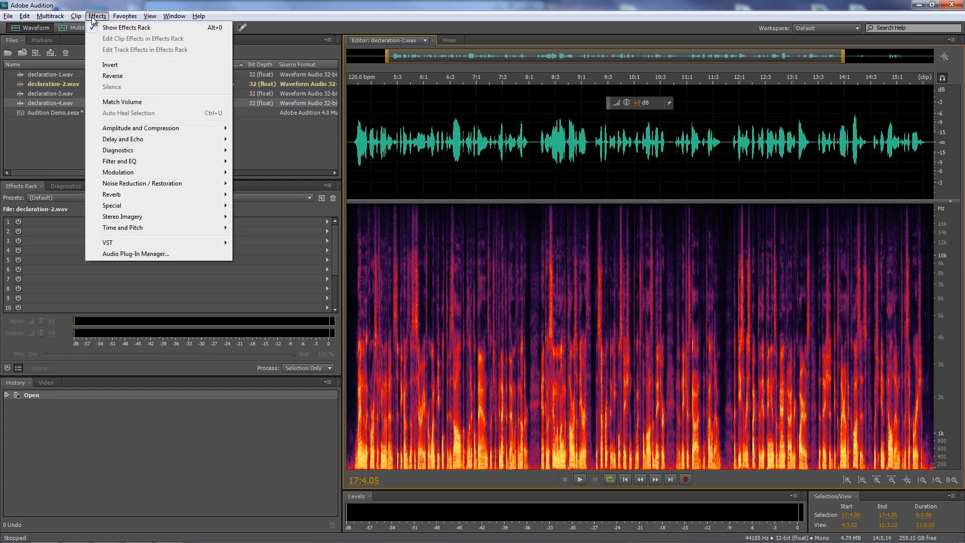
mouse_move(118, 150)
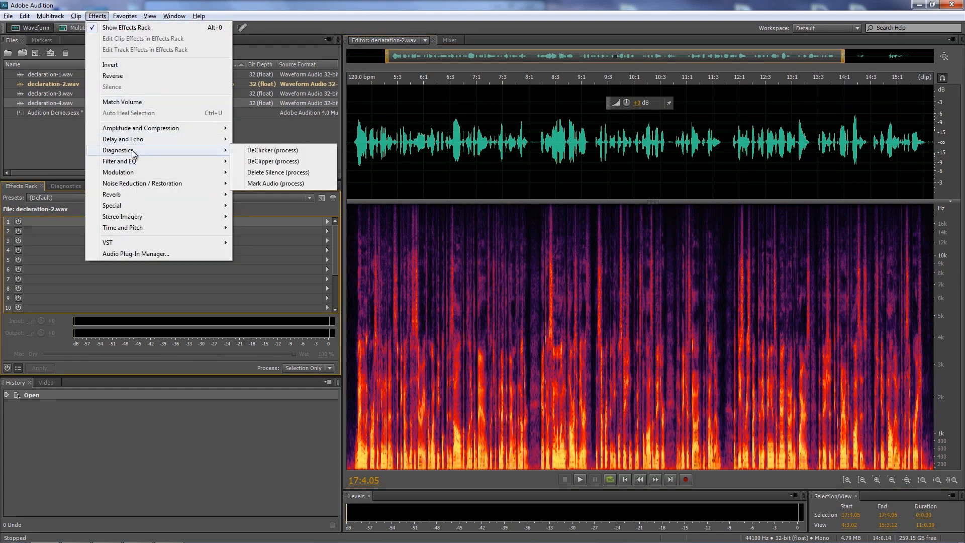
mouse_move(123, 227)
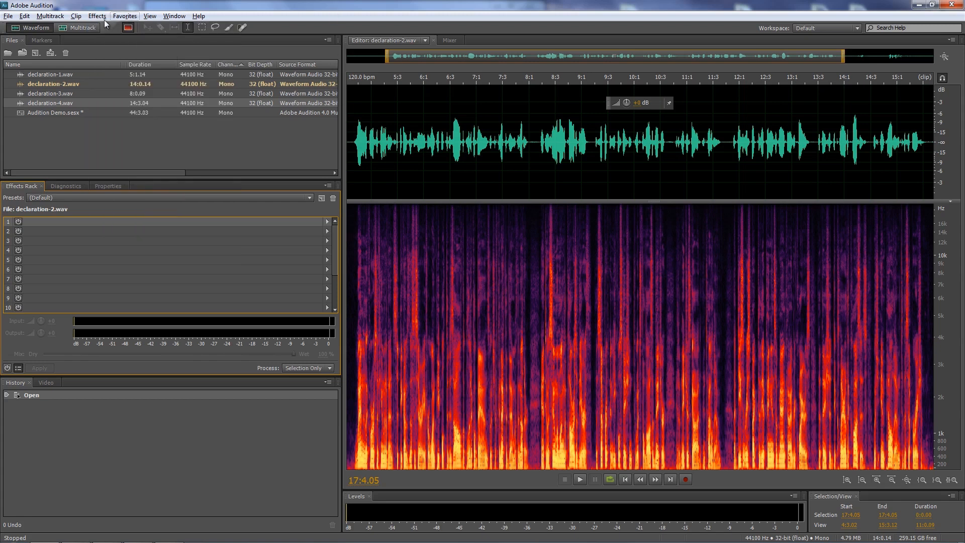
Add a Delay and Echo > Echo clip effect to declaration-2 in the multitrack session
left_click(77, 27)
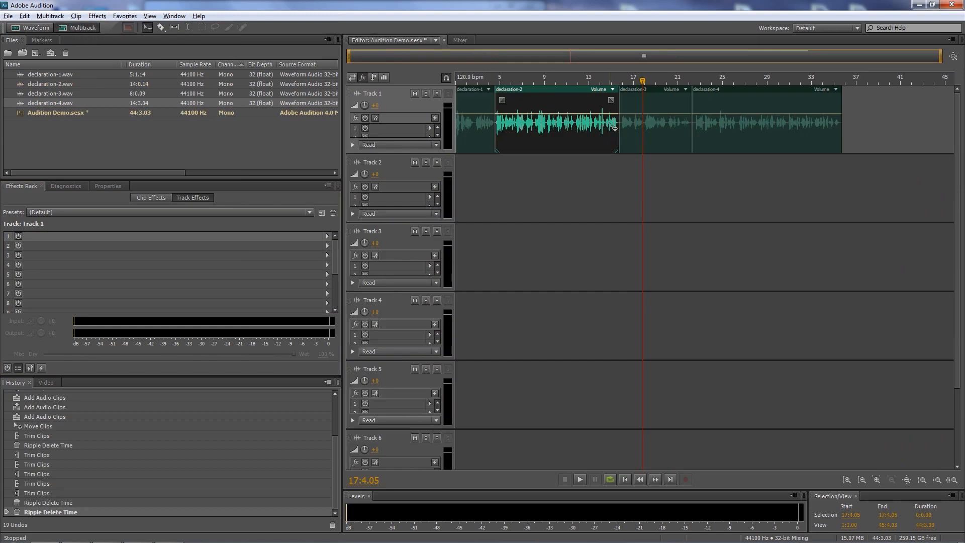
mouse_move(99, 198)
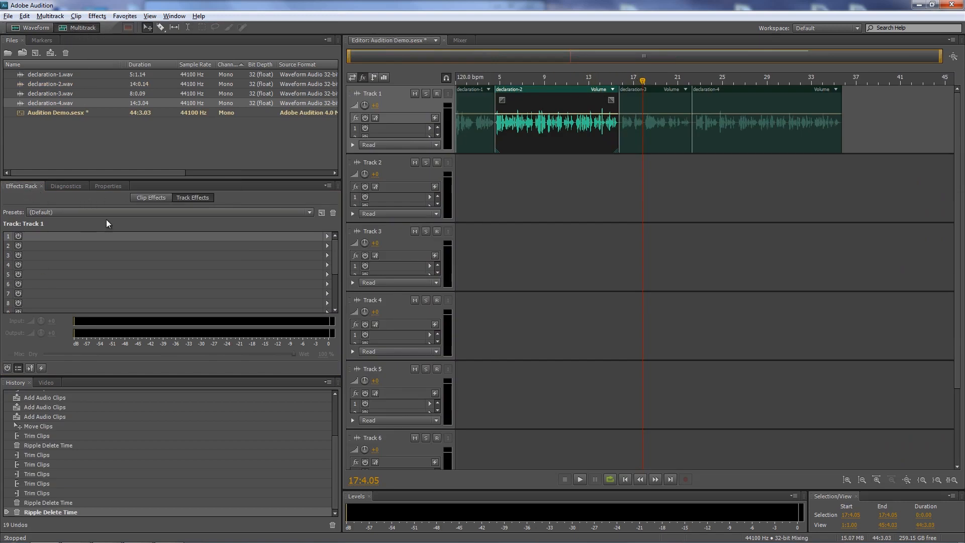
left_click(150, 198)
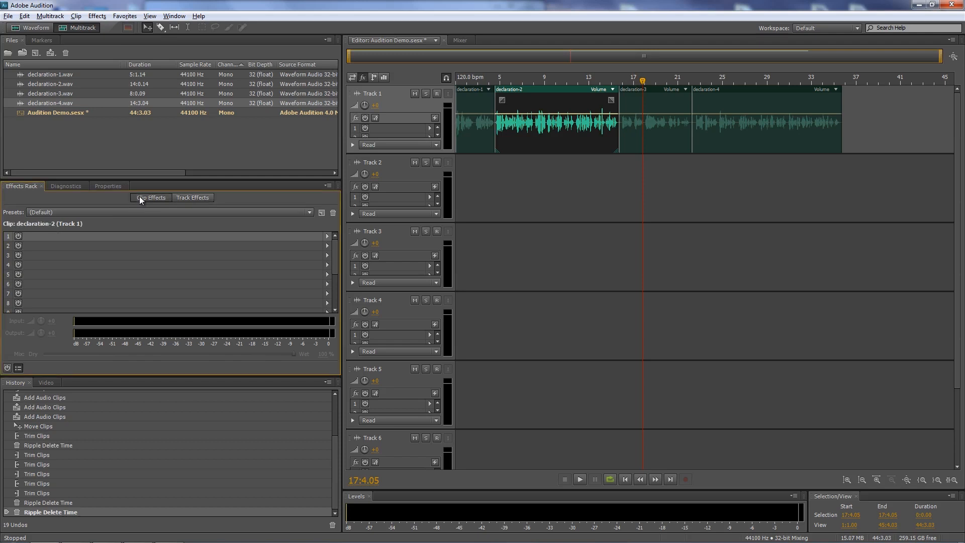
left_click(328, 235)
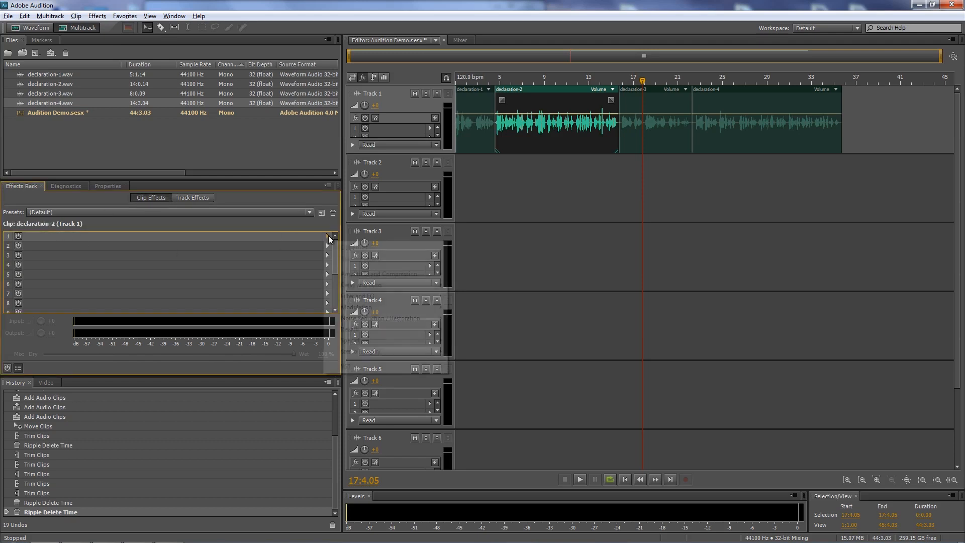
left_click(327, 236)
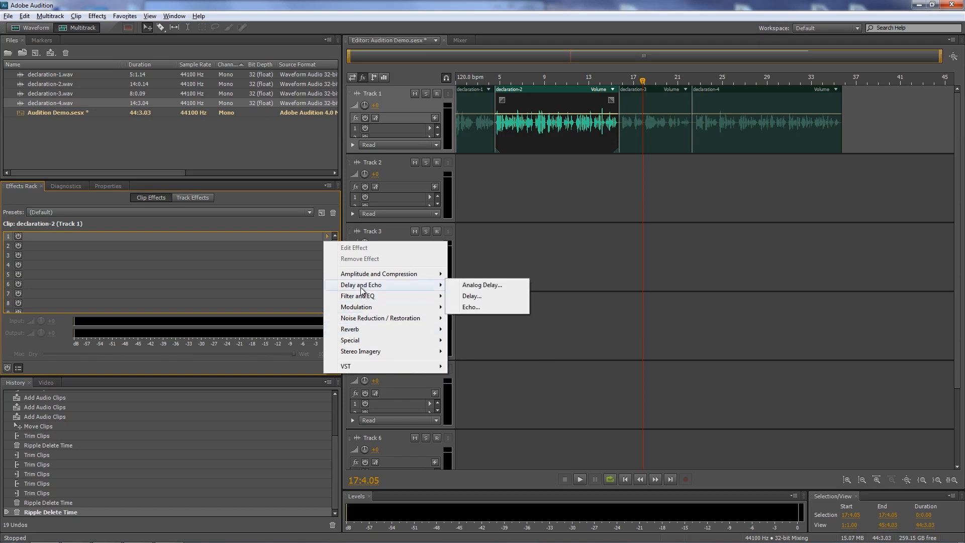
left_click(470, 307)
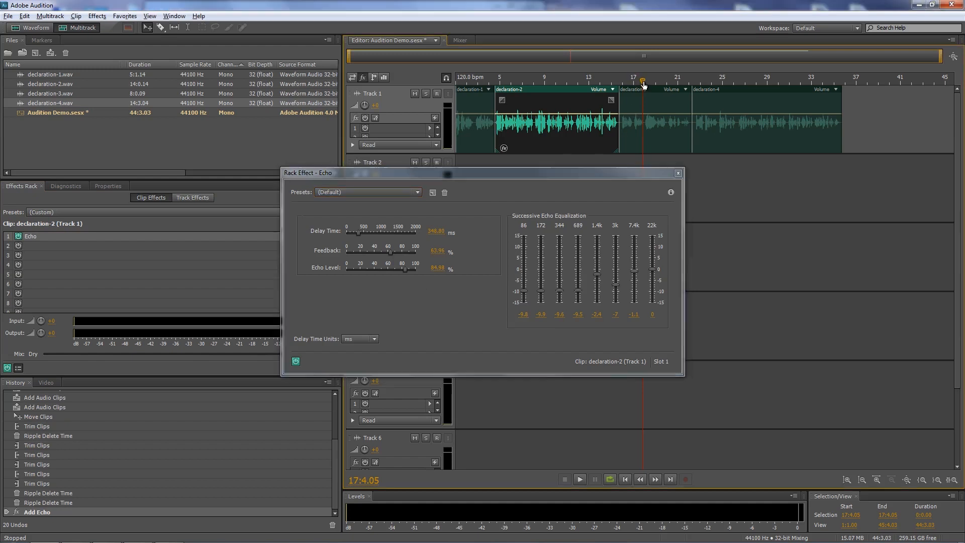
Keep the default Echo settings and move the play position toward declaration-3
left_click(579, 480)
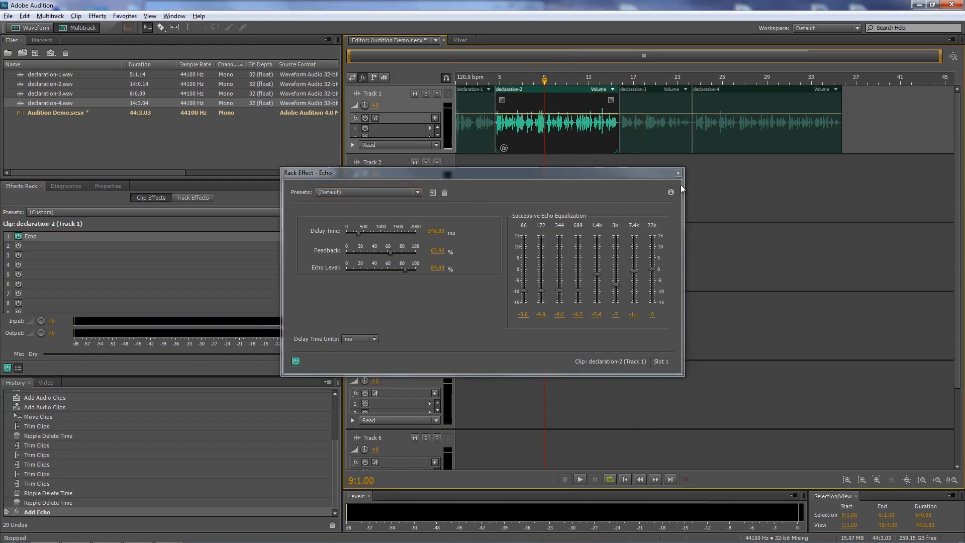
left_click(677, 173)
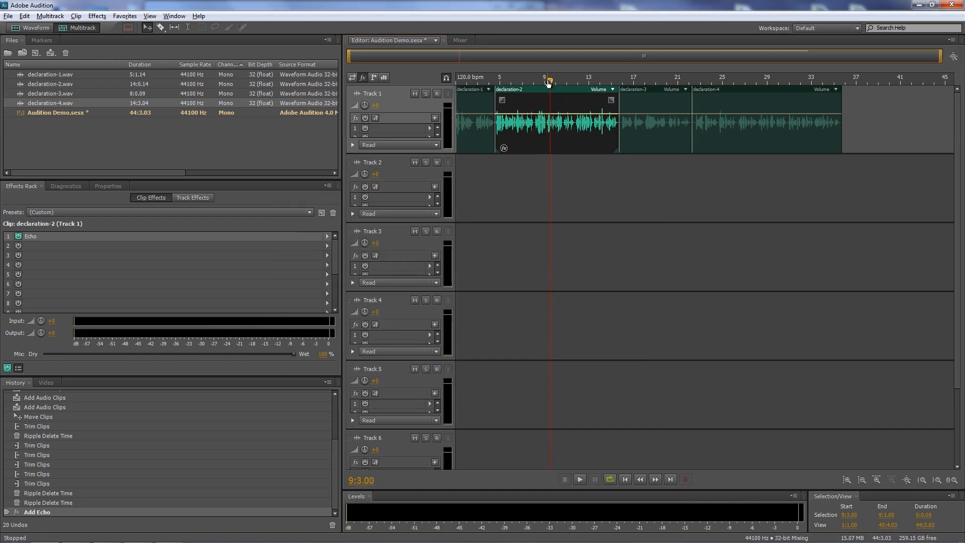
left_click(579, 479)
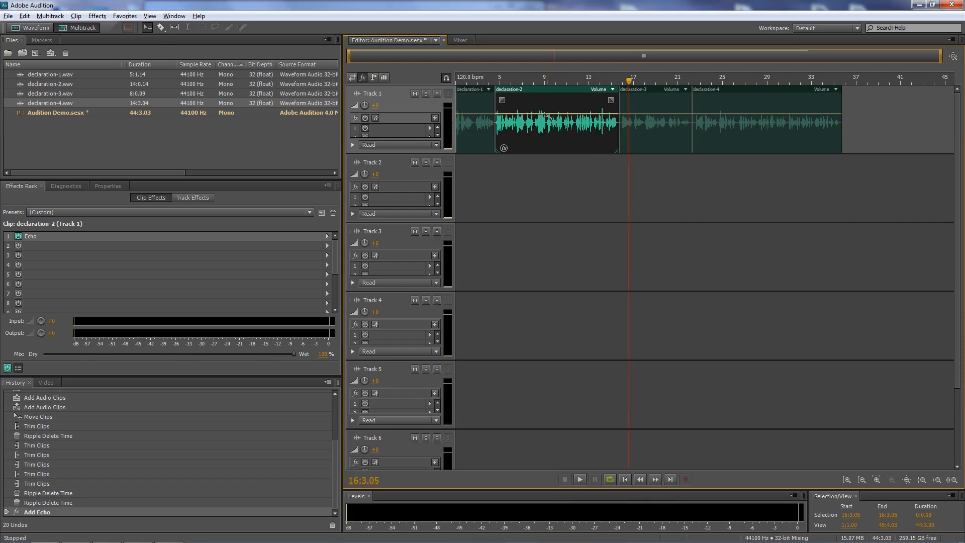
mouse_move(84, 248)
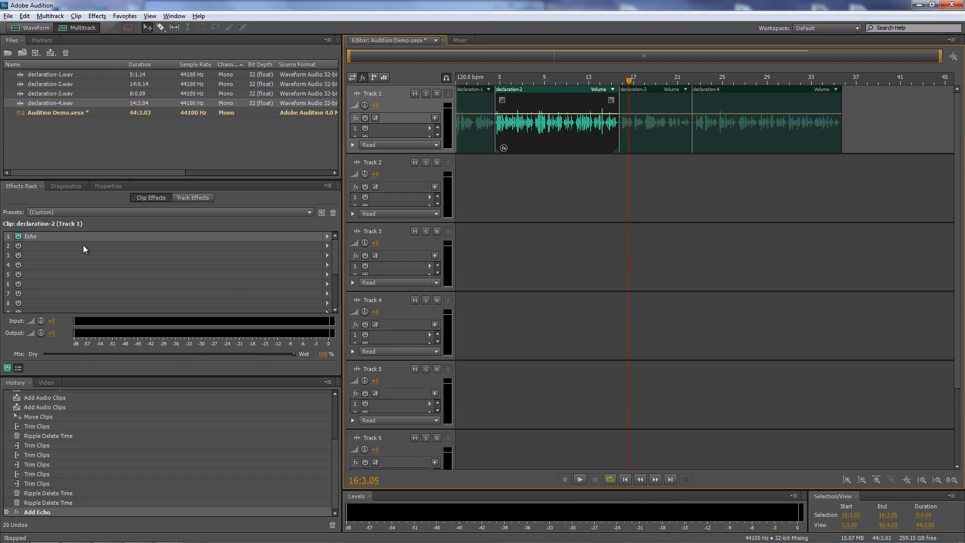
mouse_move(746, 109)
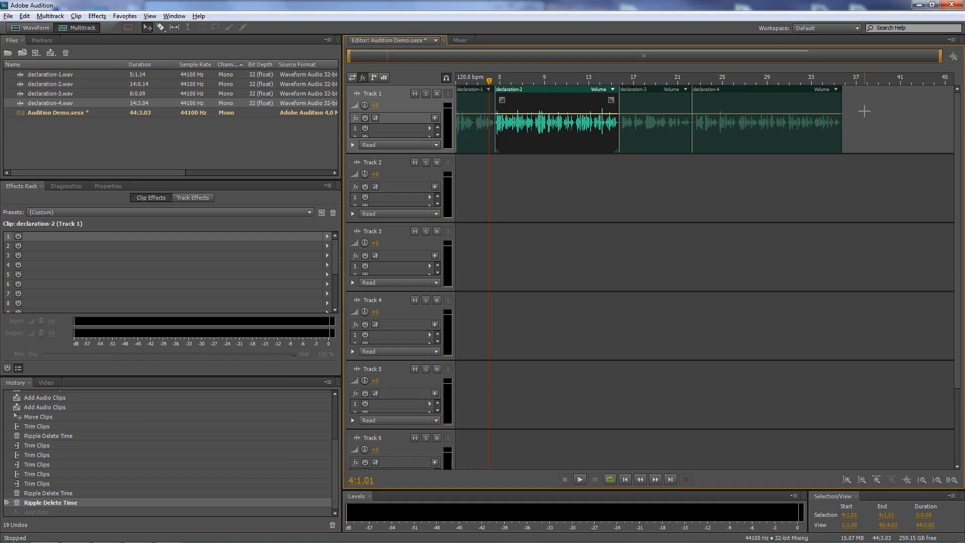
mouse_move(833, 116)
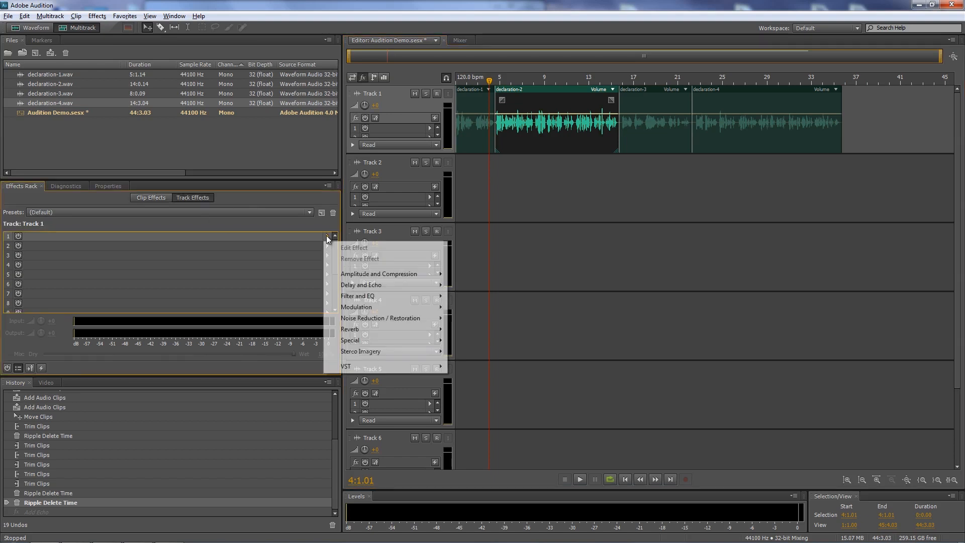
mouse_move(382, 318)
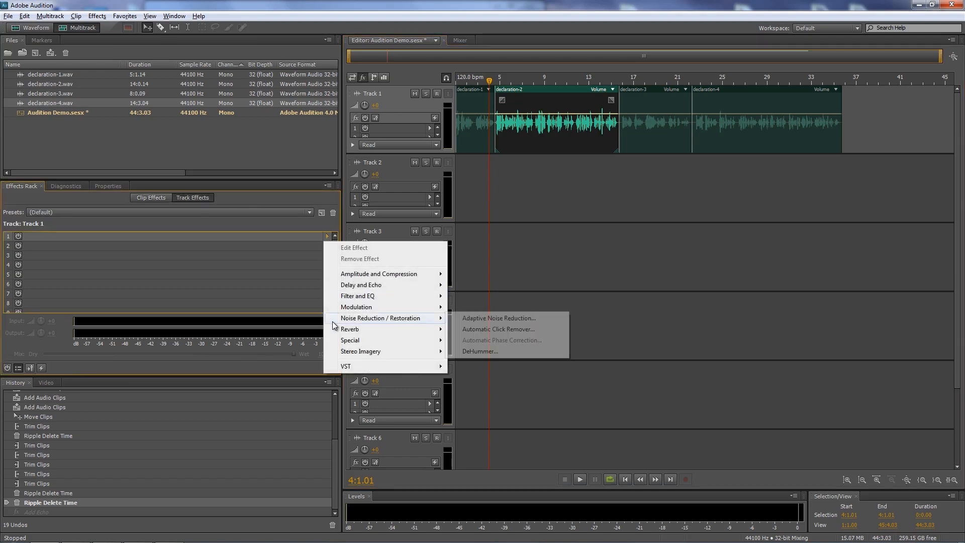
Dismiss the slot 1 effect menu, leaving Track 1's effects rack empty
left_click(287, 204)
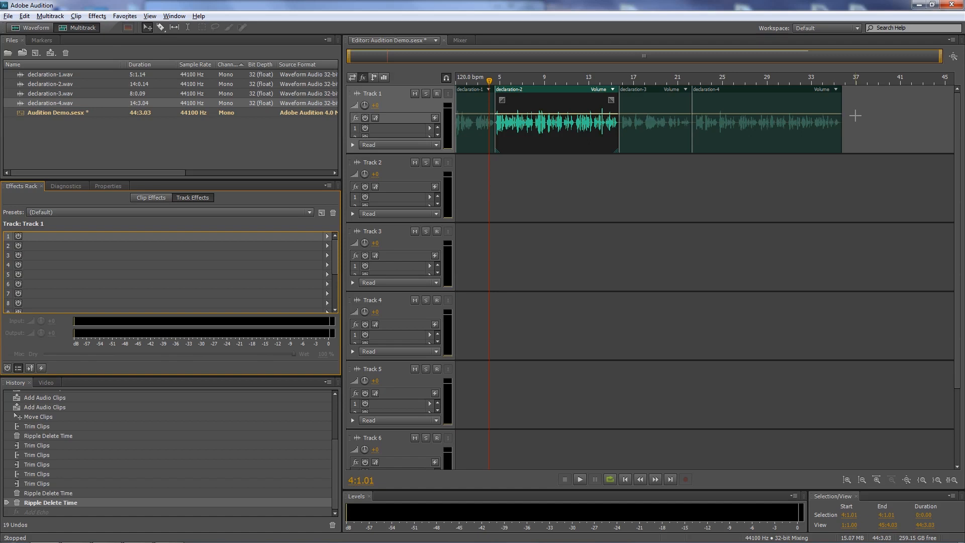
mouse_move(680, 109)
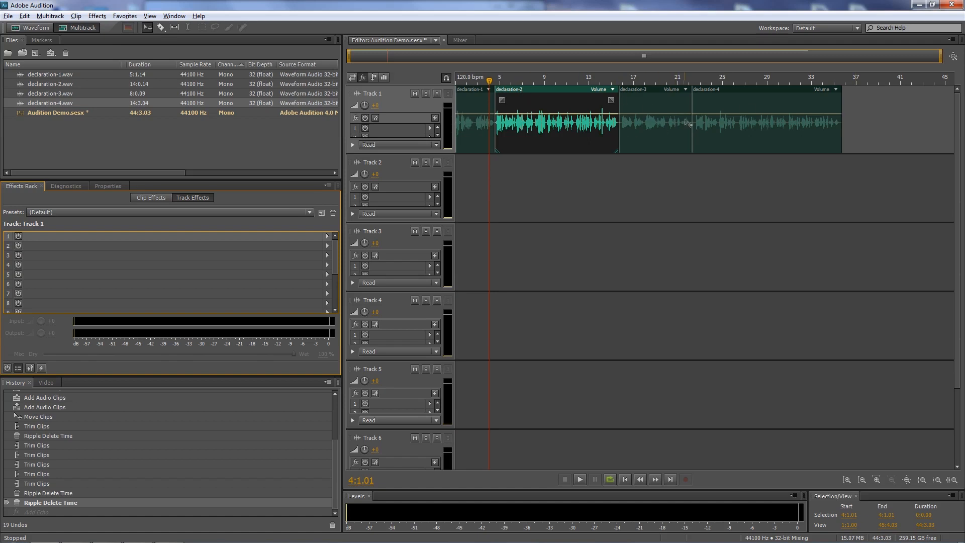
left_click(50, 15)
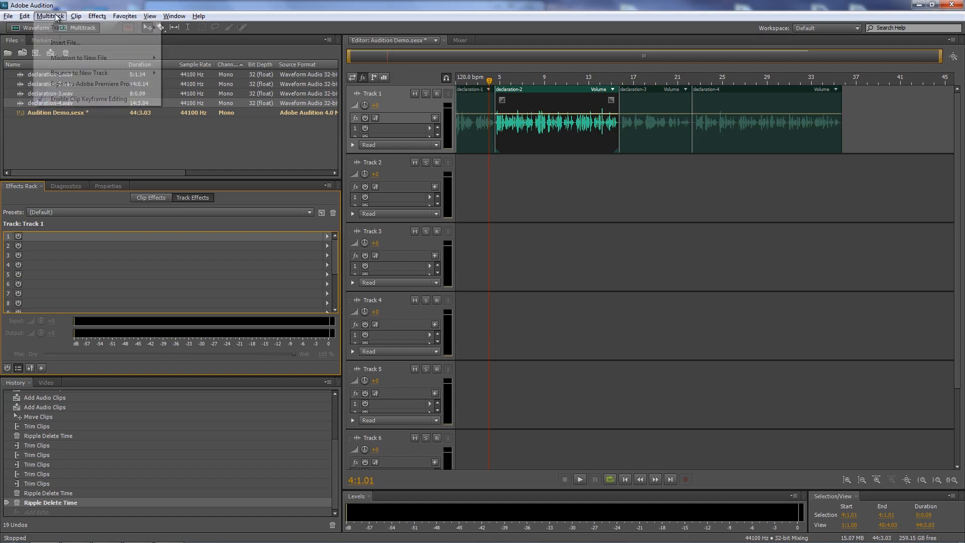
mouse_move(79, 58)
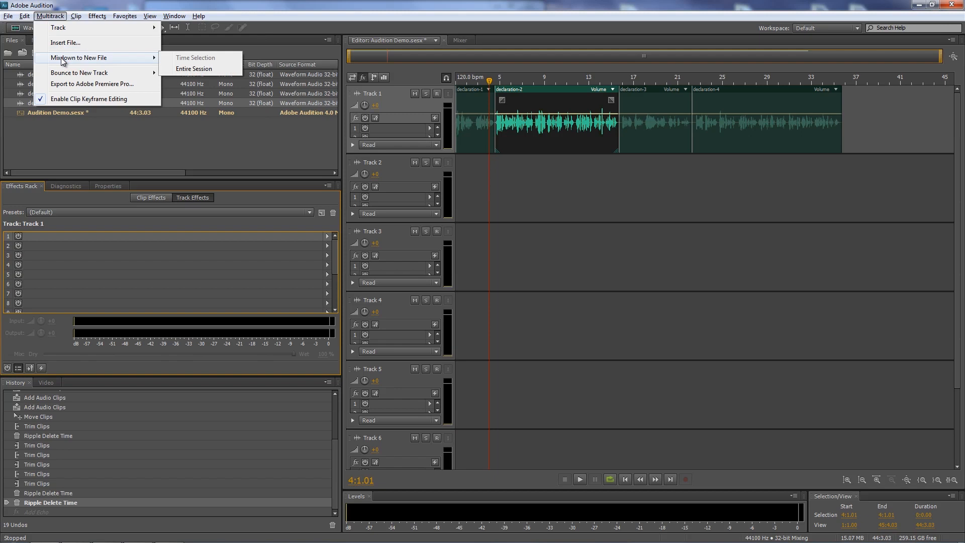
mouse_move(194, 69)
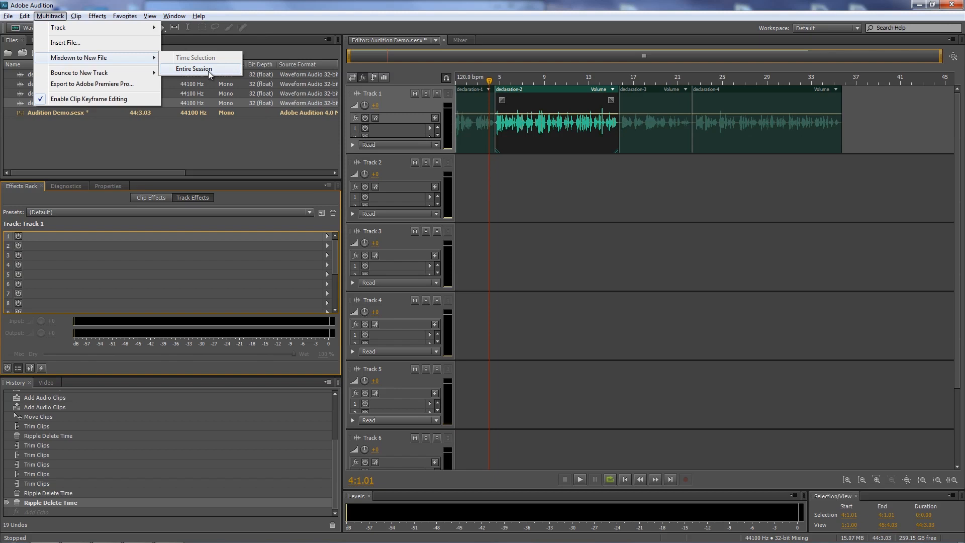
left_click(195, 68)
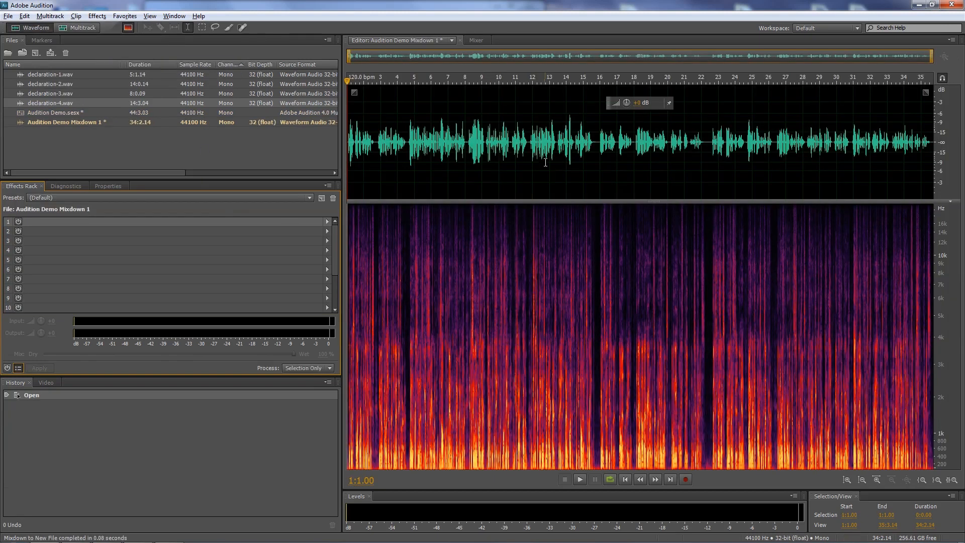
mouse_move(92, 122)
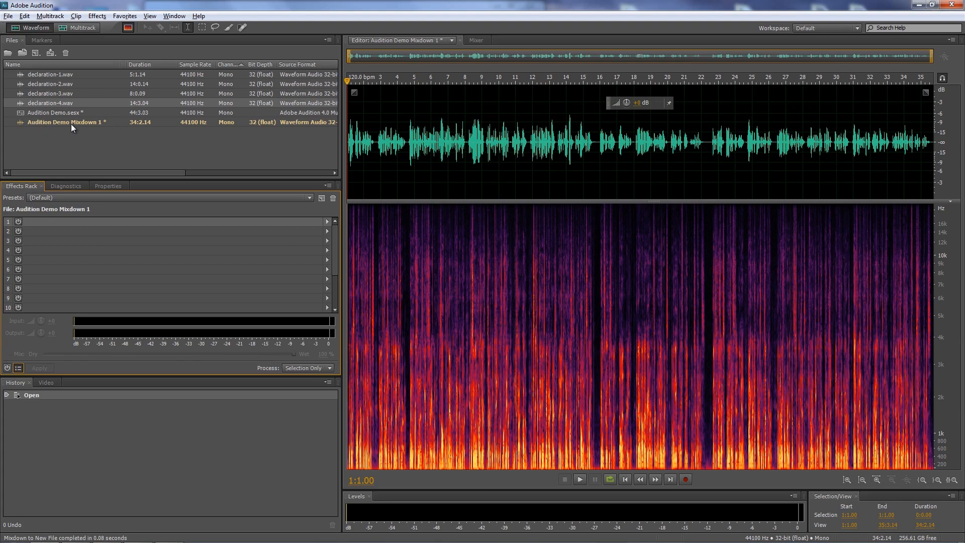
mouse_move(85, 123)
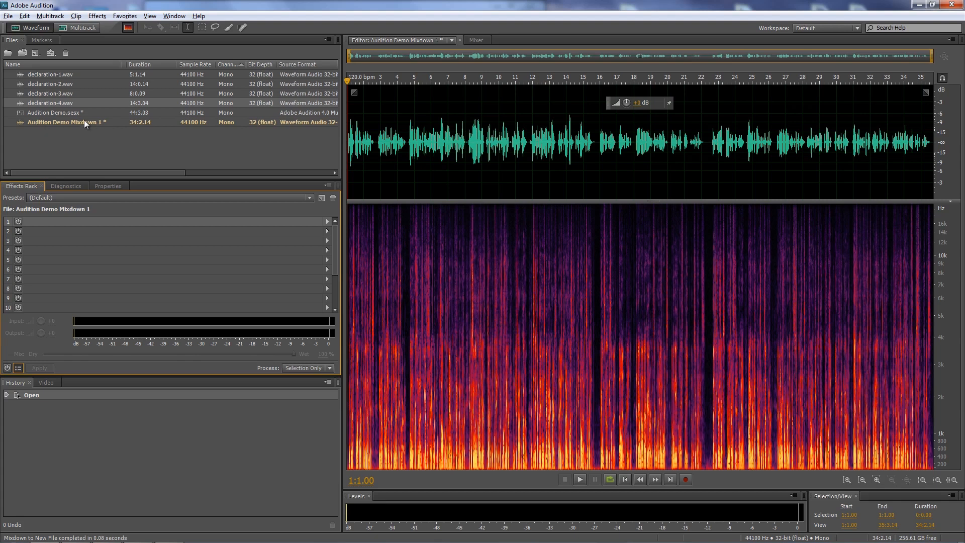
mouse_move(105, 124)
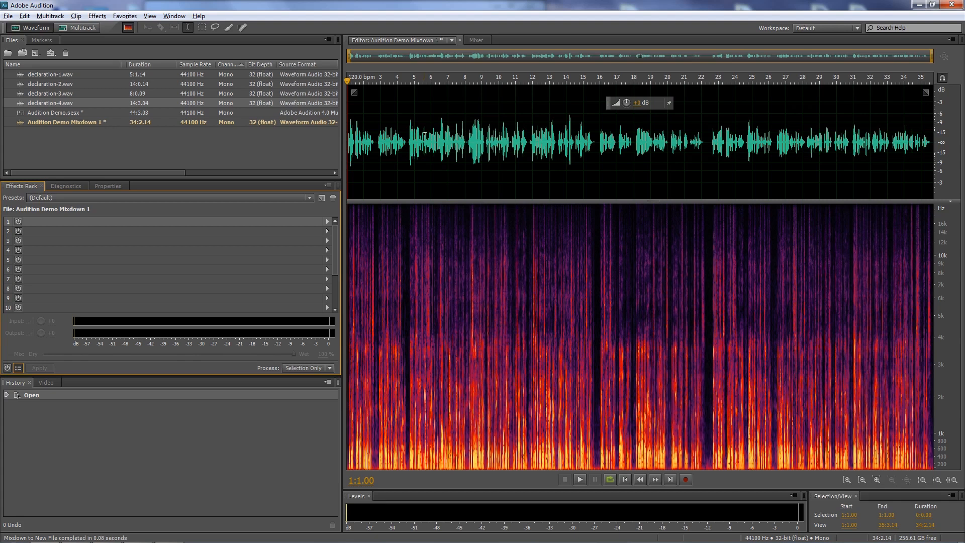
left_click(579, 480)
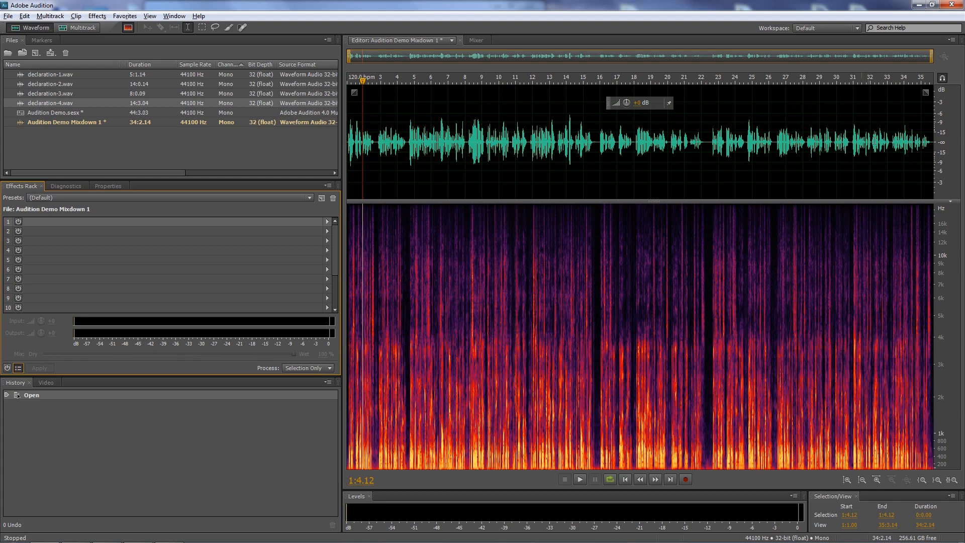
mouse_move(24, 127)
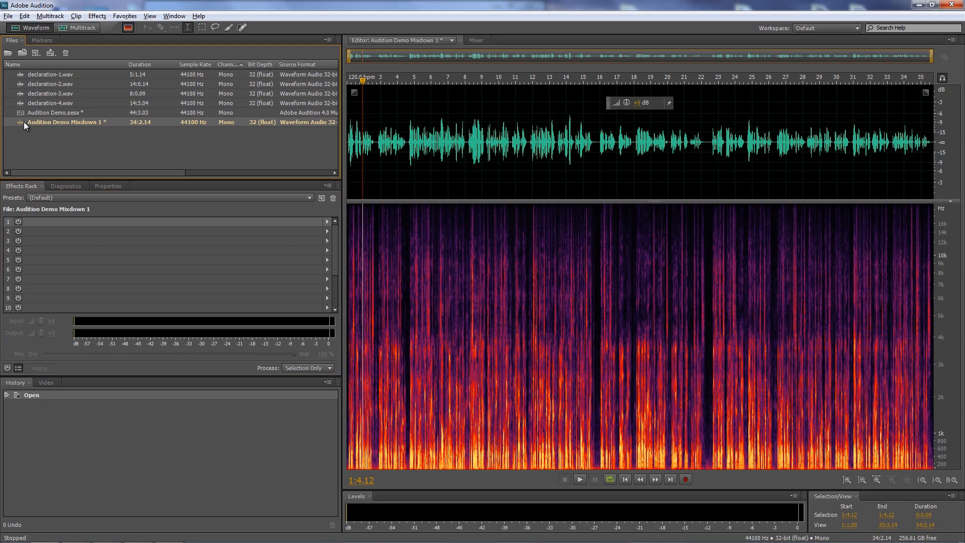
Save the mixdown as 'Audition Demo - to be edited.wav' in Wave PCM format
left_click(8, 15)
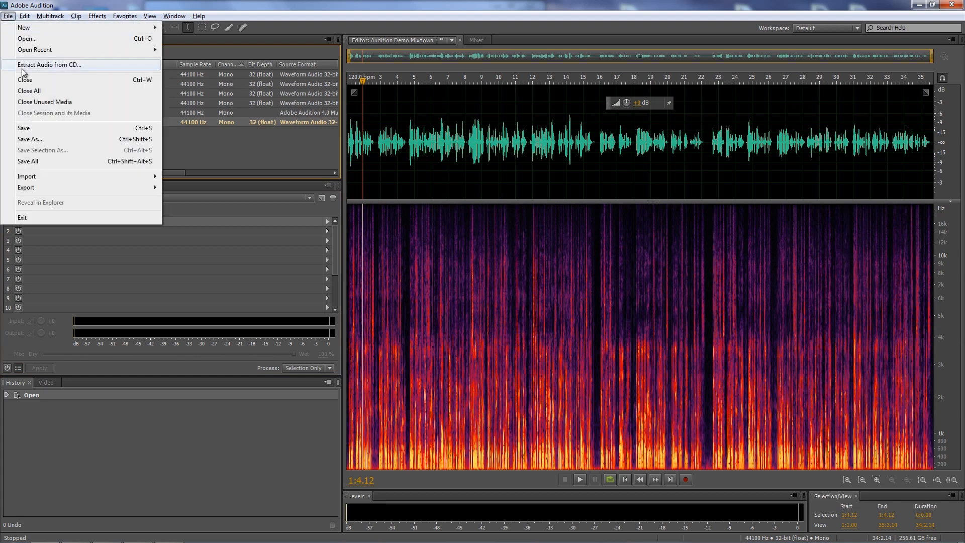
left_click(29, 139)
type("Audition Demo - to be edited.wav")
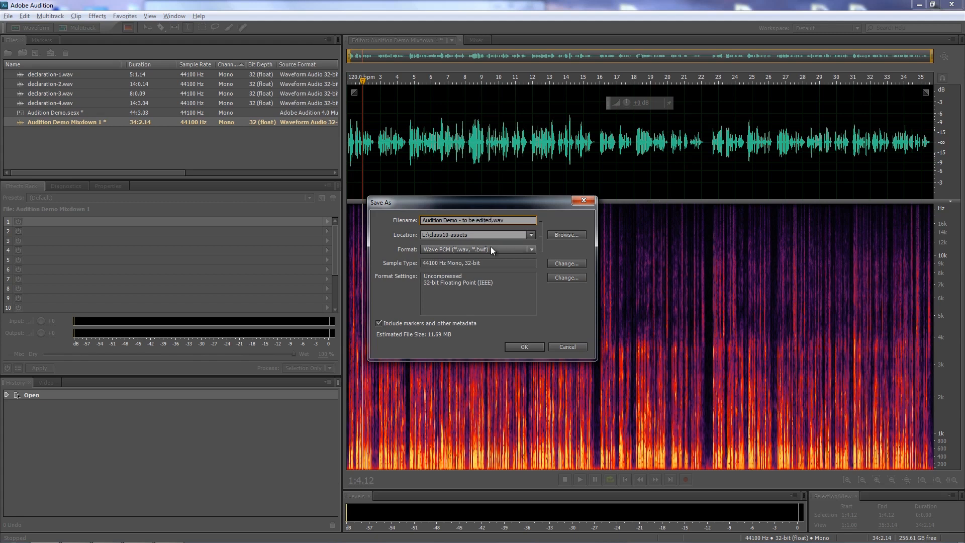
left_click(524, 347)
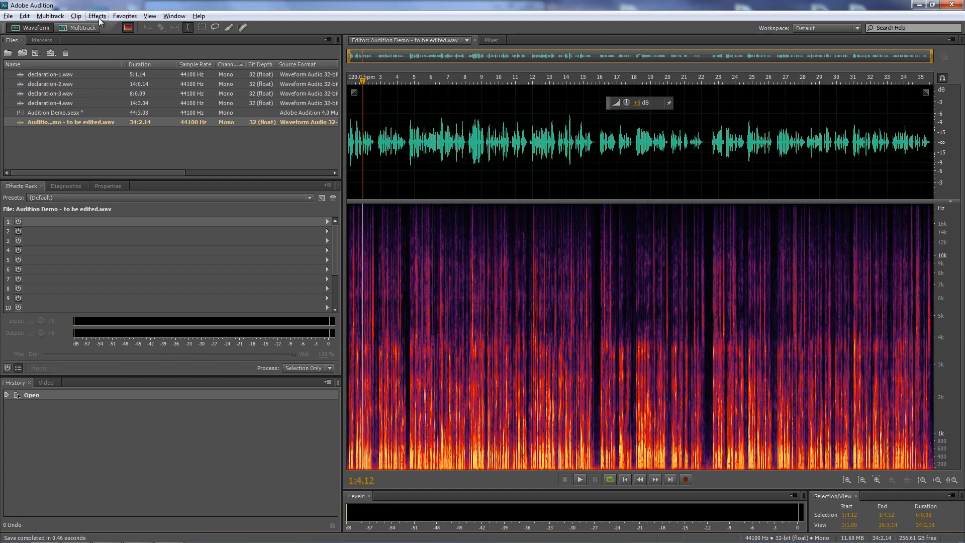
left_click(96, 15)
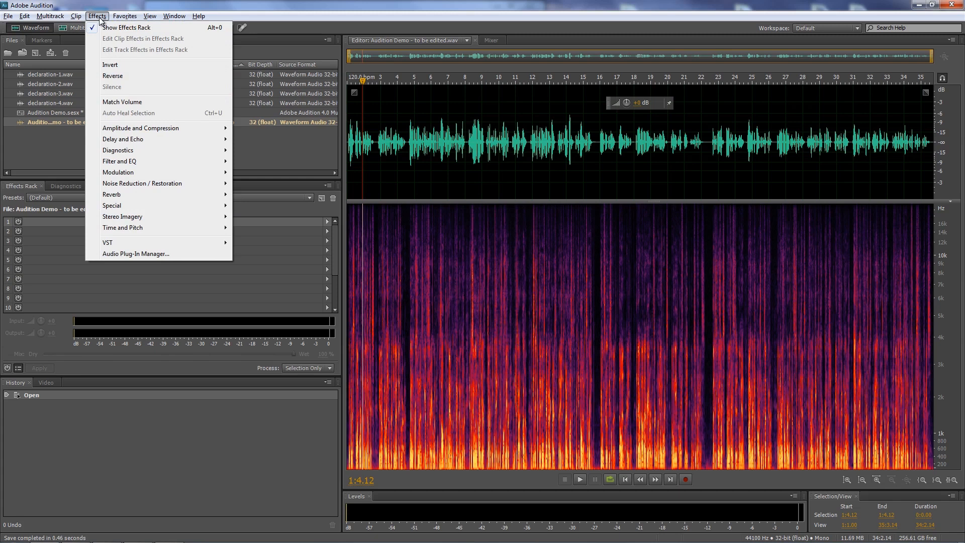
mouse_move(112, 205)
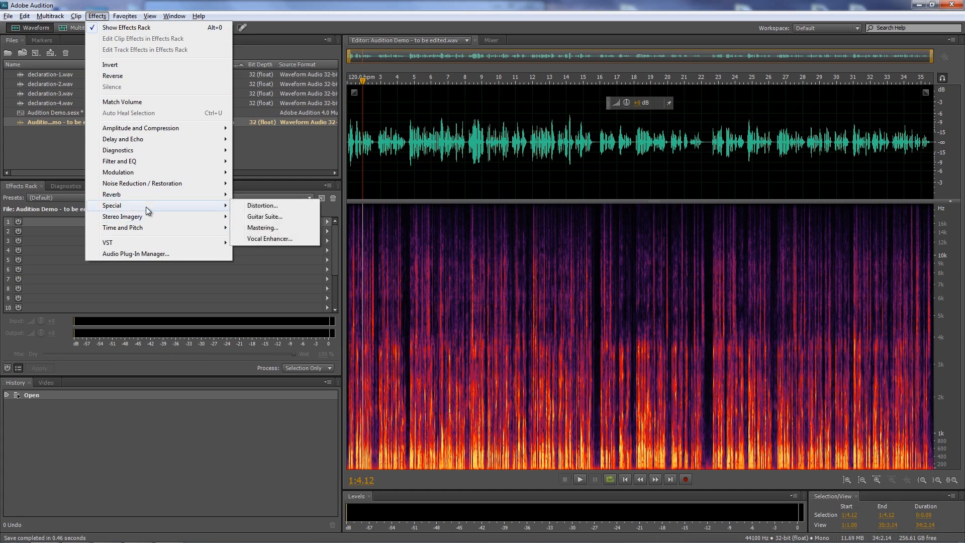
mouse_move(270, 239)
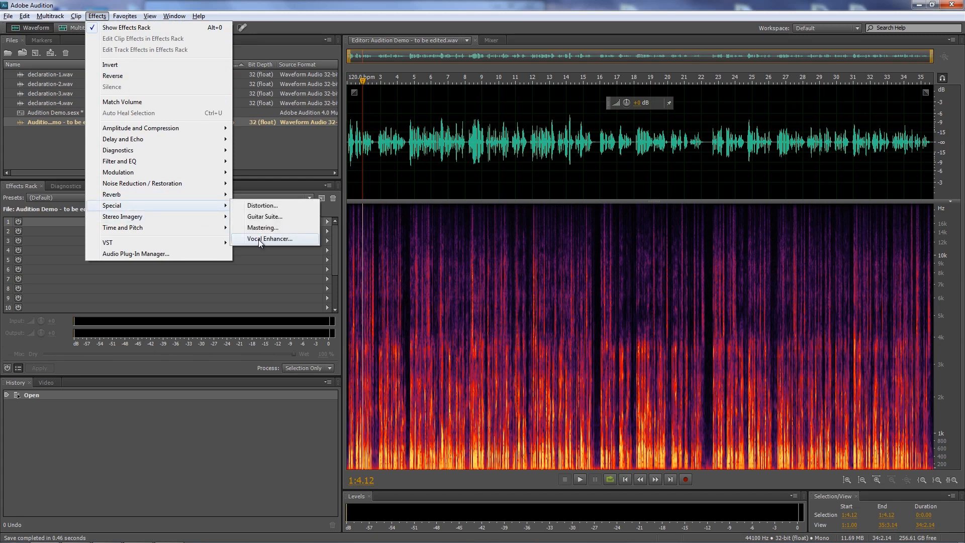
Load the Male preset in the Vocal Enhancer effect and view its help page
left_click(270, 239)
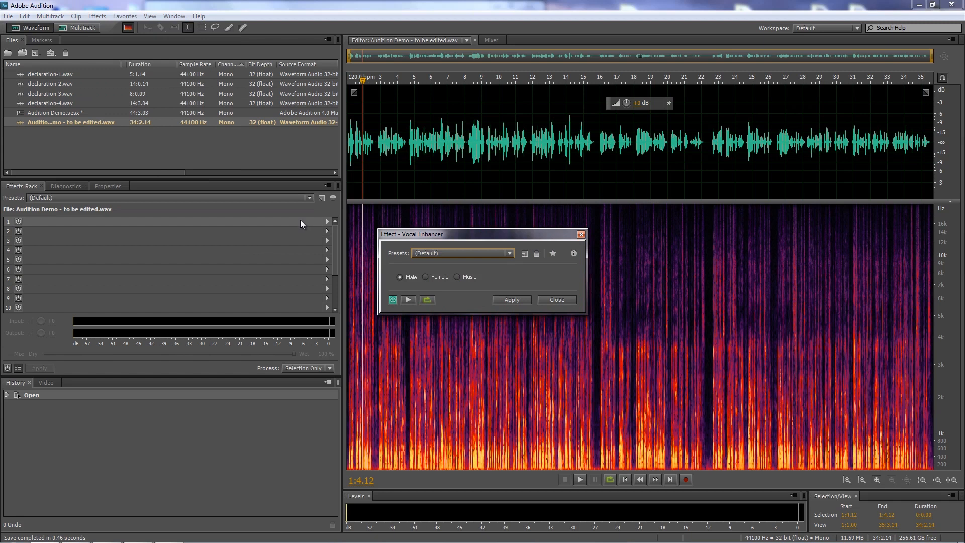
mouse_move(299, 160)
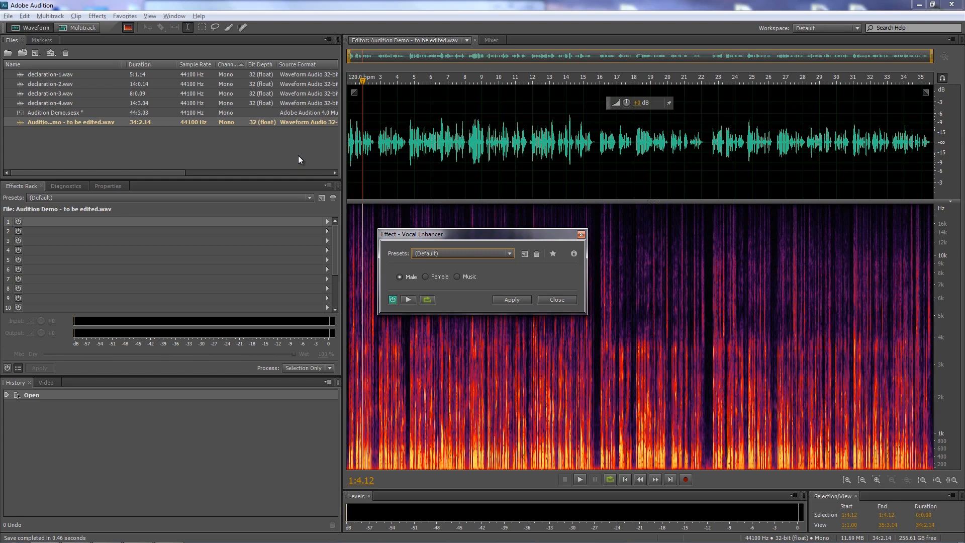
mouse_move(313, 157)
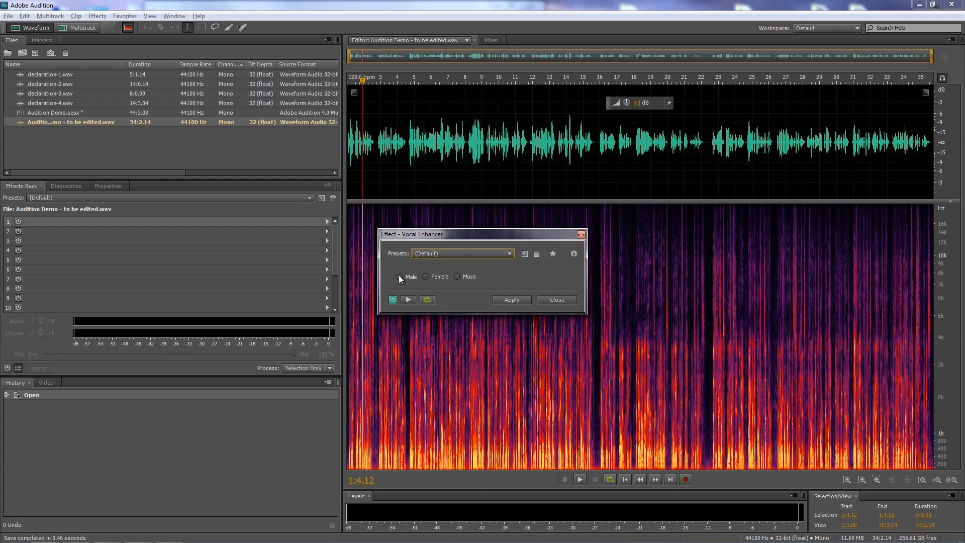
left_click(400, 276)
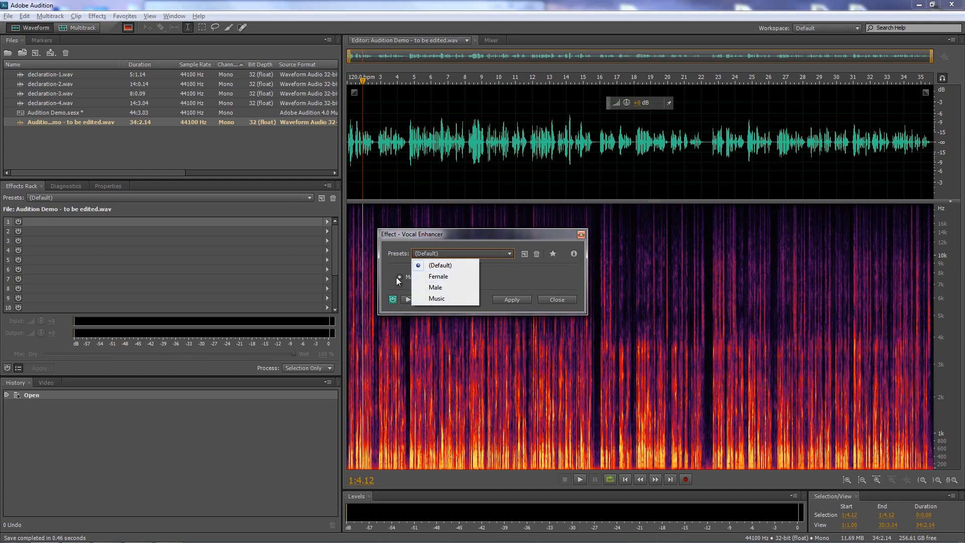
left_click(435, 288)
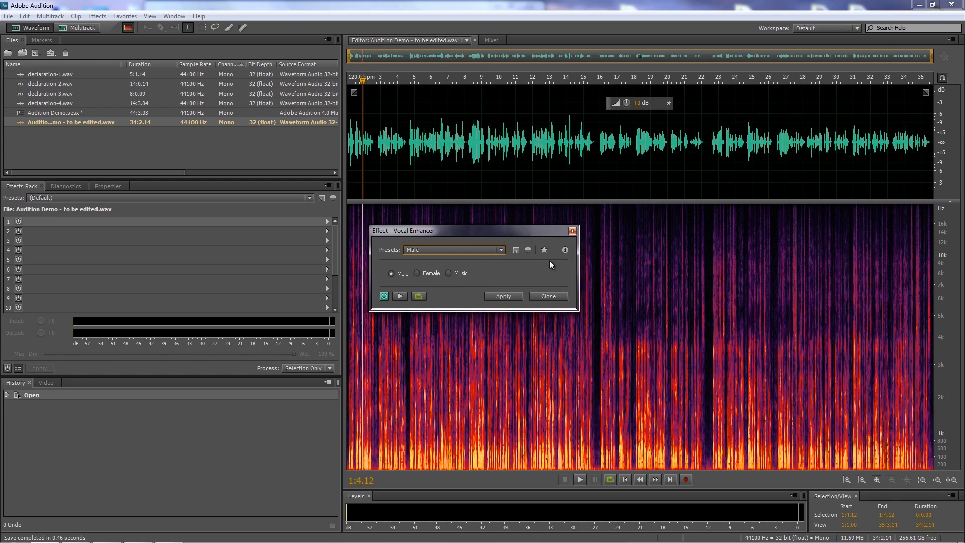
mouse_move(564, 250)
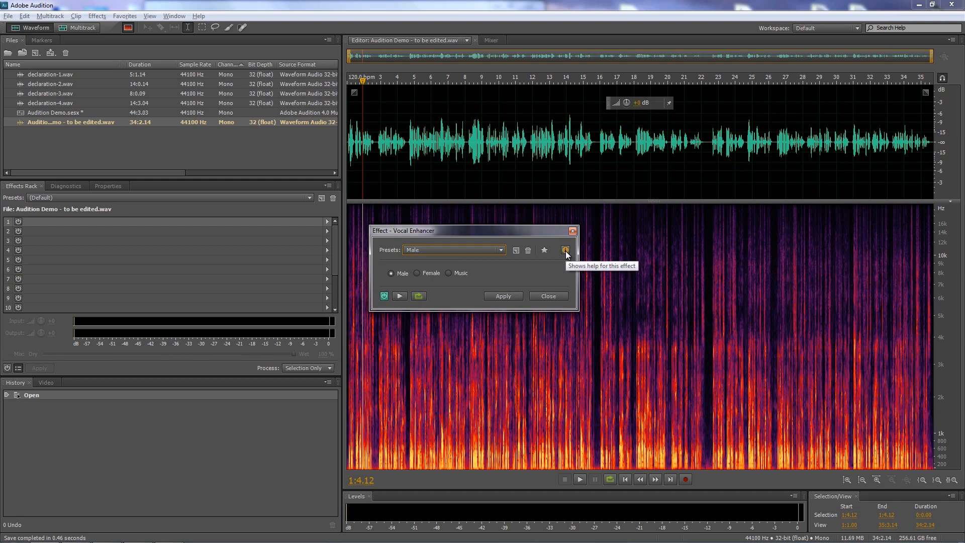
left_click(566, 250)
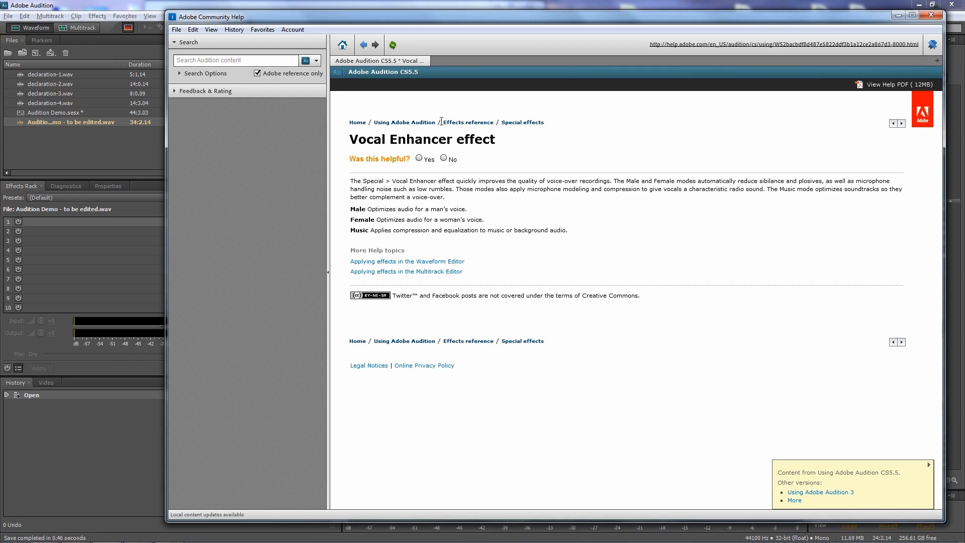
mouse_move(452, 125)
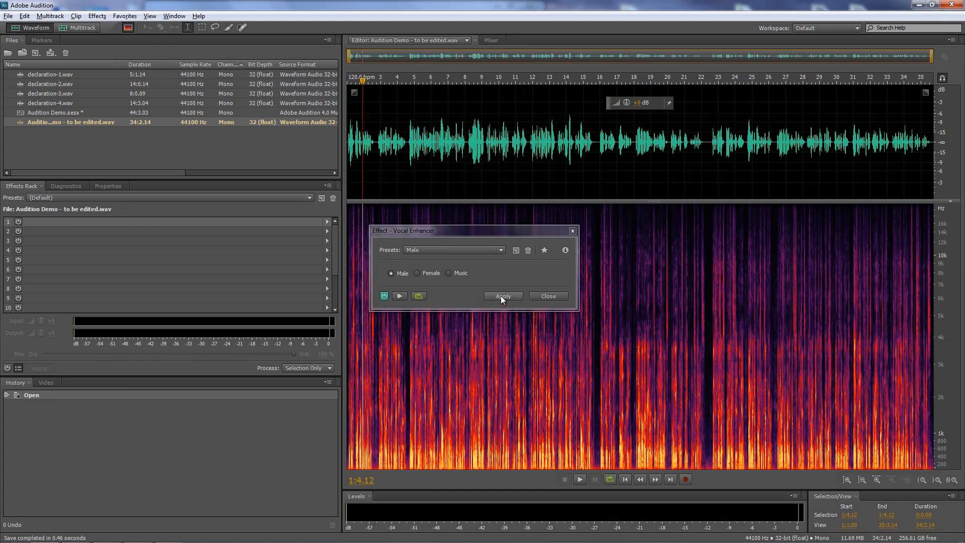
Apply the Male-preset Vocal Enhancer to the file and play back the louder result
left_click(502, 295)
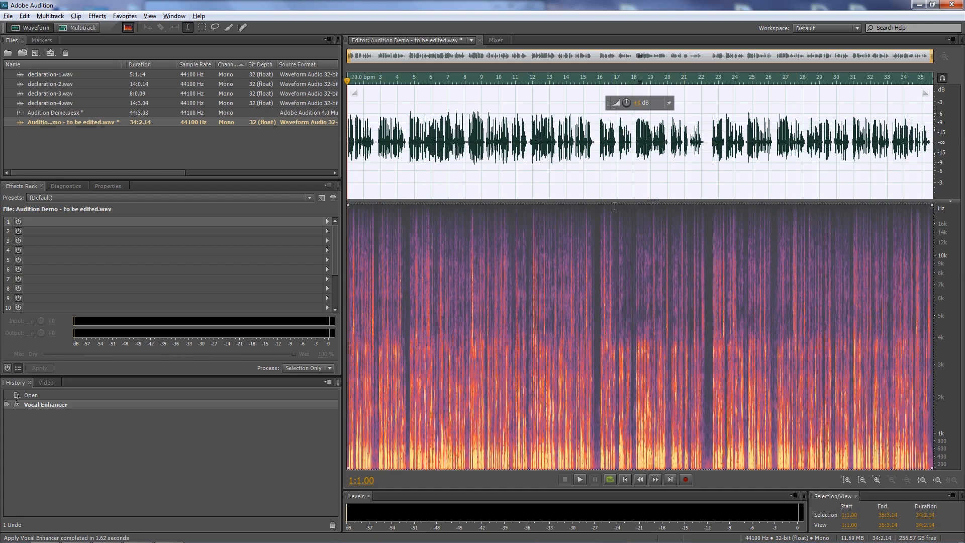
mouse_move(595, 174)
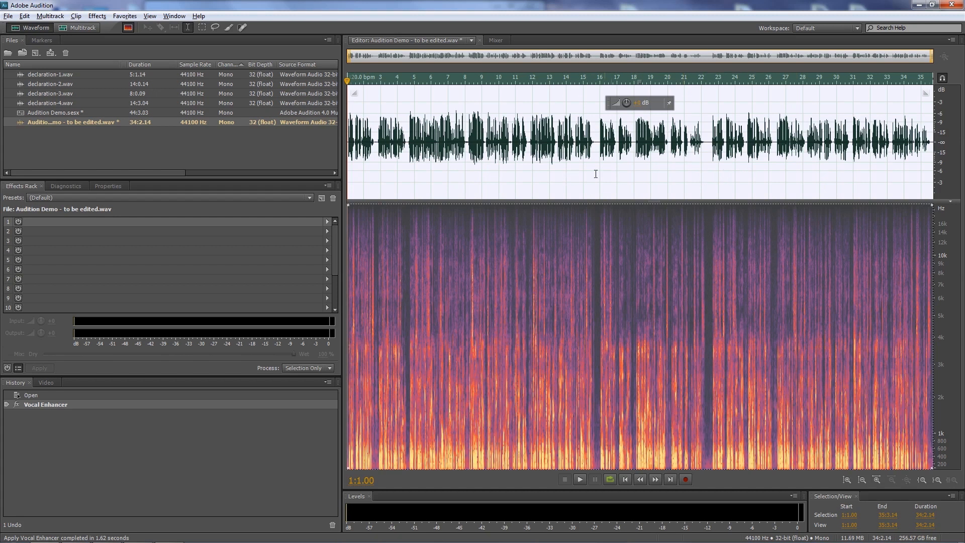
mouse_move(451, 174)
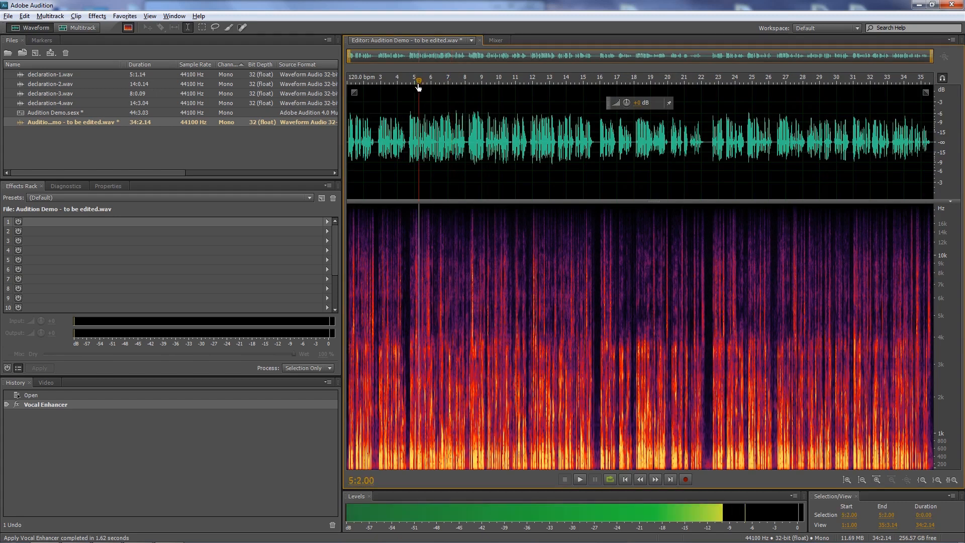
left_click(580, 480)
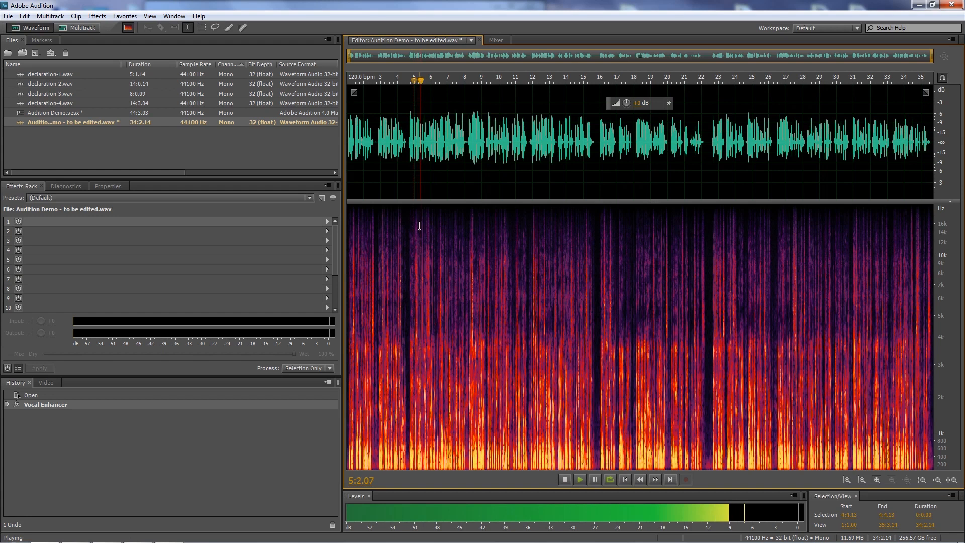
left_click(685, 480)
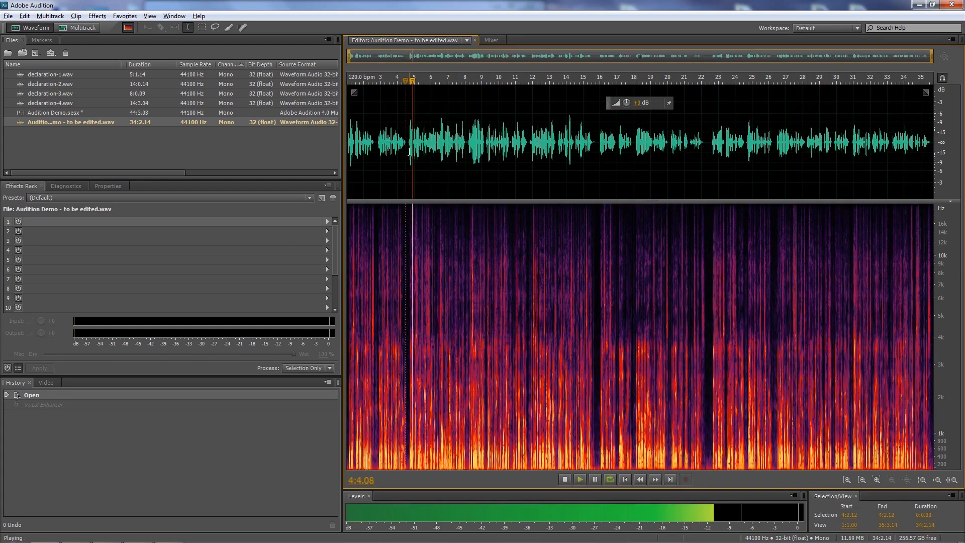
left_click(564, 480)
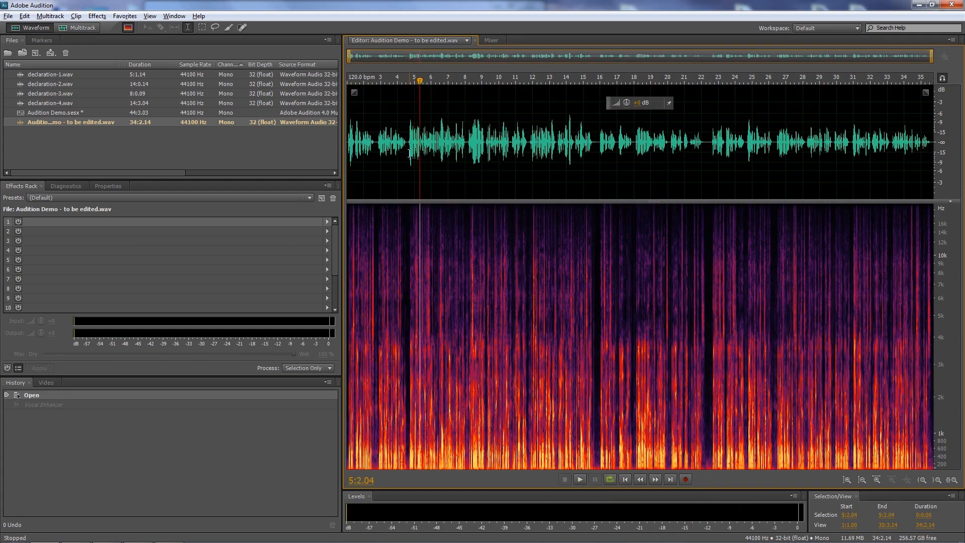
left_click(39, 367)
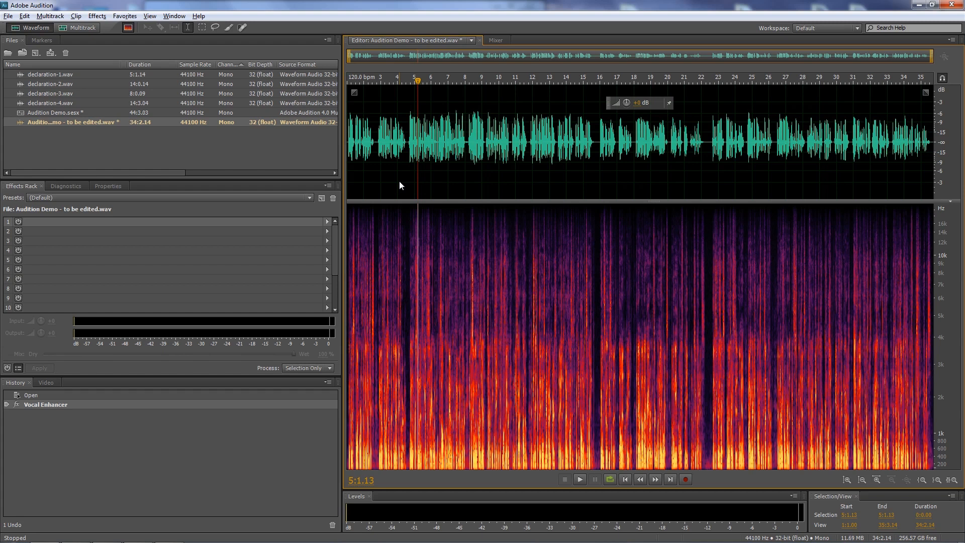
mouse_move(410, 181)
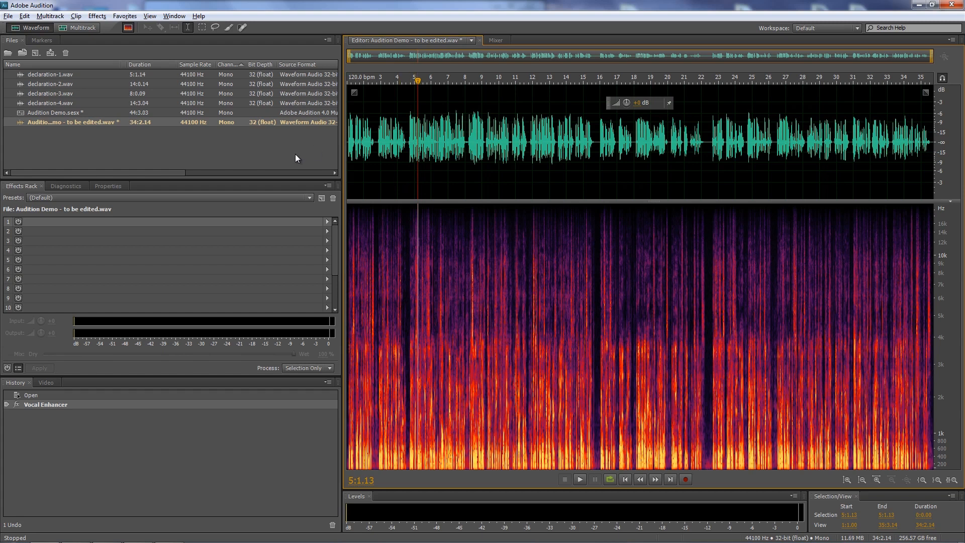
Load the Vocal Reverb (small) preset in the Studio Reverb effect window
left_click(97, 15)
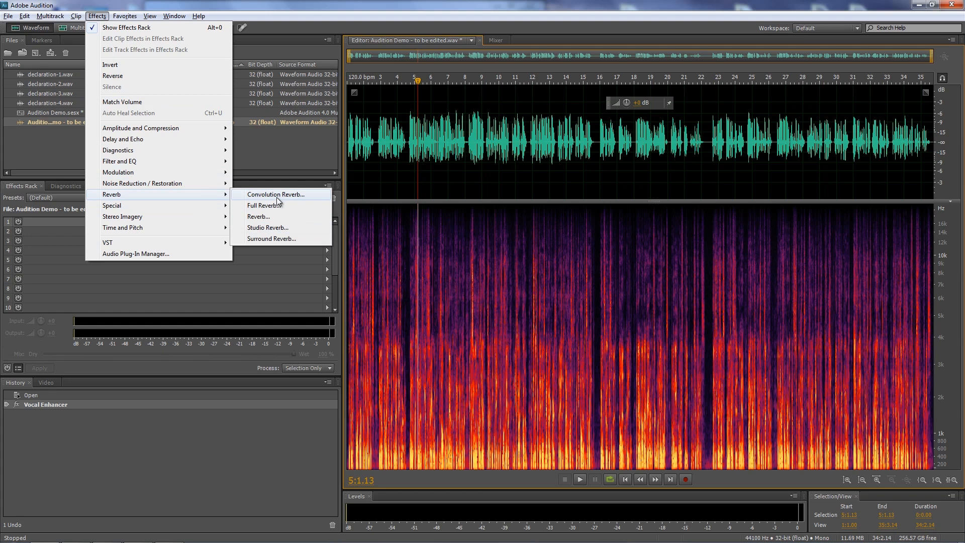
mouse_move(277, 231)
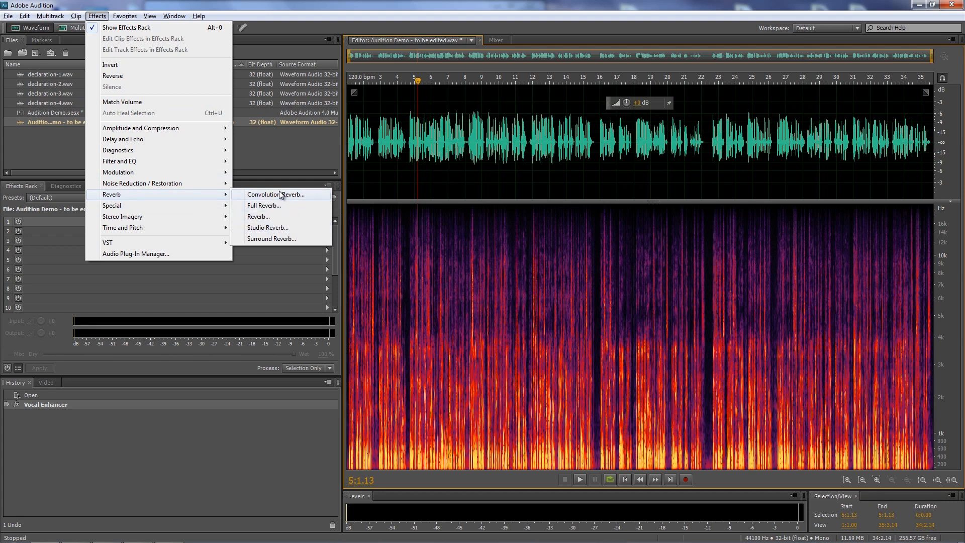
mouse_move(258, 216)
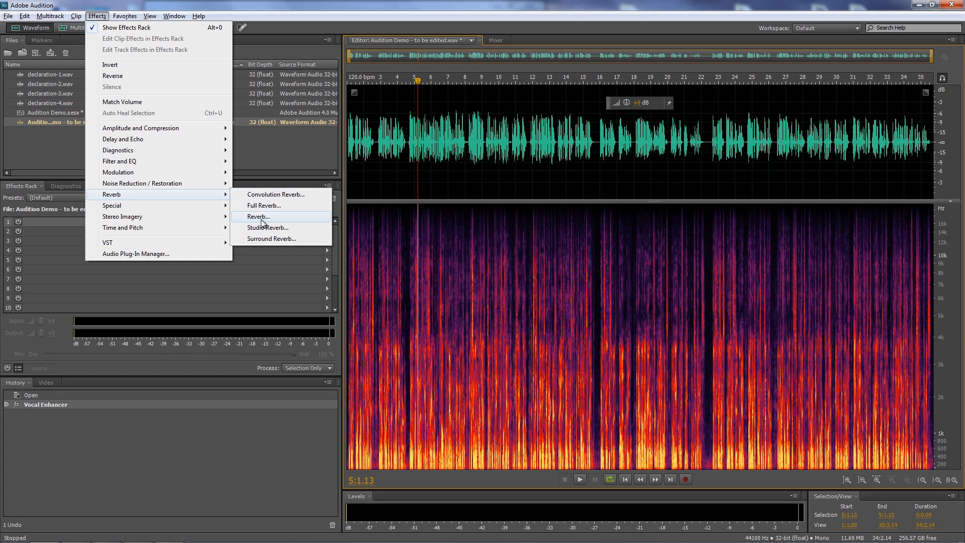
left_click(267, 228)
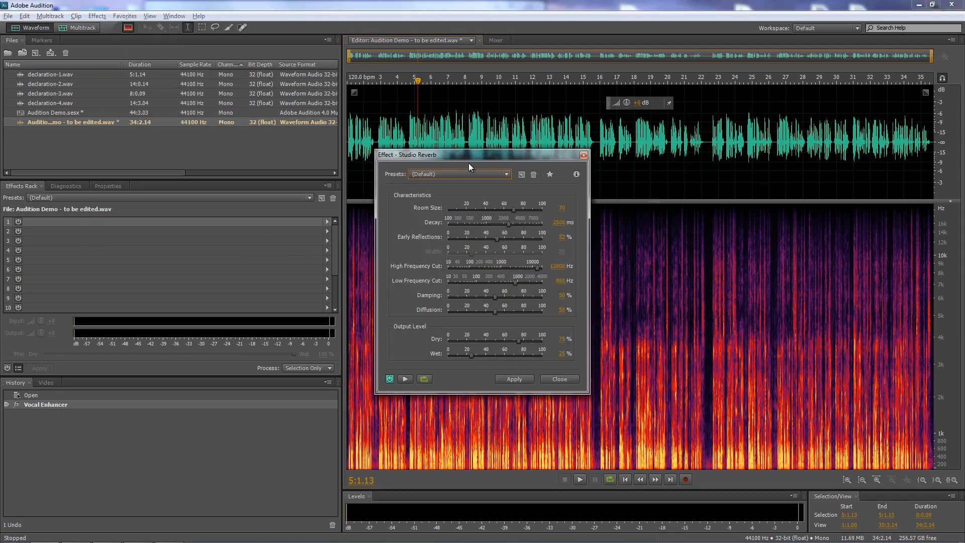
left_click_drag(468, 155, 339, 143)
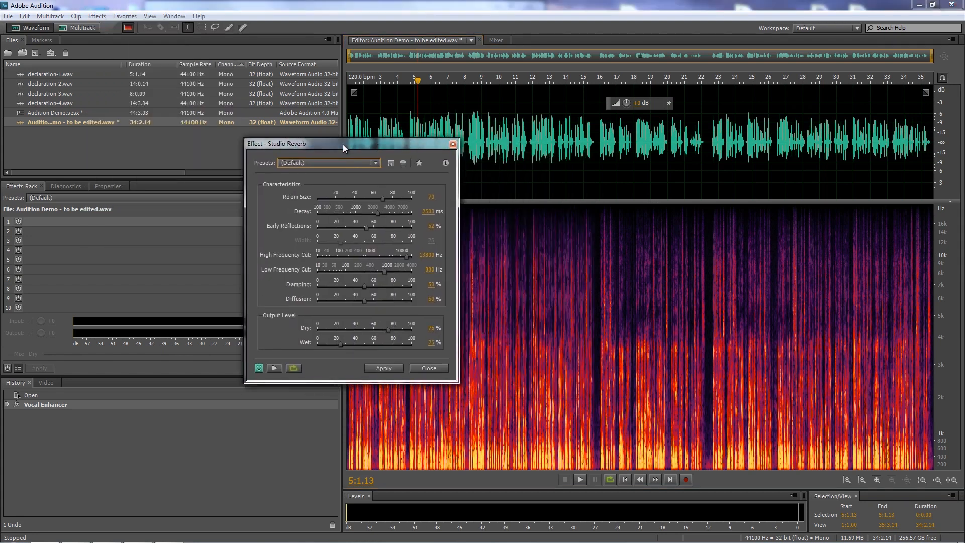
left_click(298, 168)
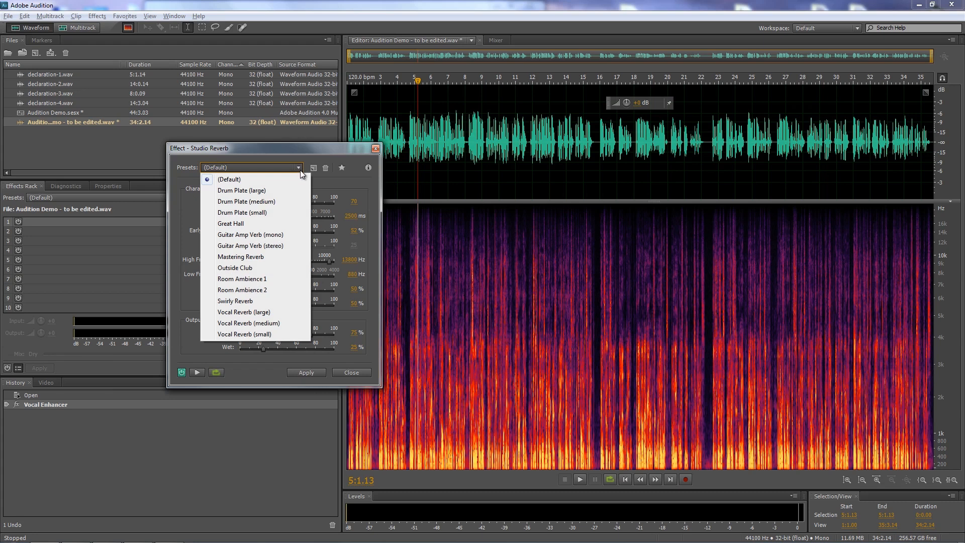
mouse_move(278, 268)
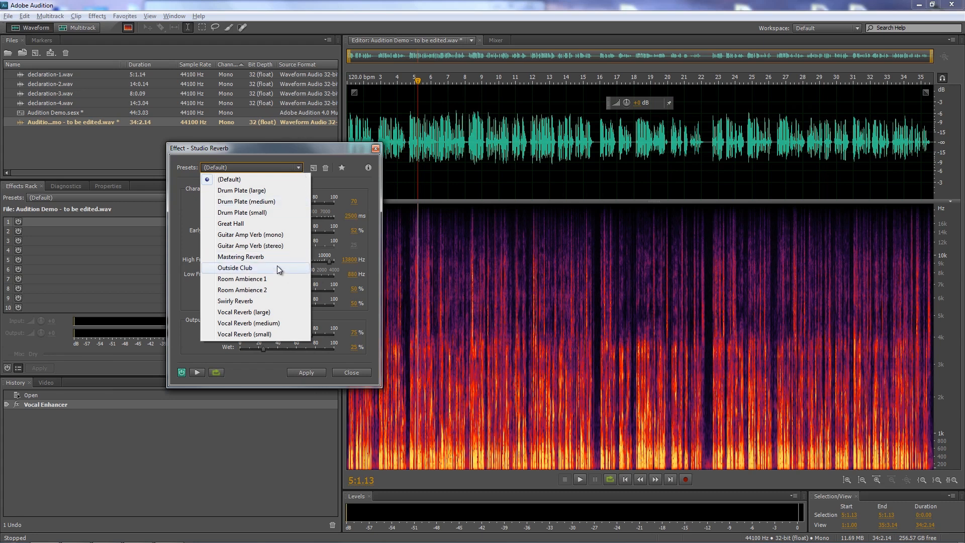
mouse_move(275, 323)
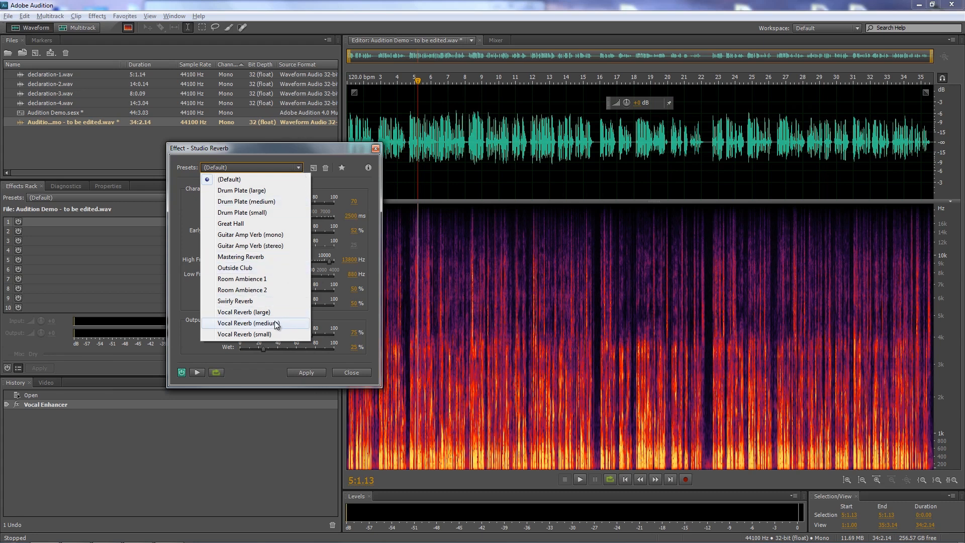
mouse_move(246, 334)
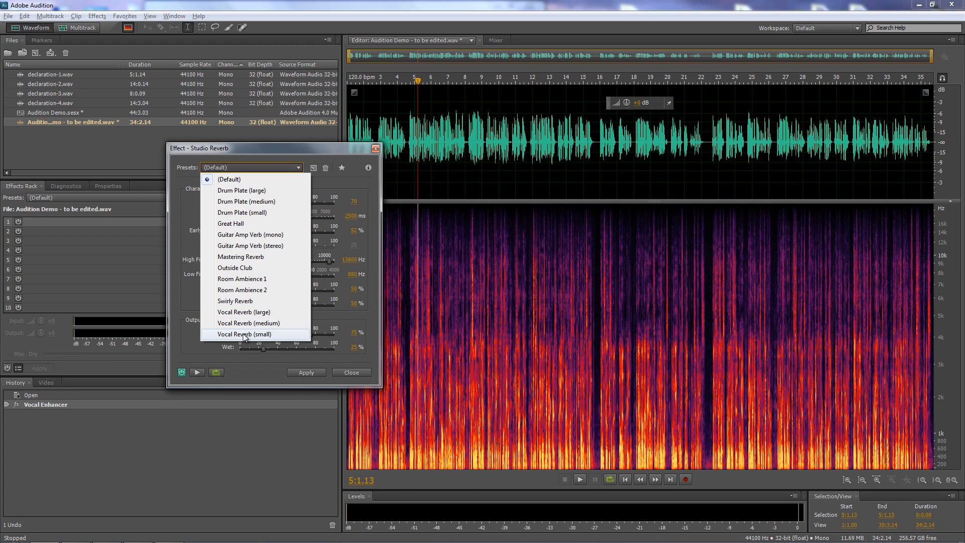
left_click(245, 333)
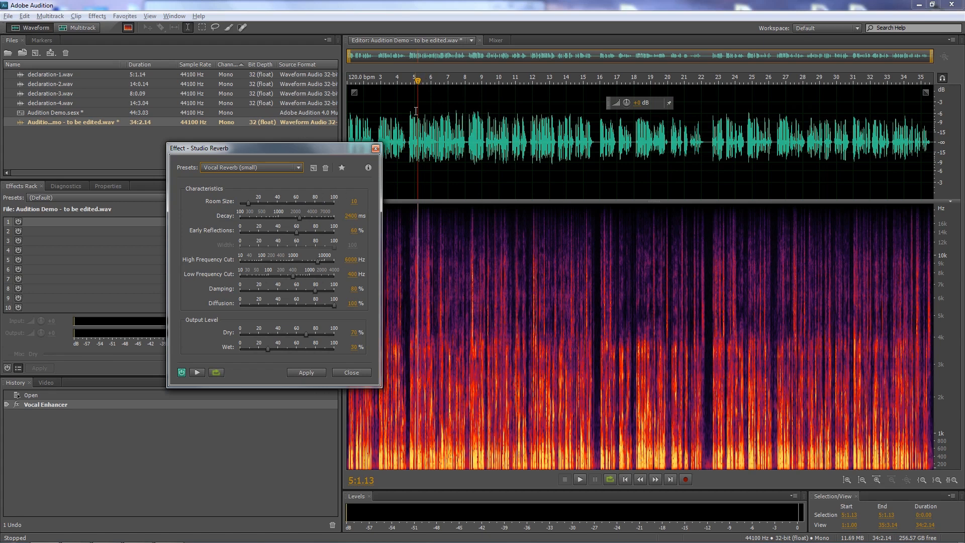
Rebalance the reverb output to Dry about 81% and Wet about 20% while previewing
left_click(579, 480)
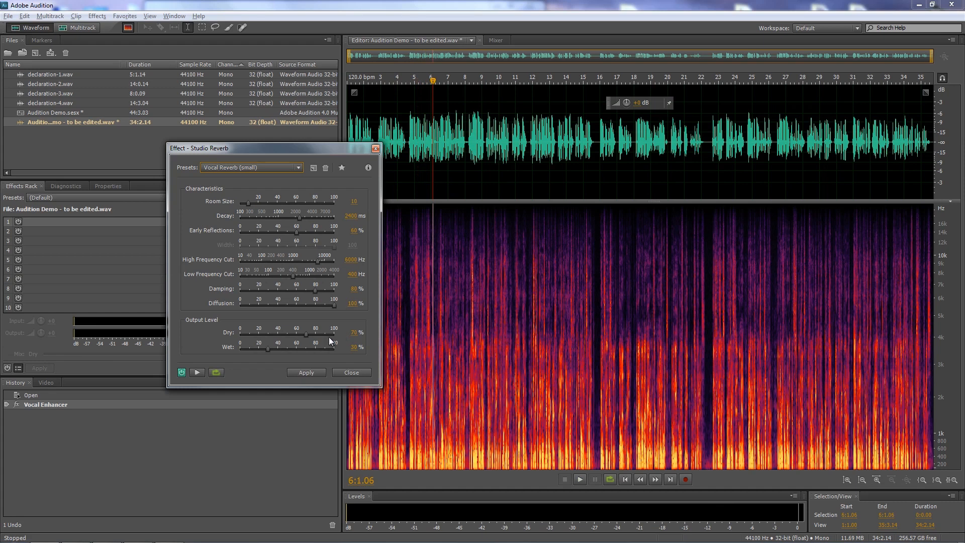
mouse_move(265, 352)
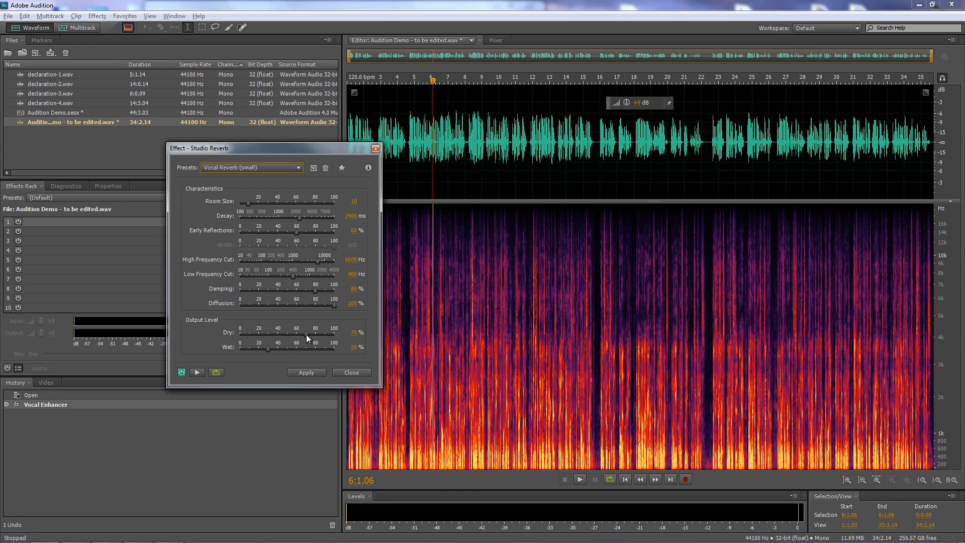
mouse_move(295, 338)
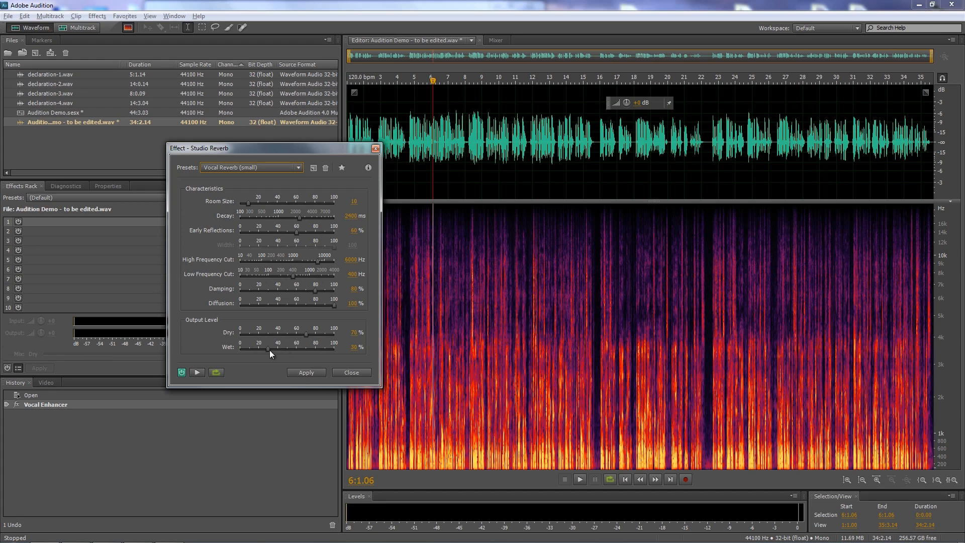
mouse_move(266, 352)
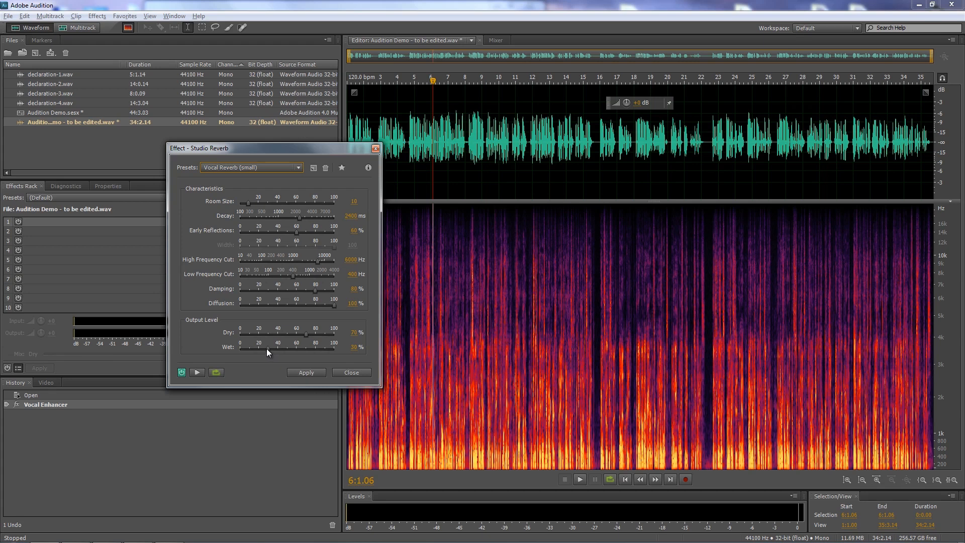
mouse_move(267, 352)
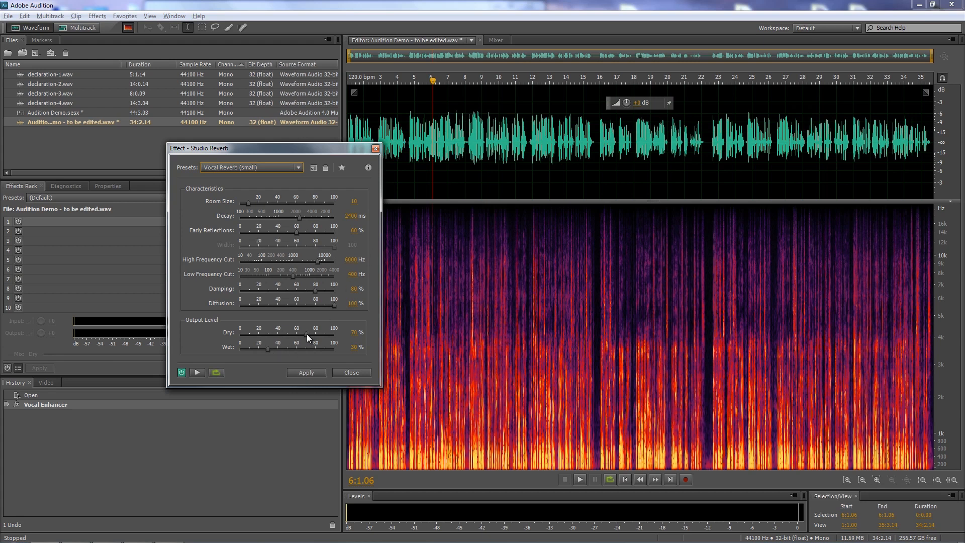
mouse_move(296, 355)
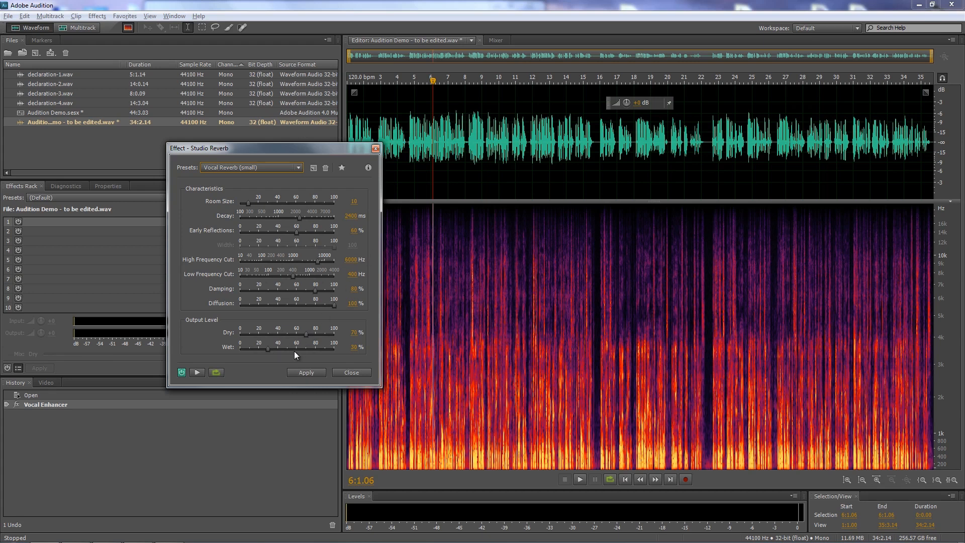
left_click(197, 372)
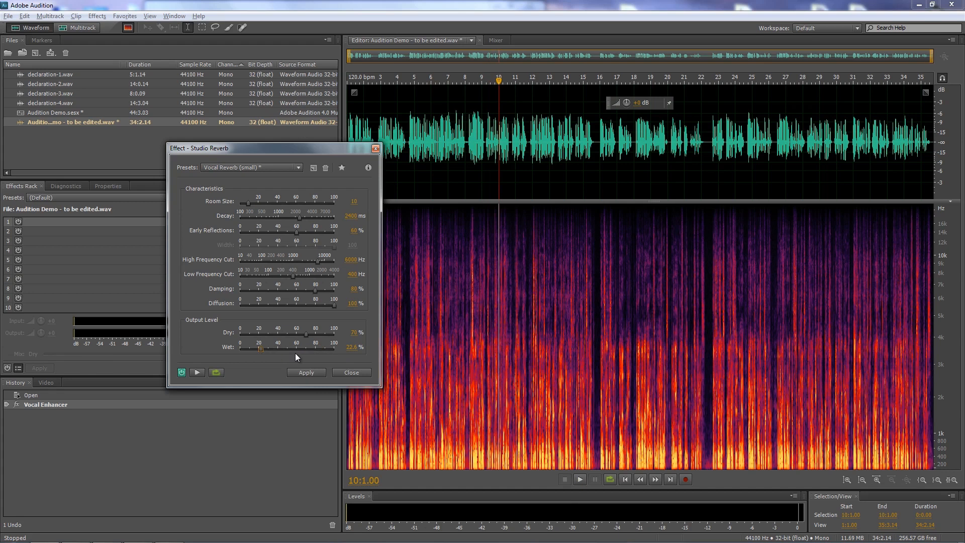
left_click_drag(259, 347, 250, 347)
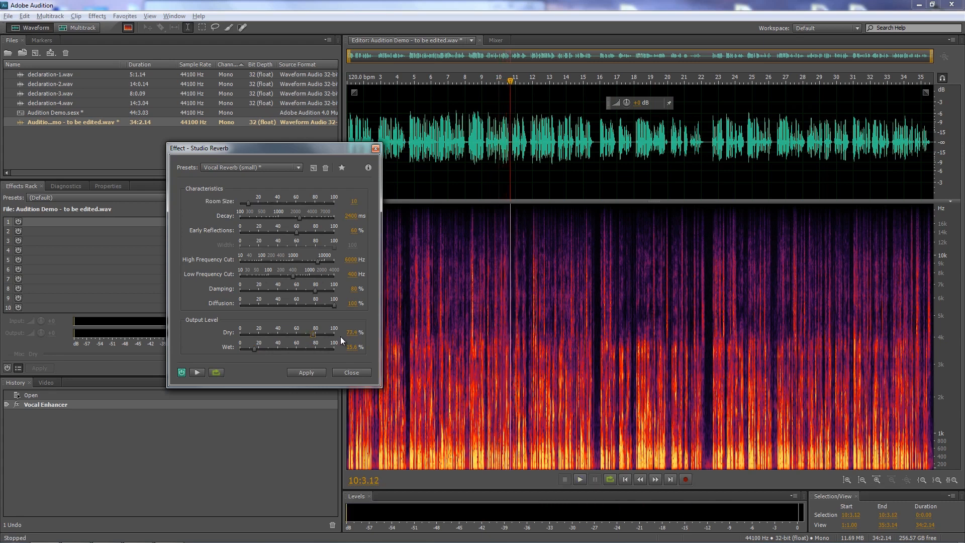
mouse_move(352, 357)
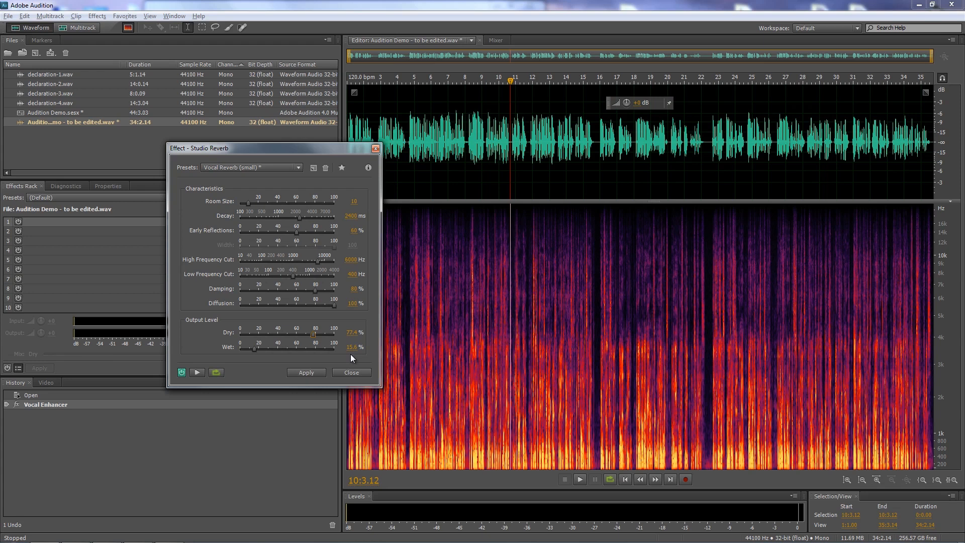
left_click_drag(304, 331, 316, 331)
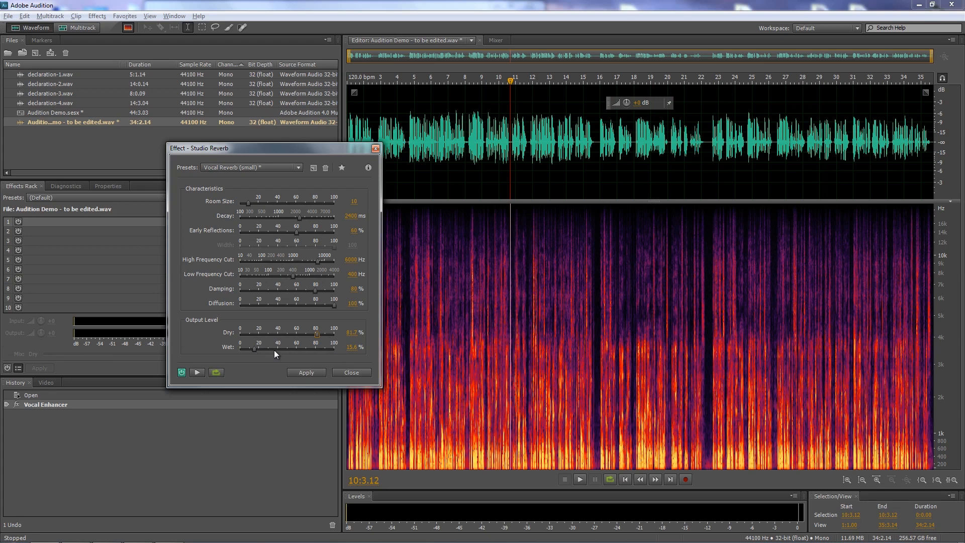
left_click(197, 372)
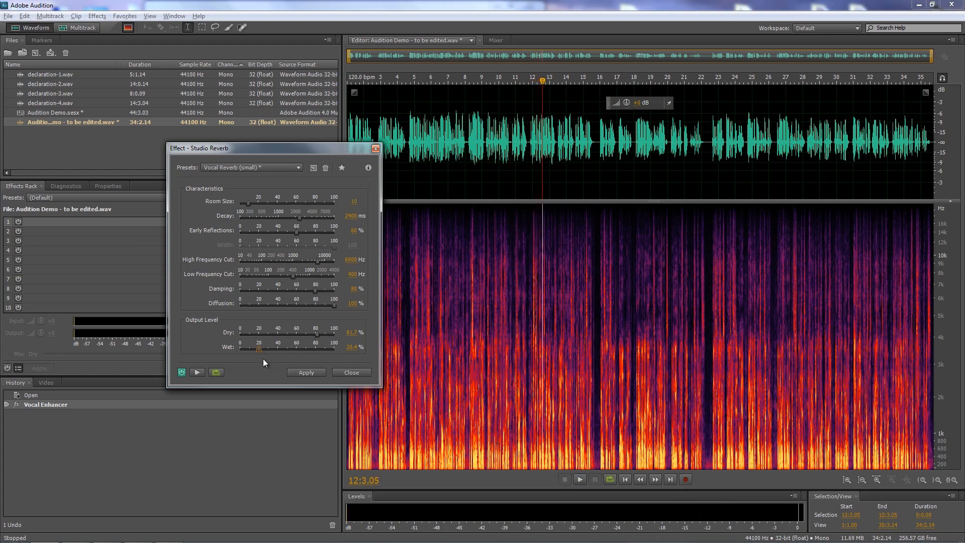
mouse_move(559, 106)
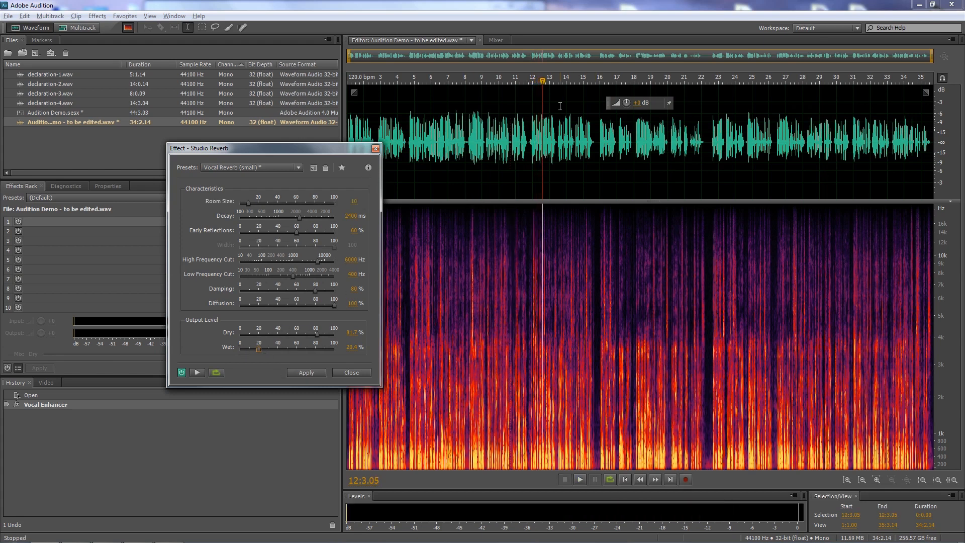
Apply the tweaked Studio Reverb to the whole file and audition the result
left_click(305, 372)
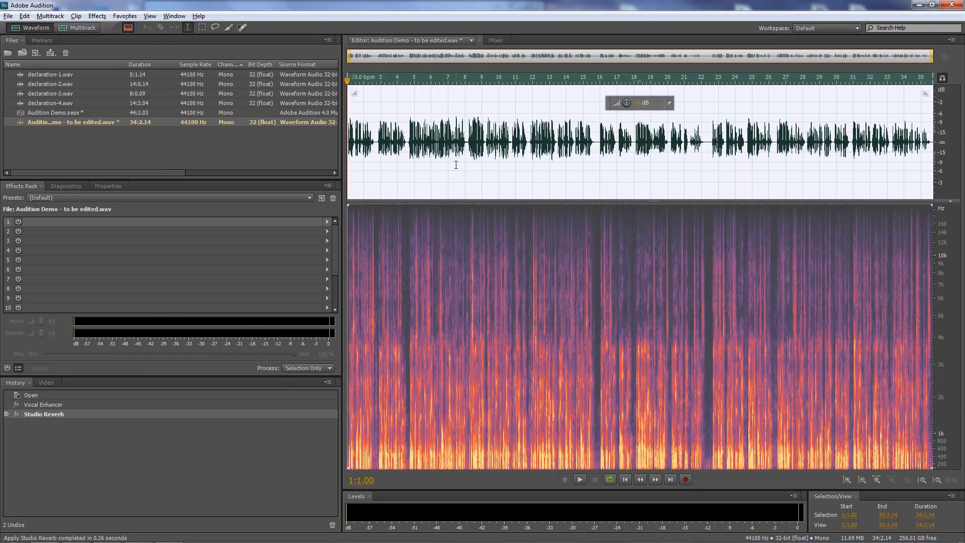
mouse_move(470, 134)
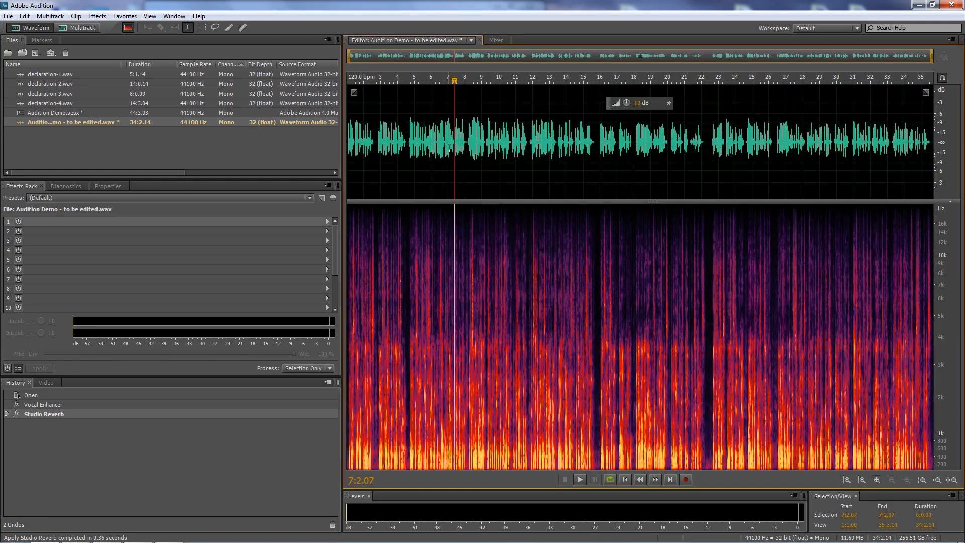
left_click(578, 479)
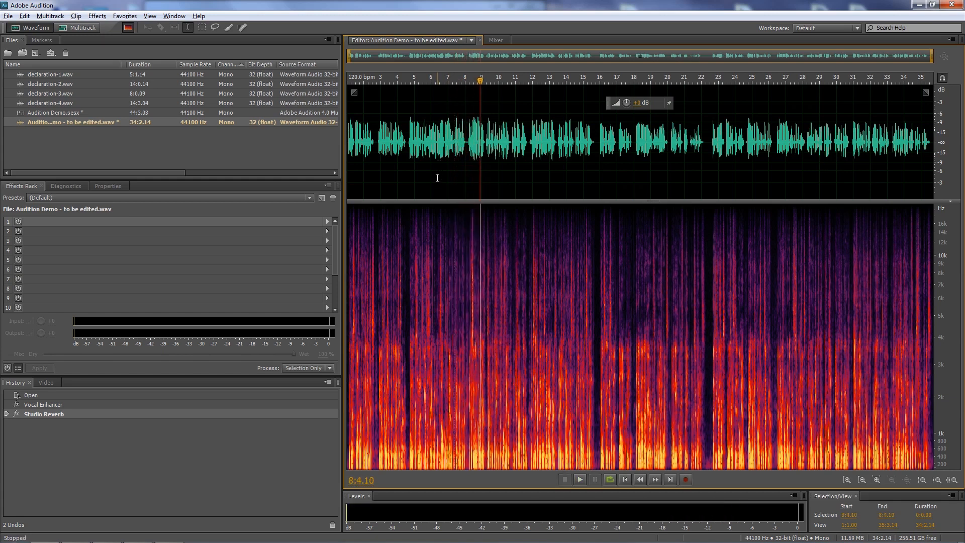
mouse_move(585, 152)
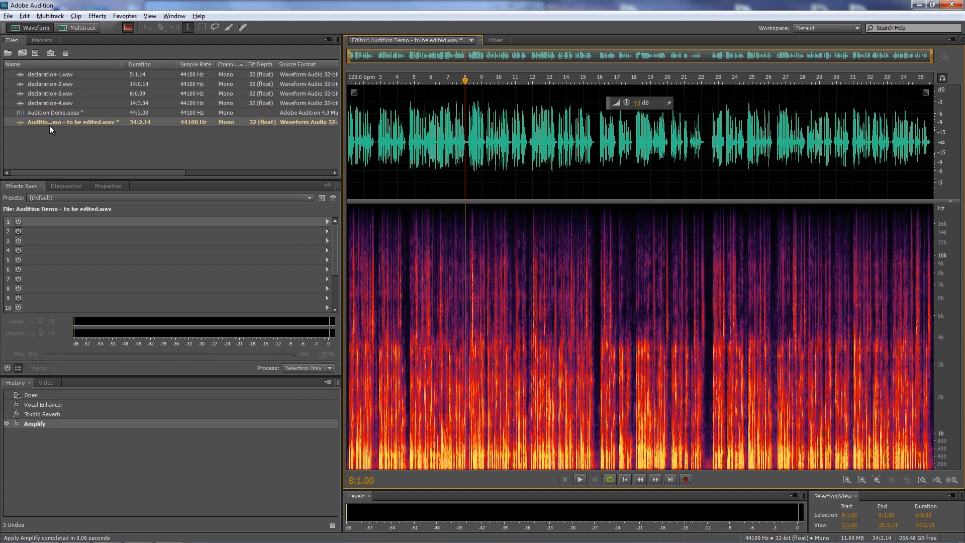
mouse_move(26, 125)
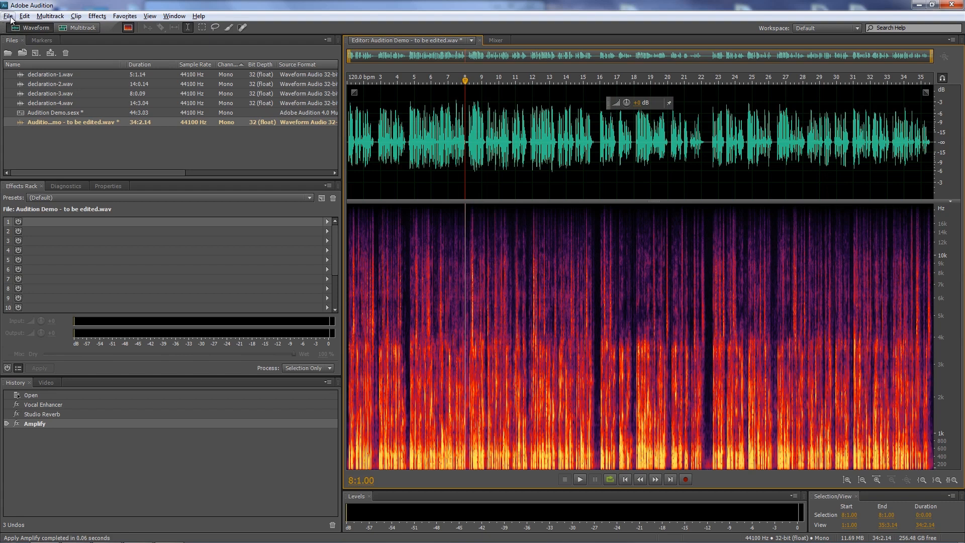
Save the edited 'Audition Demo - to be edited.wav', clearing the unsaved-changes mark
left_click(9, 15)
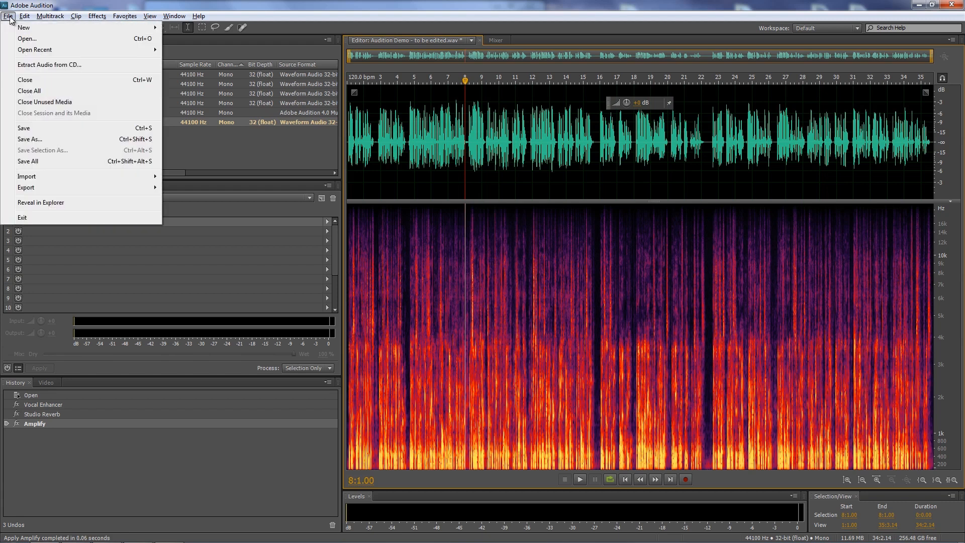
left_click(24, 128)
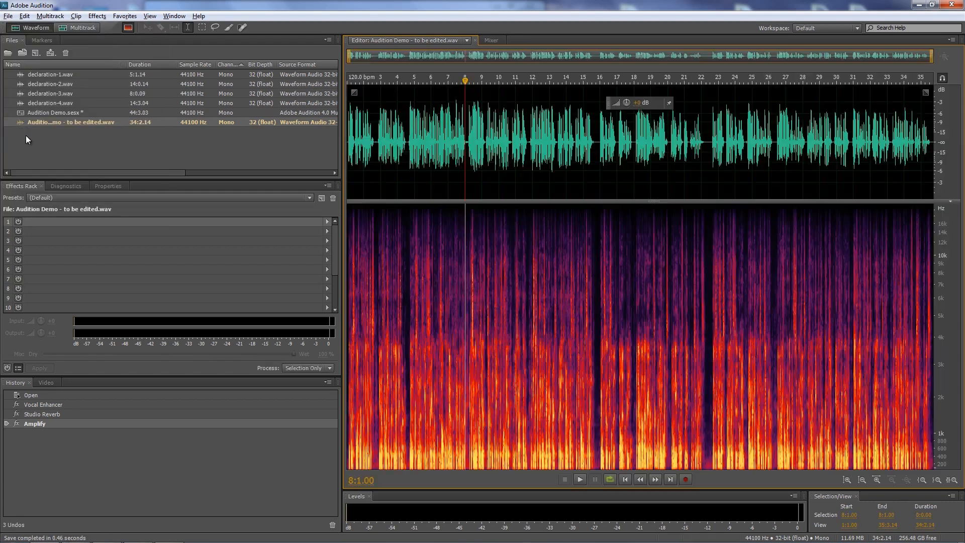